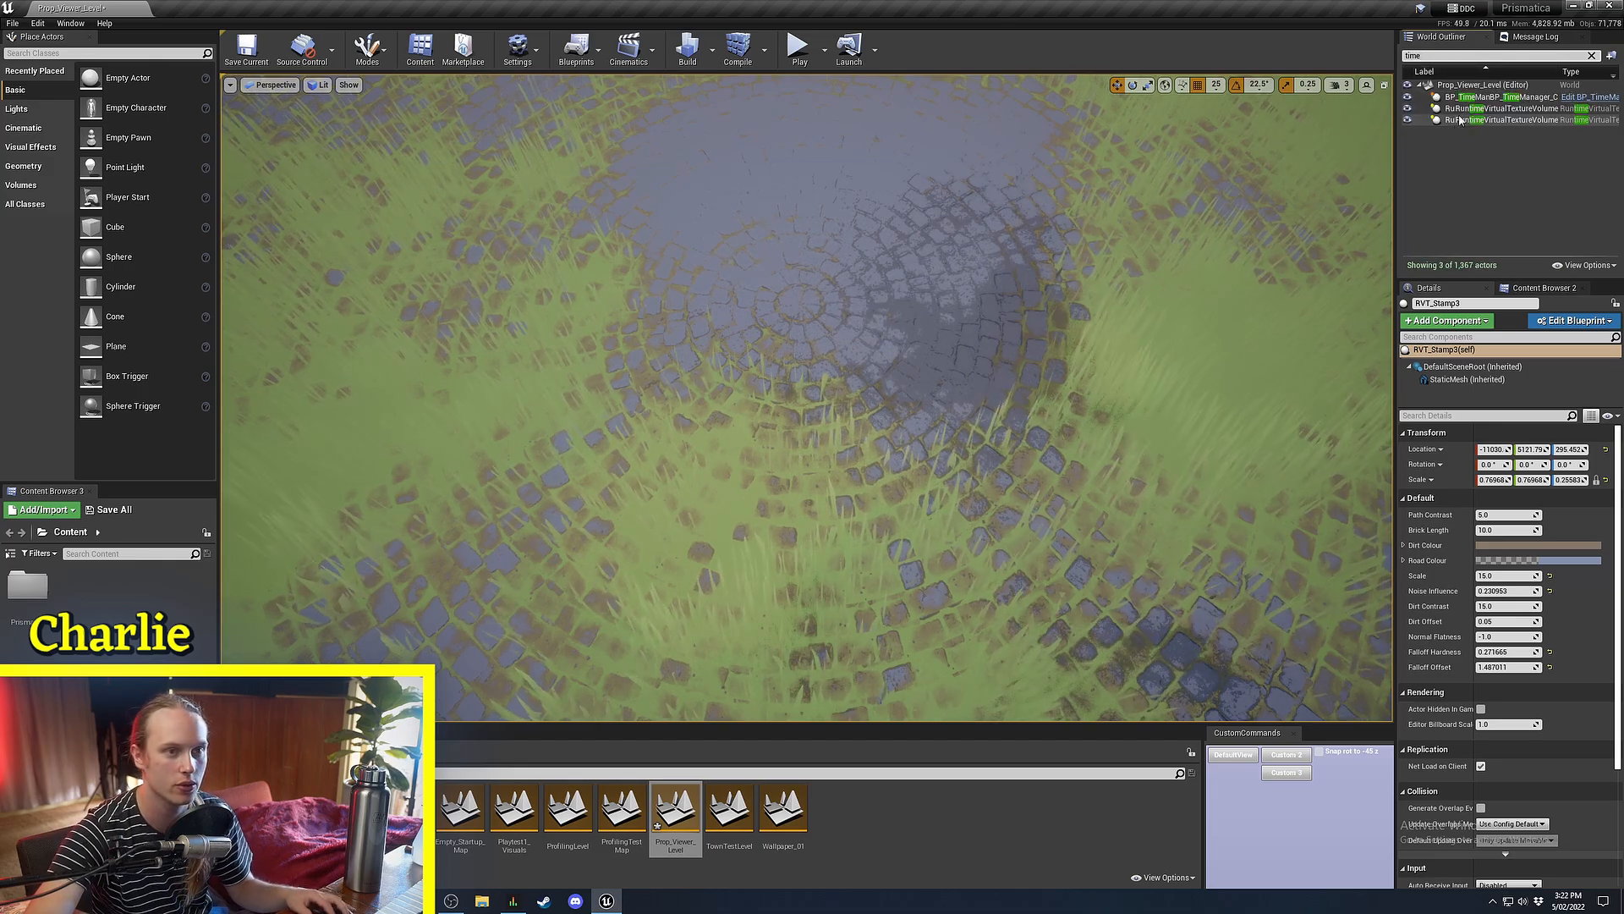
Open the RVT_CircleBricks stamp material and zoom the graph to see every node.
left_click(1502, 107)
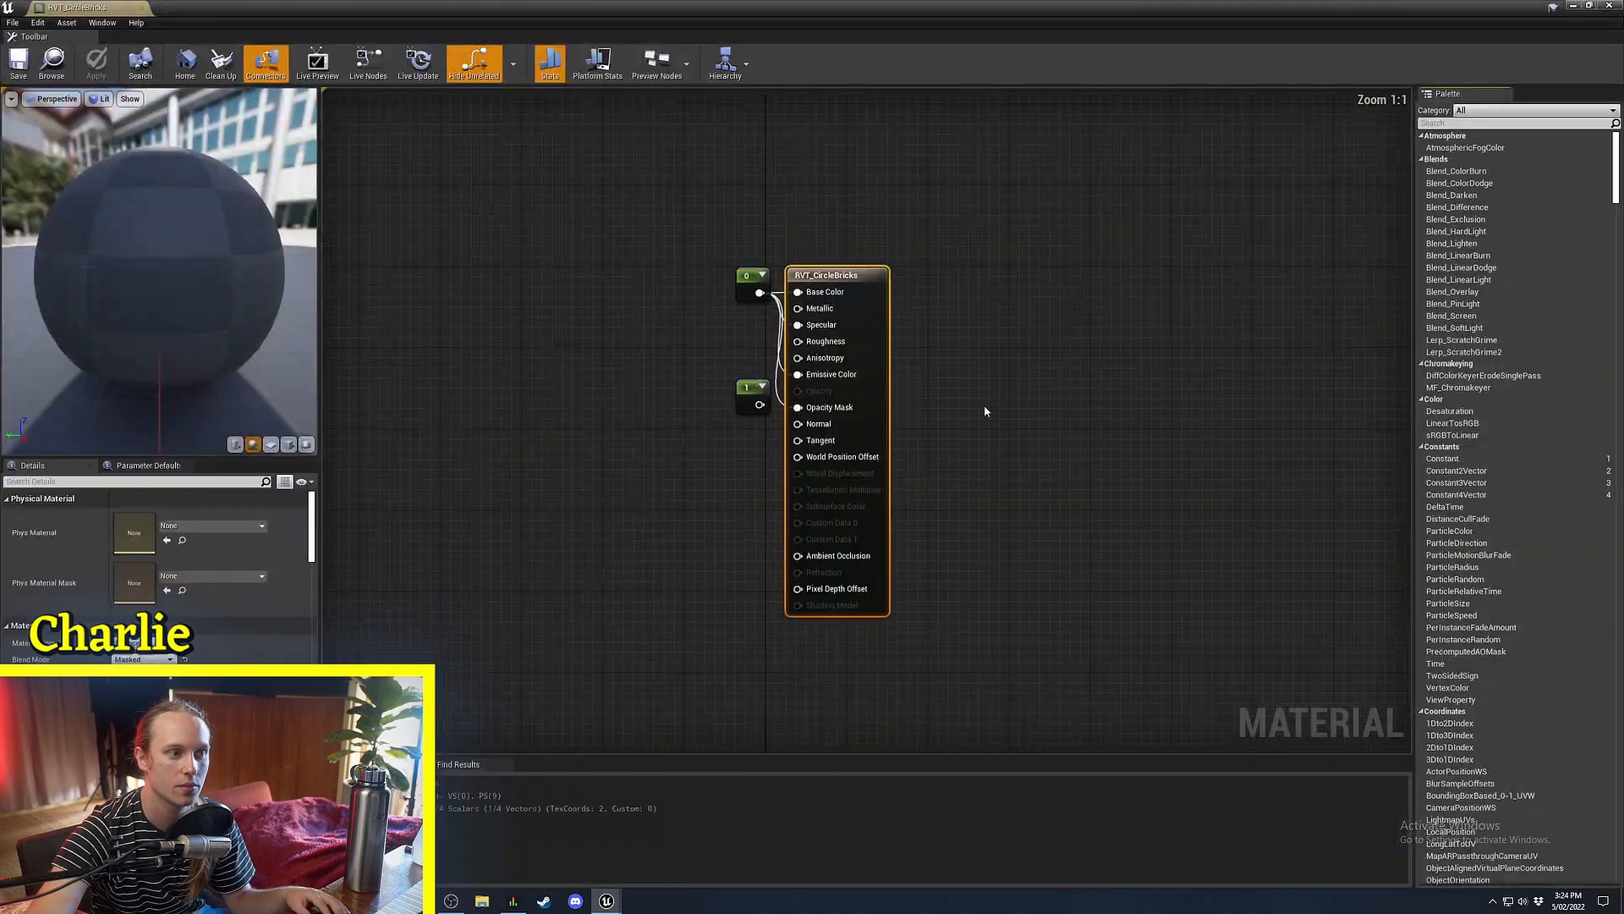
scroll("down", 3)
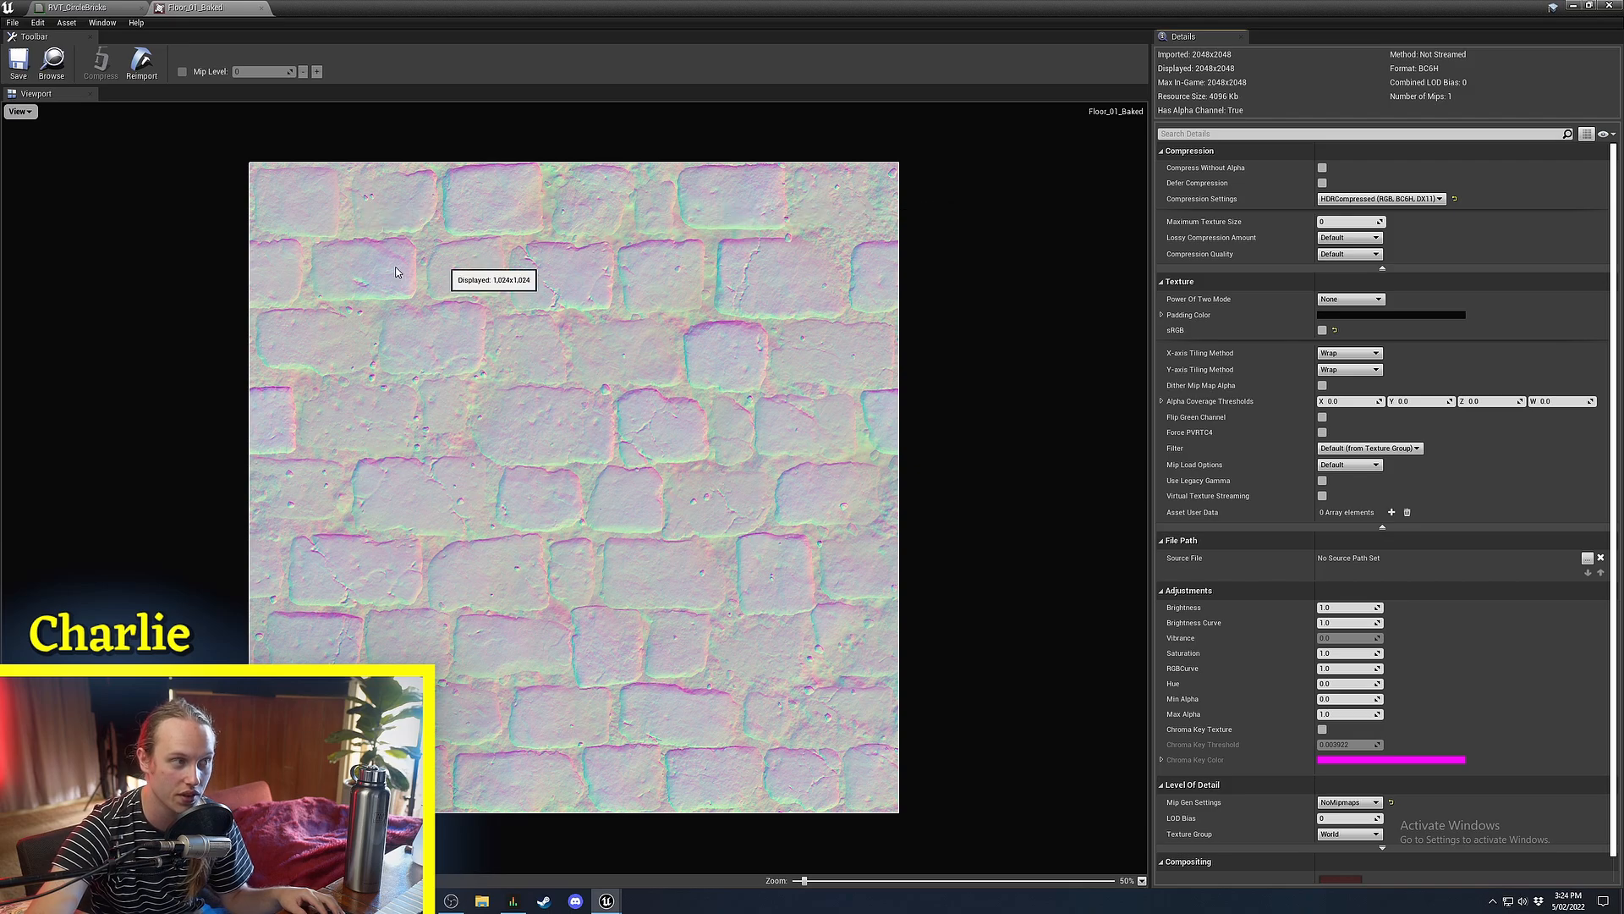
mouse_move(706, 297)
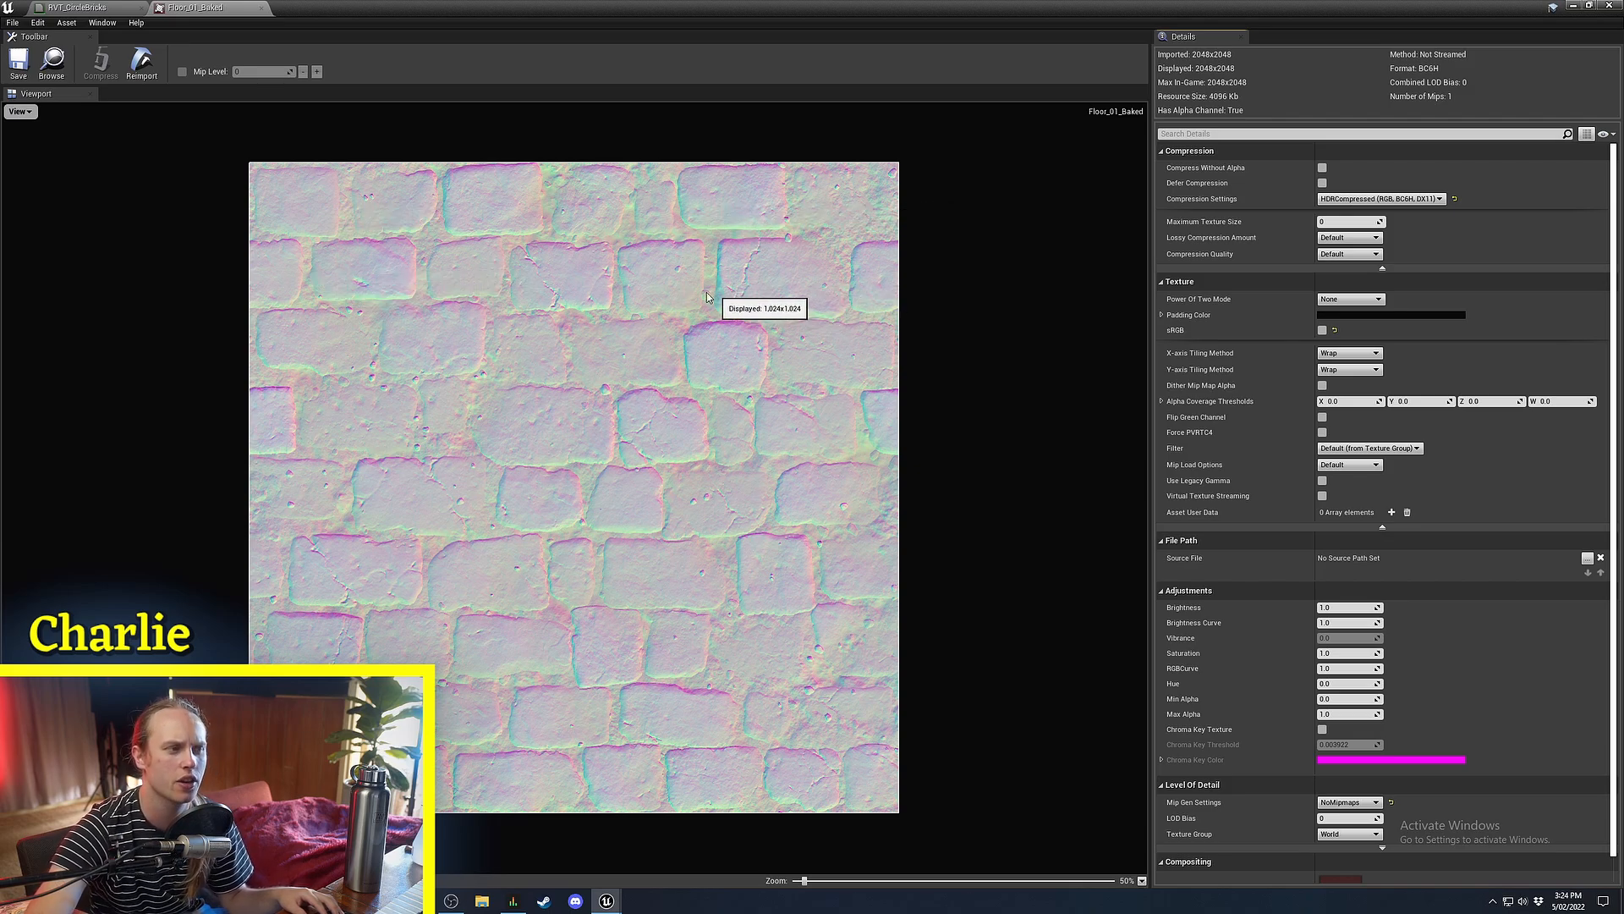
scroll("up", 3)
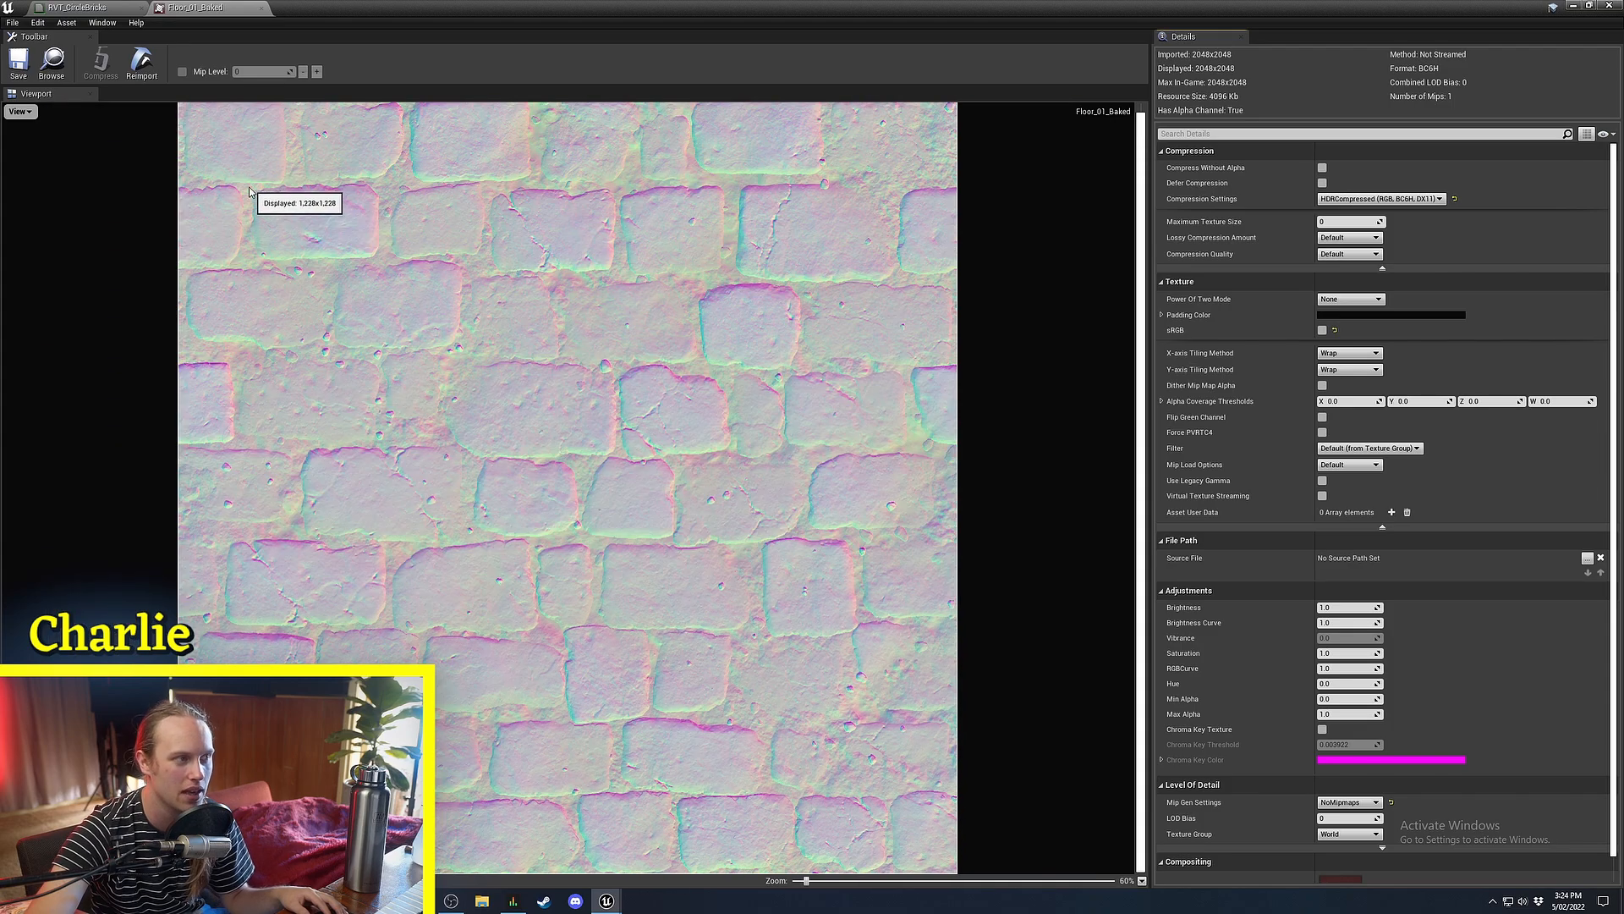
mouse_move(895, 345)
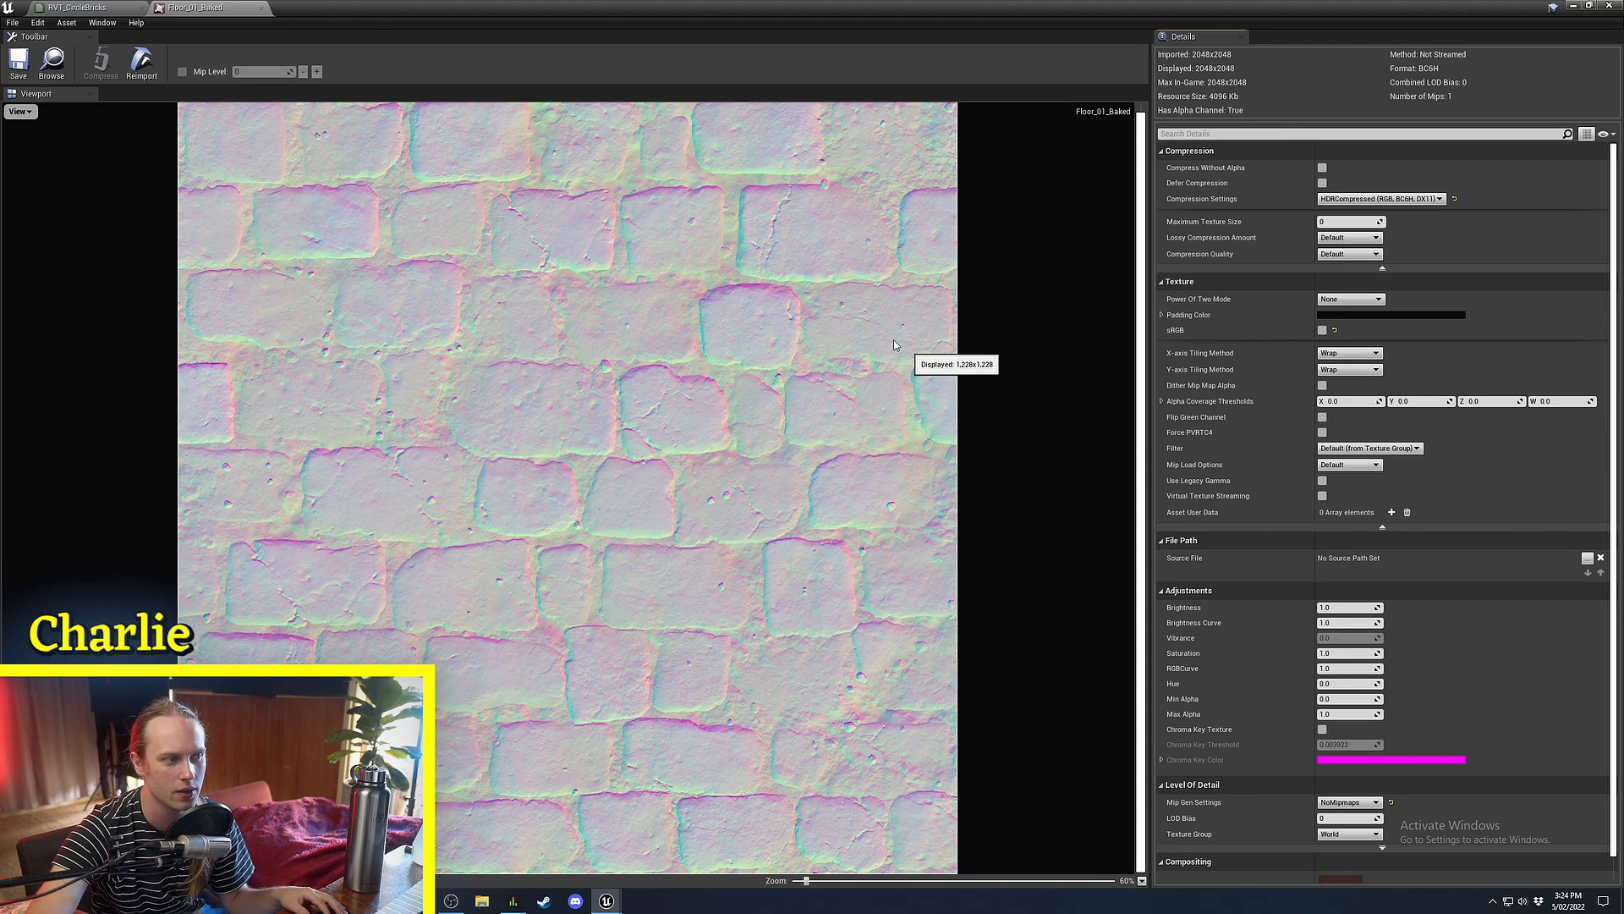
mouse_move(606, 645)
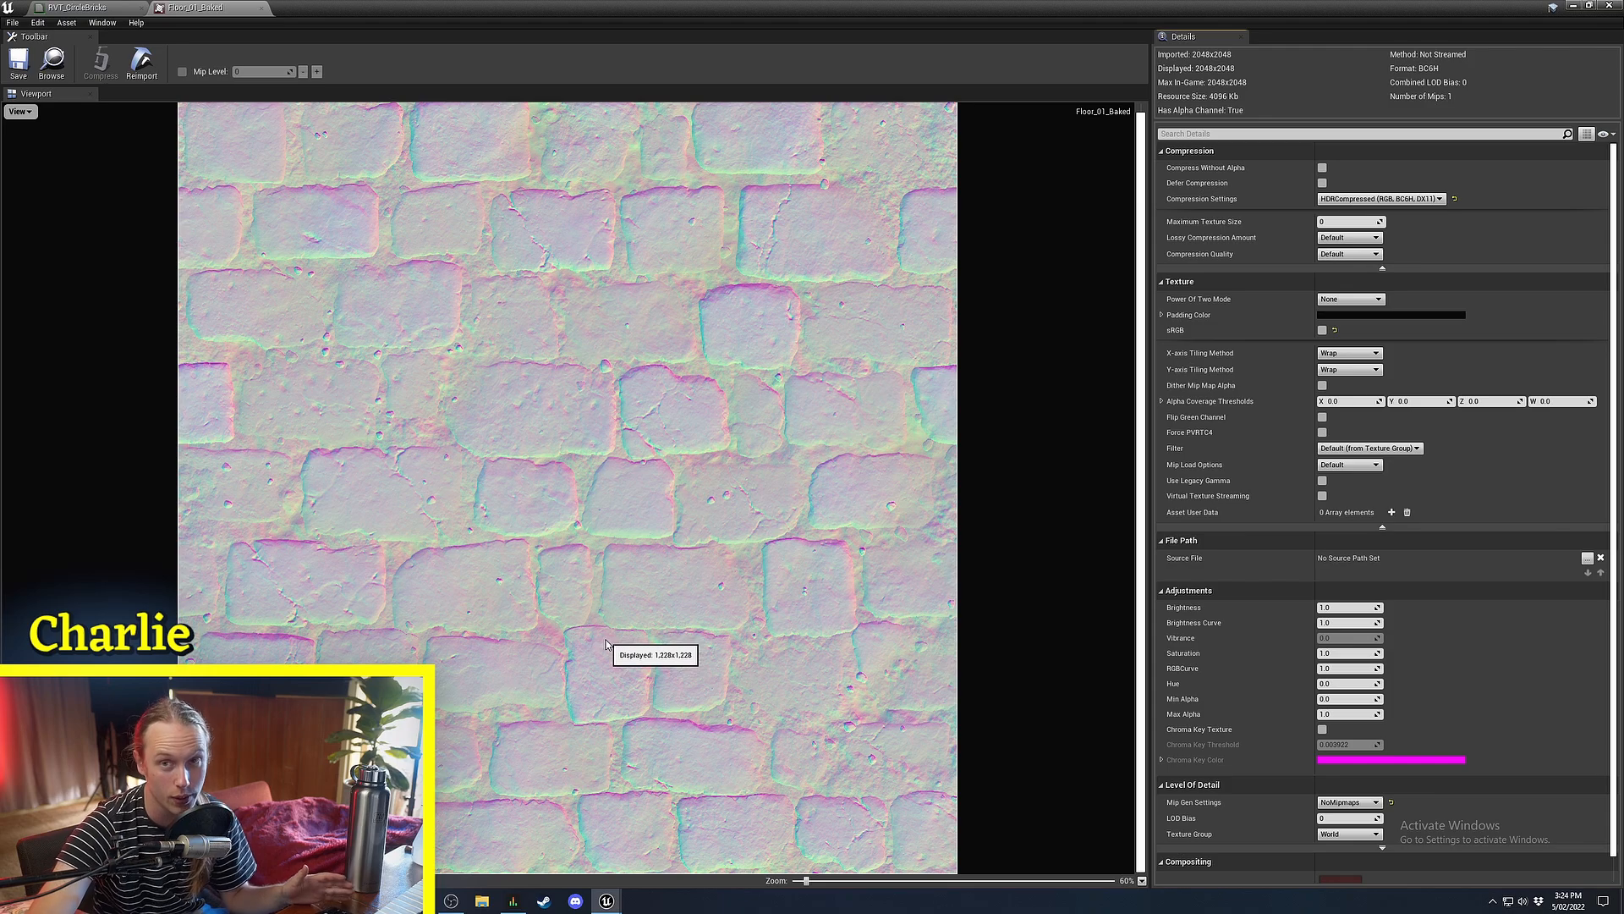
mouse_move(683, 614)
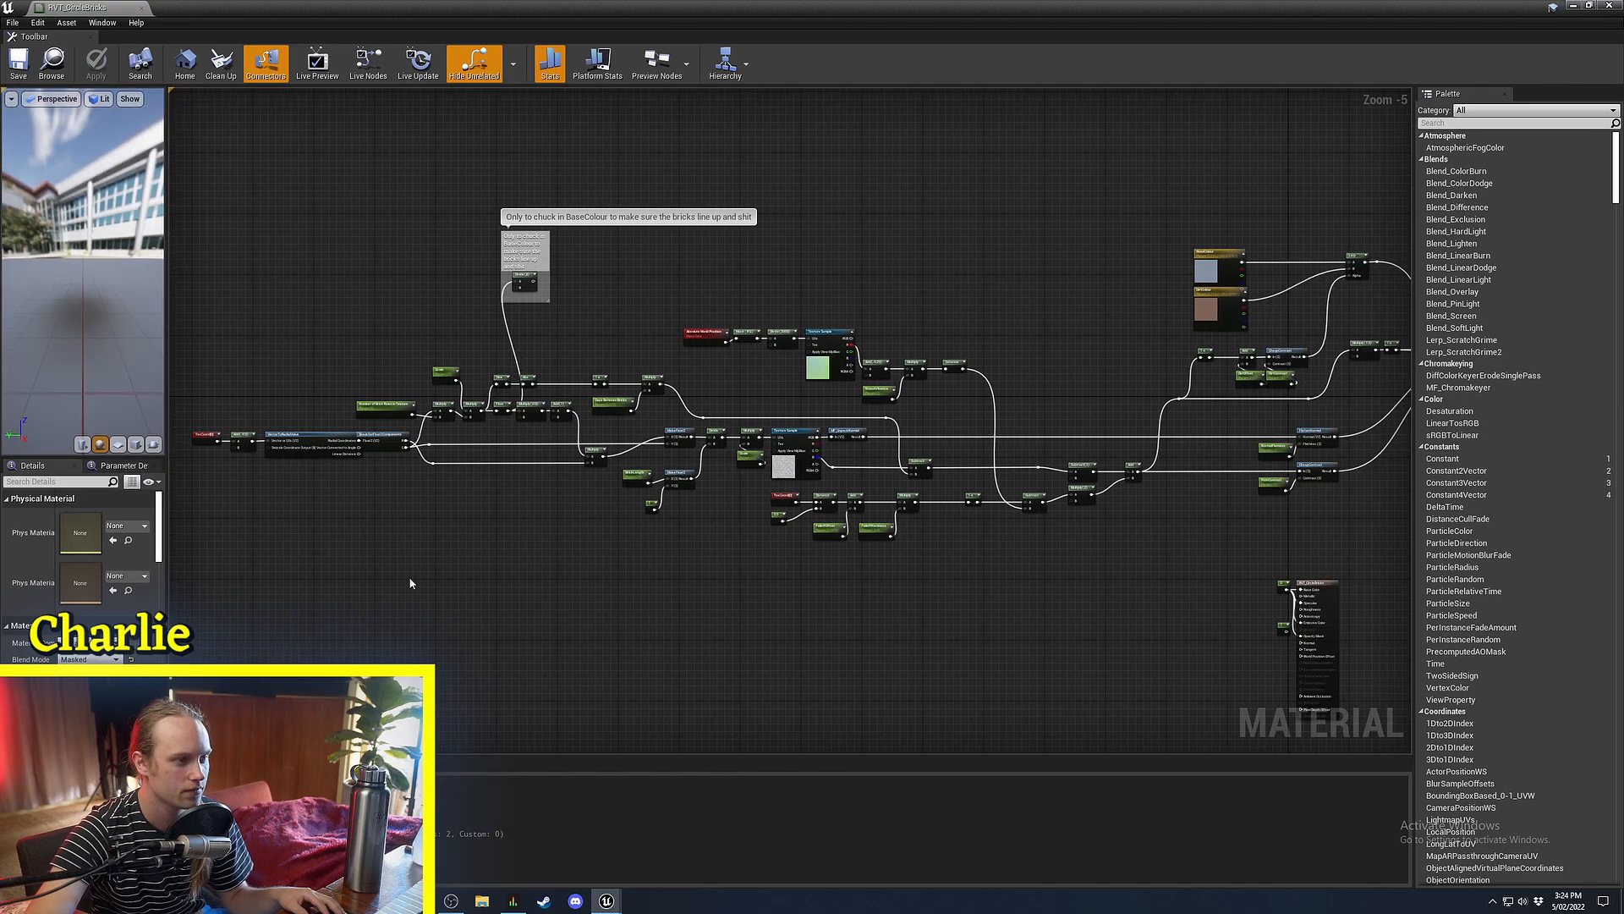
scroll("up", 3)
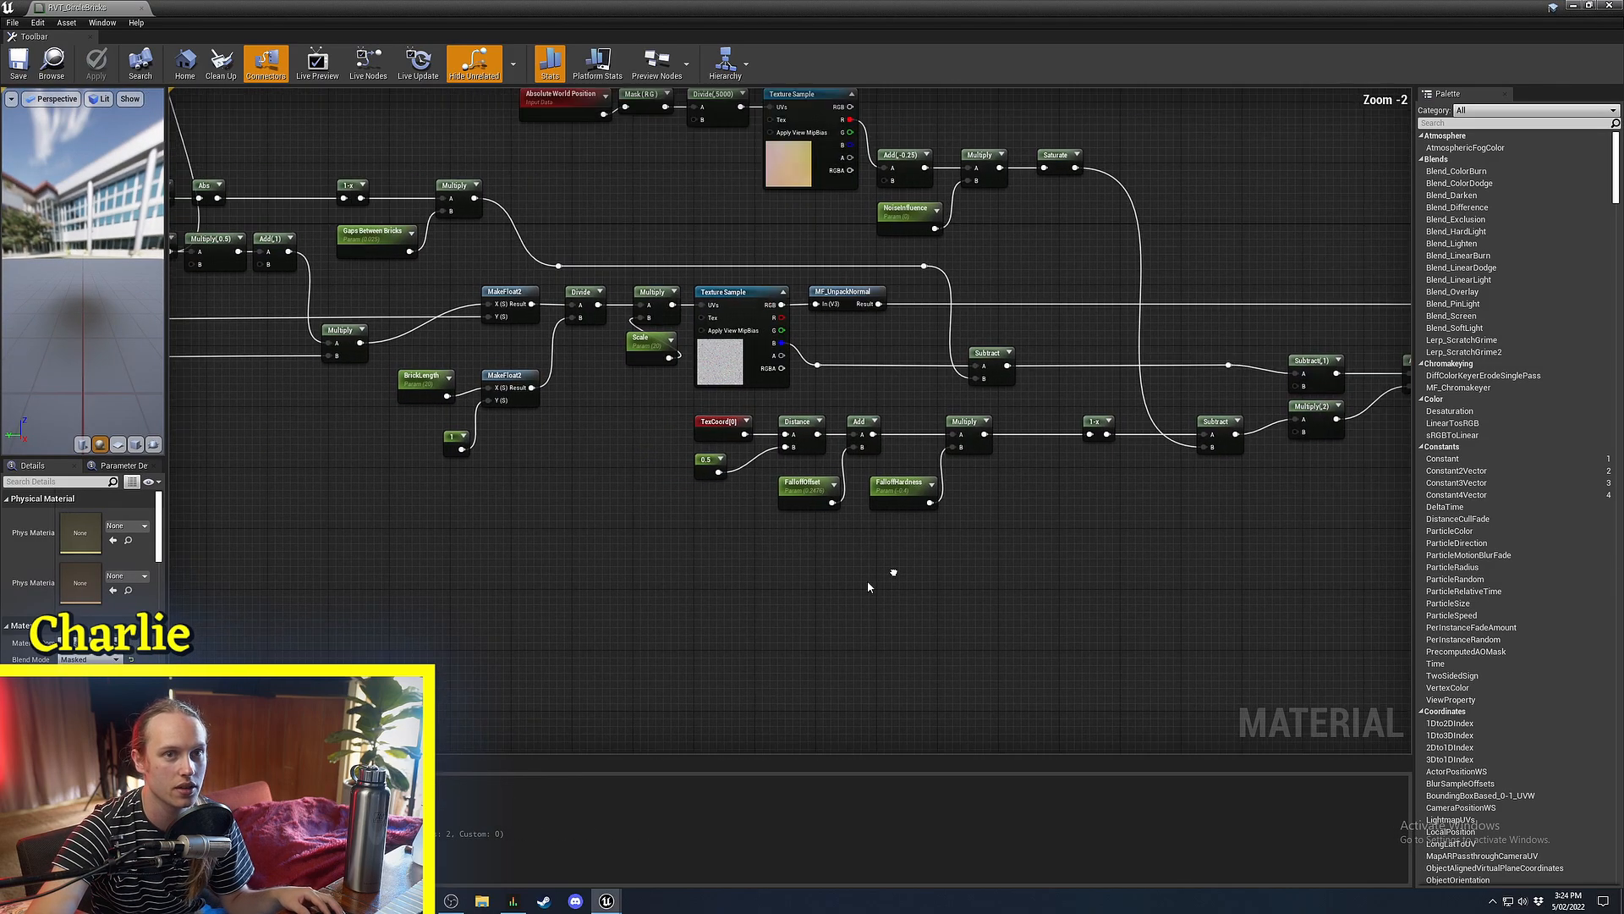
scroll("down", 3)
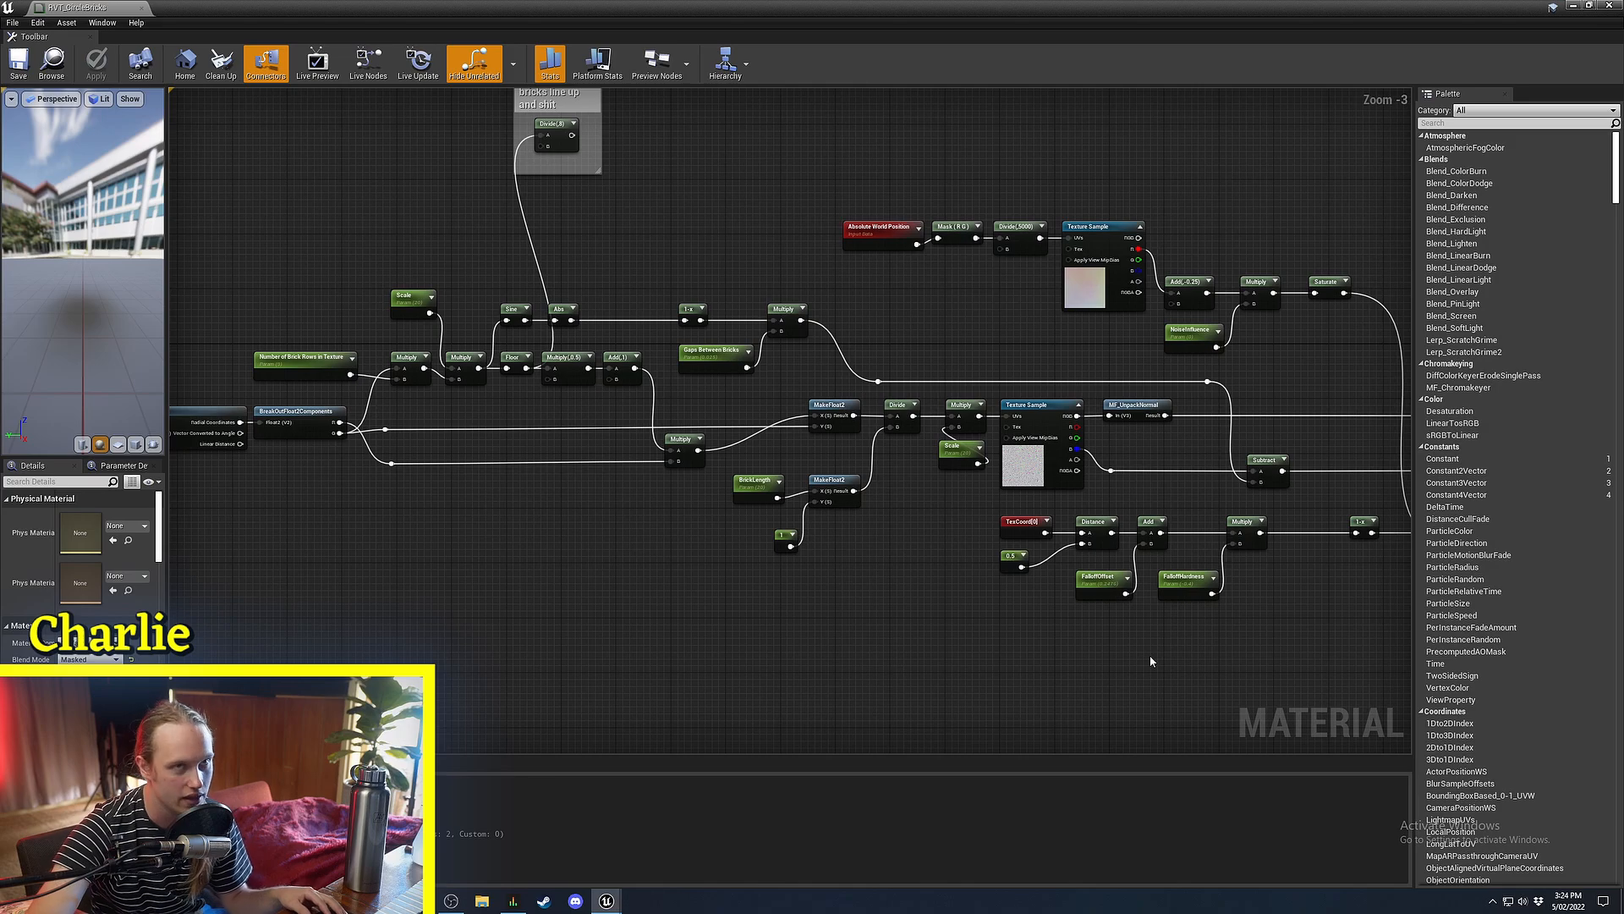
mouse_move(883, 637)
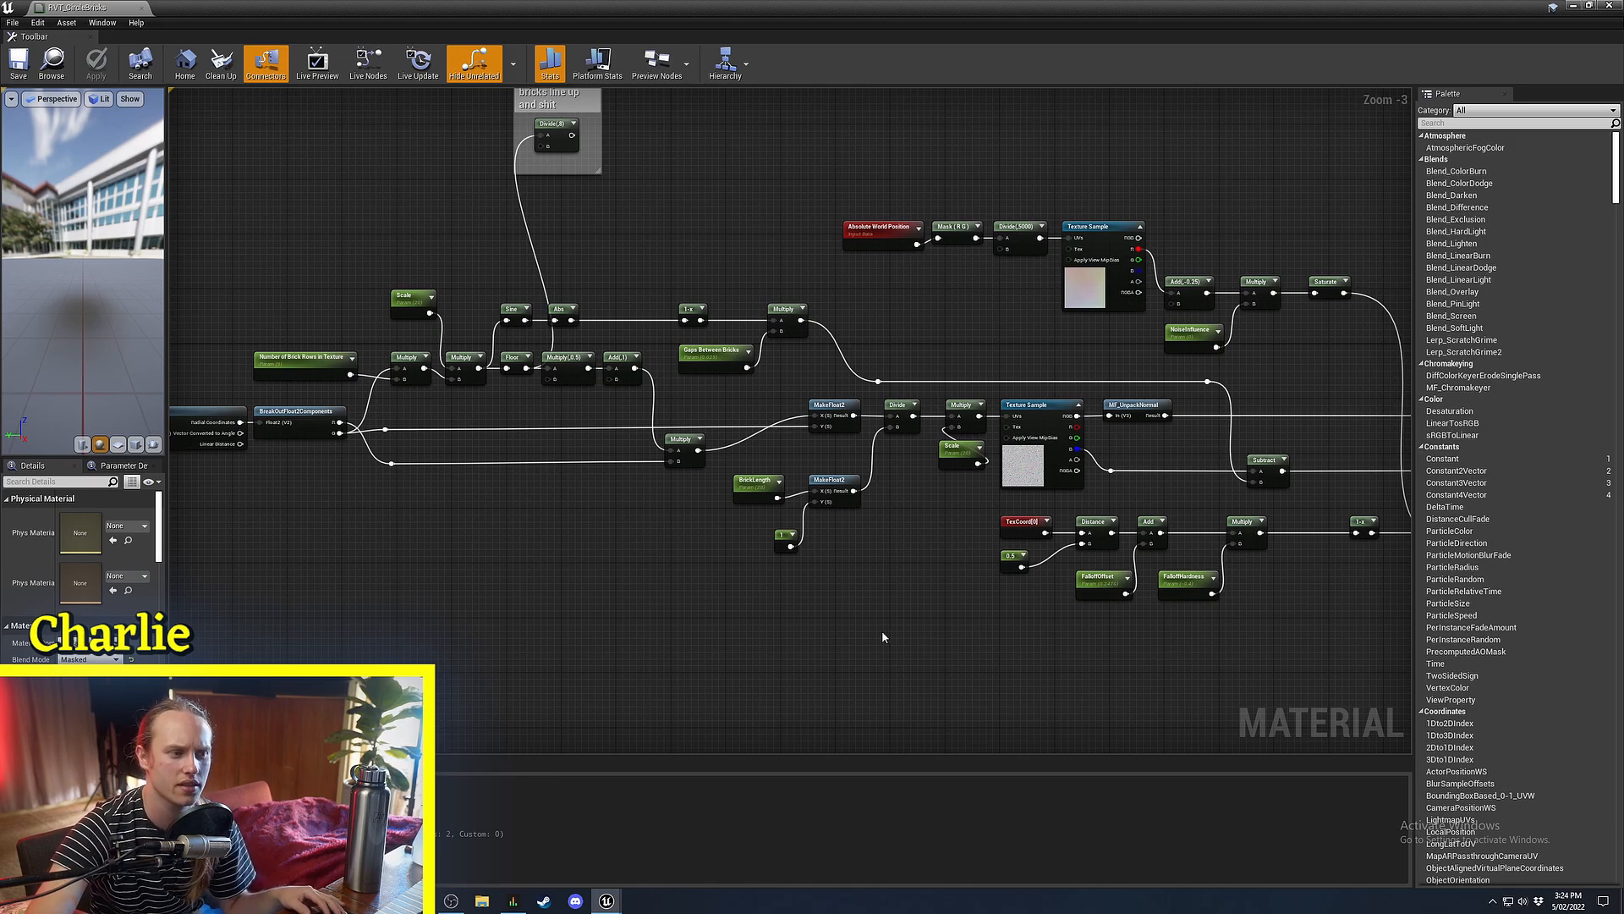
mouse_move(1541, 68)
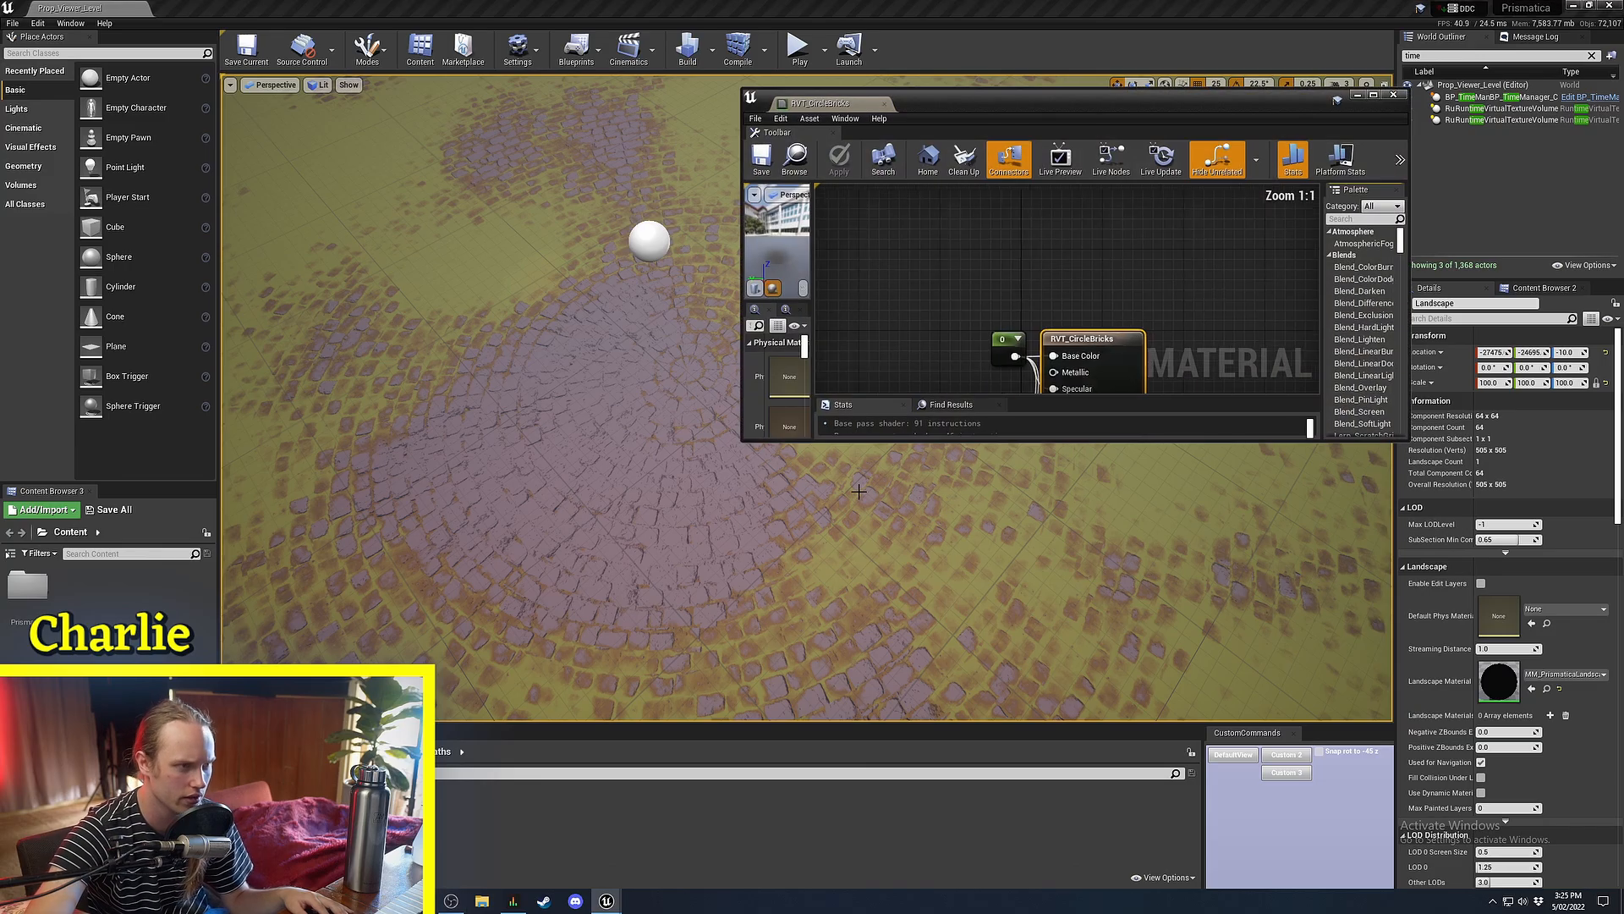
left_click(1378, 104)
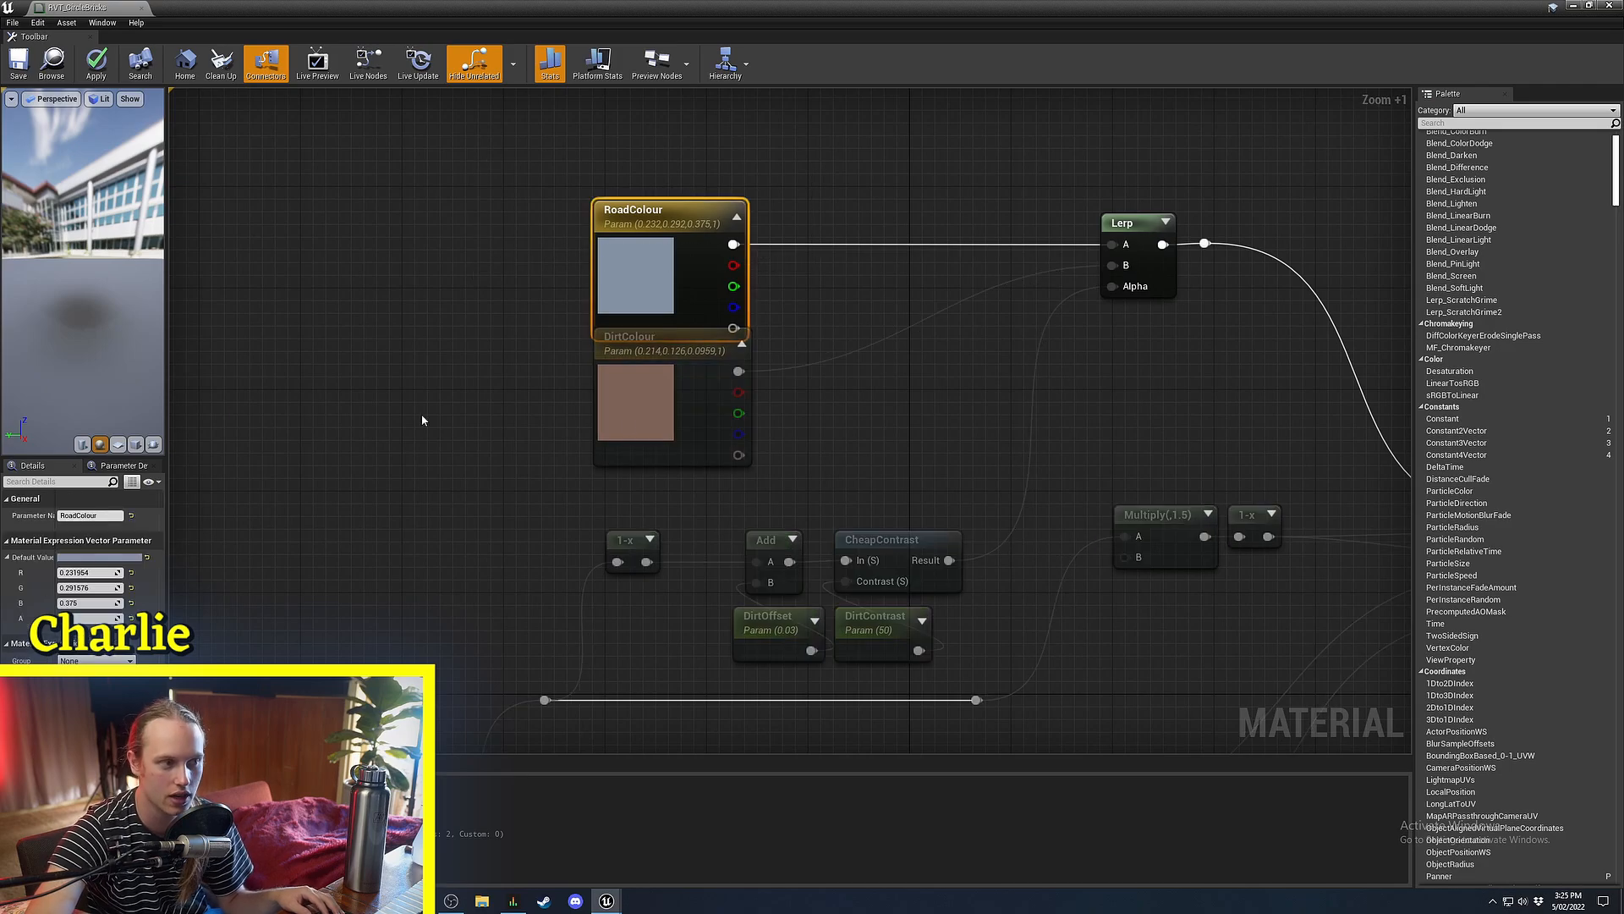
scroll("down", 3)
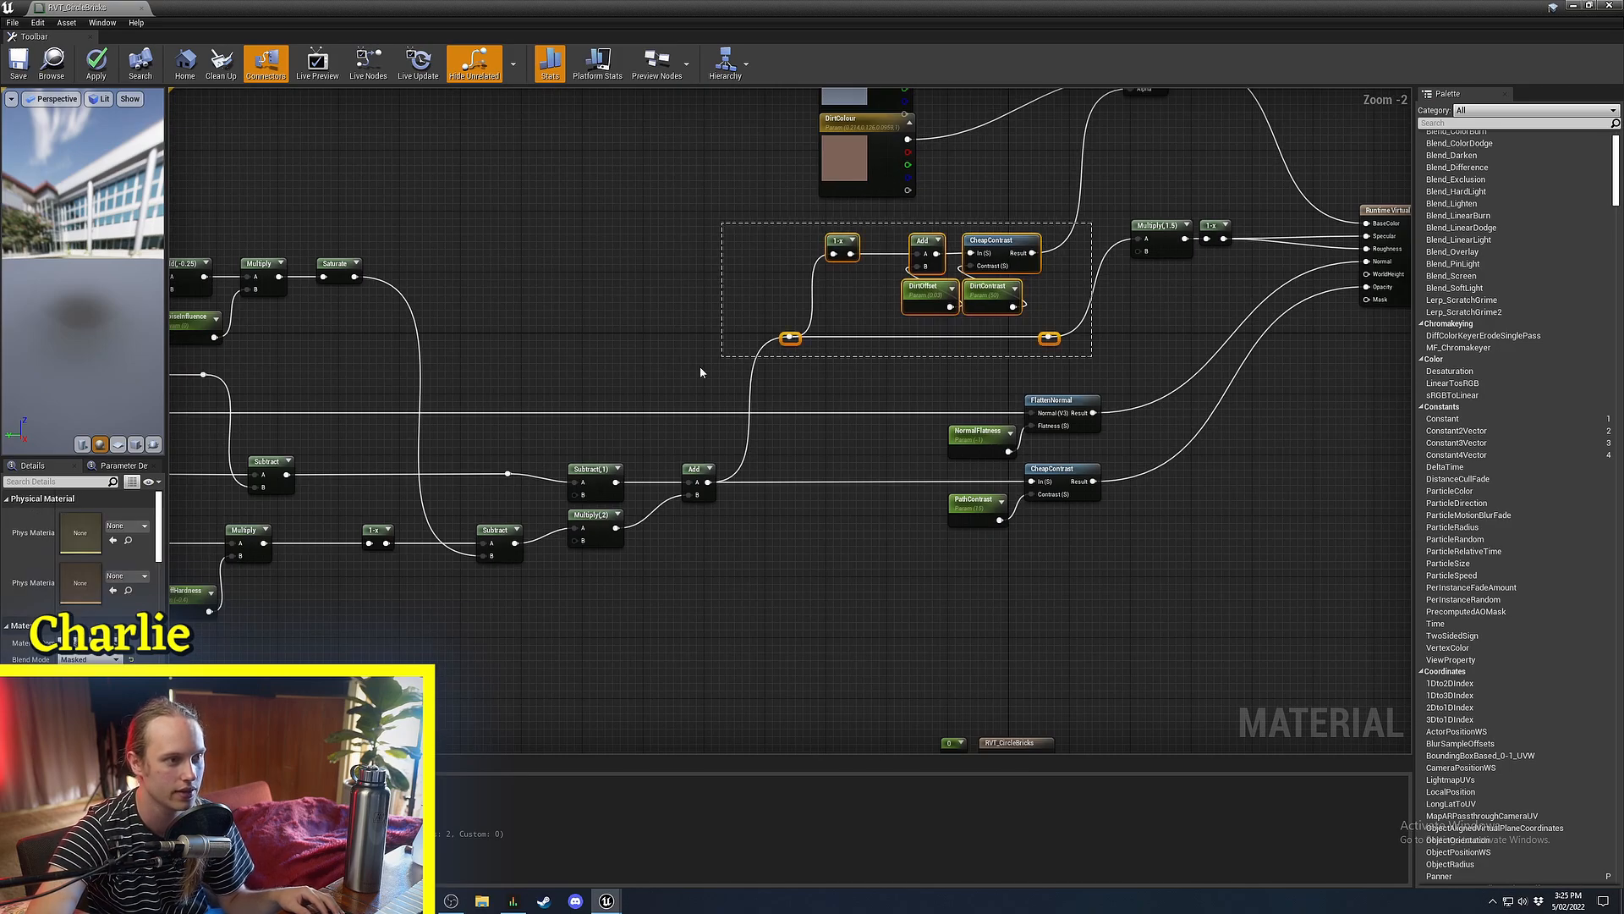
scroll("up", 3)
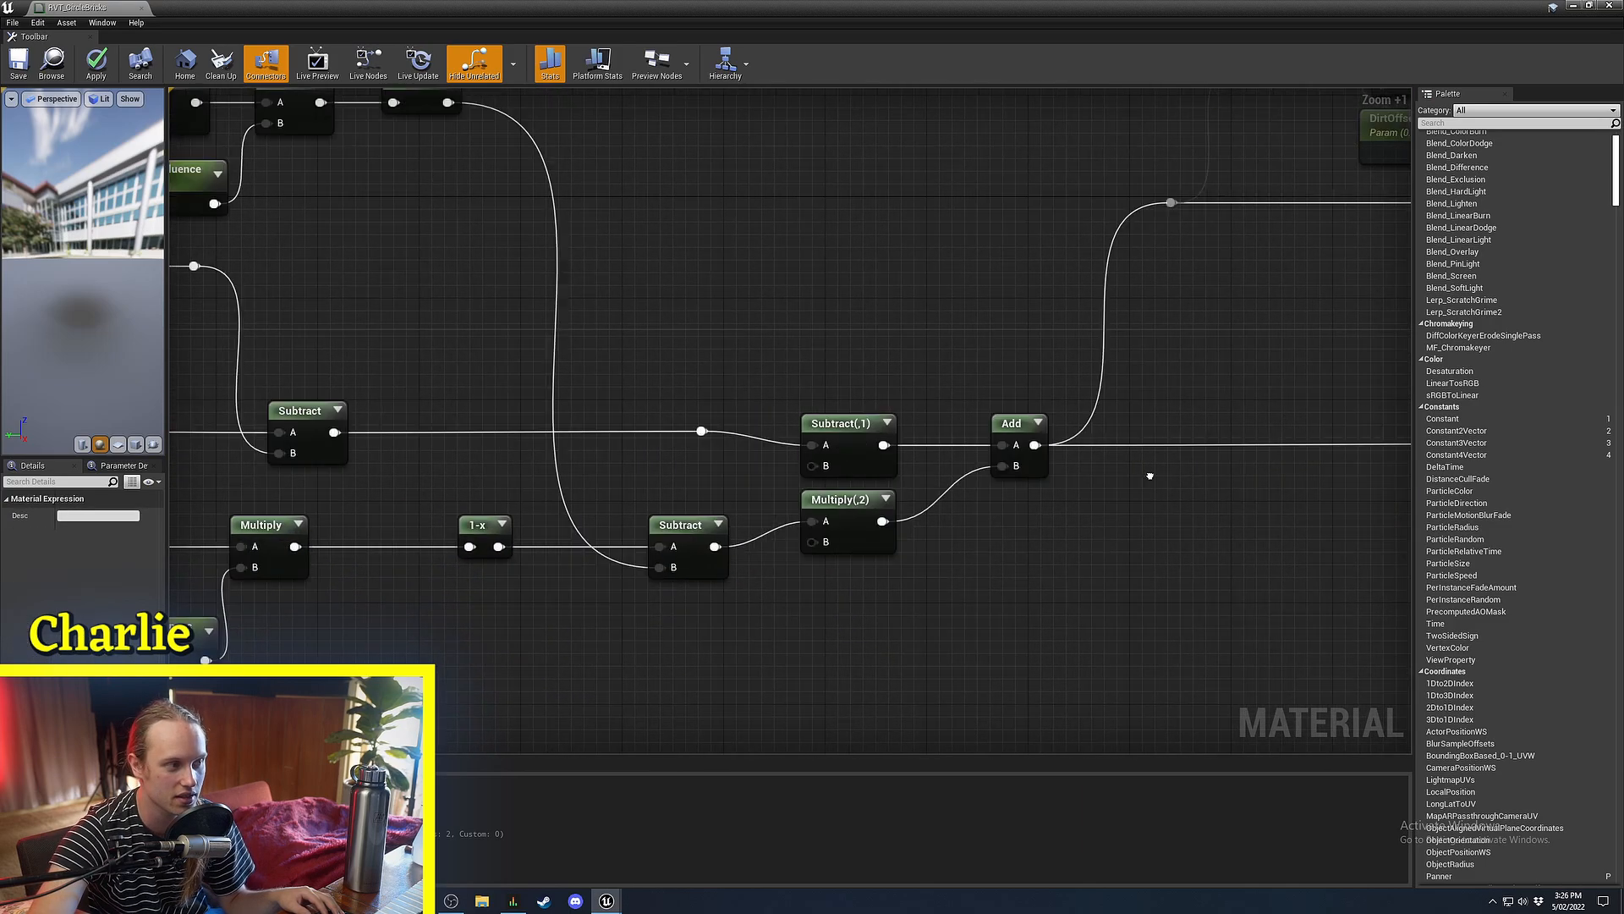
scroll("down", 3)
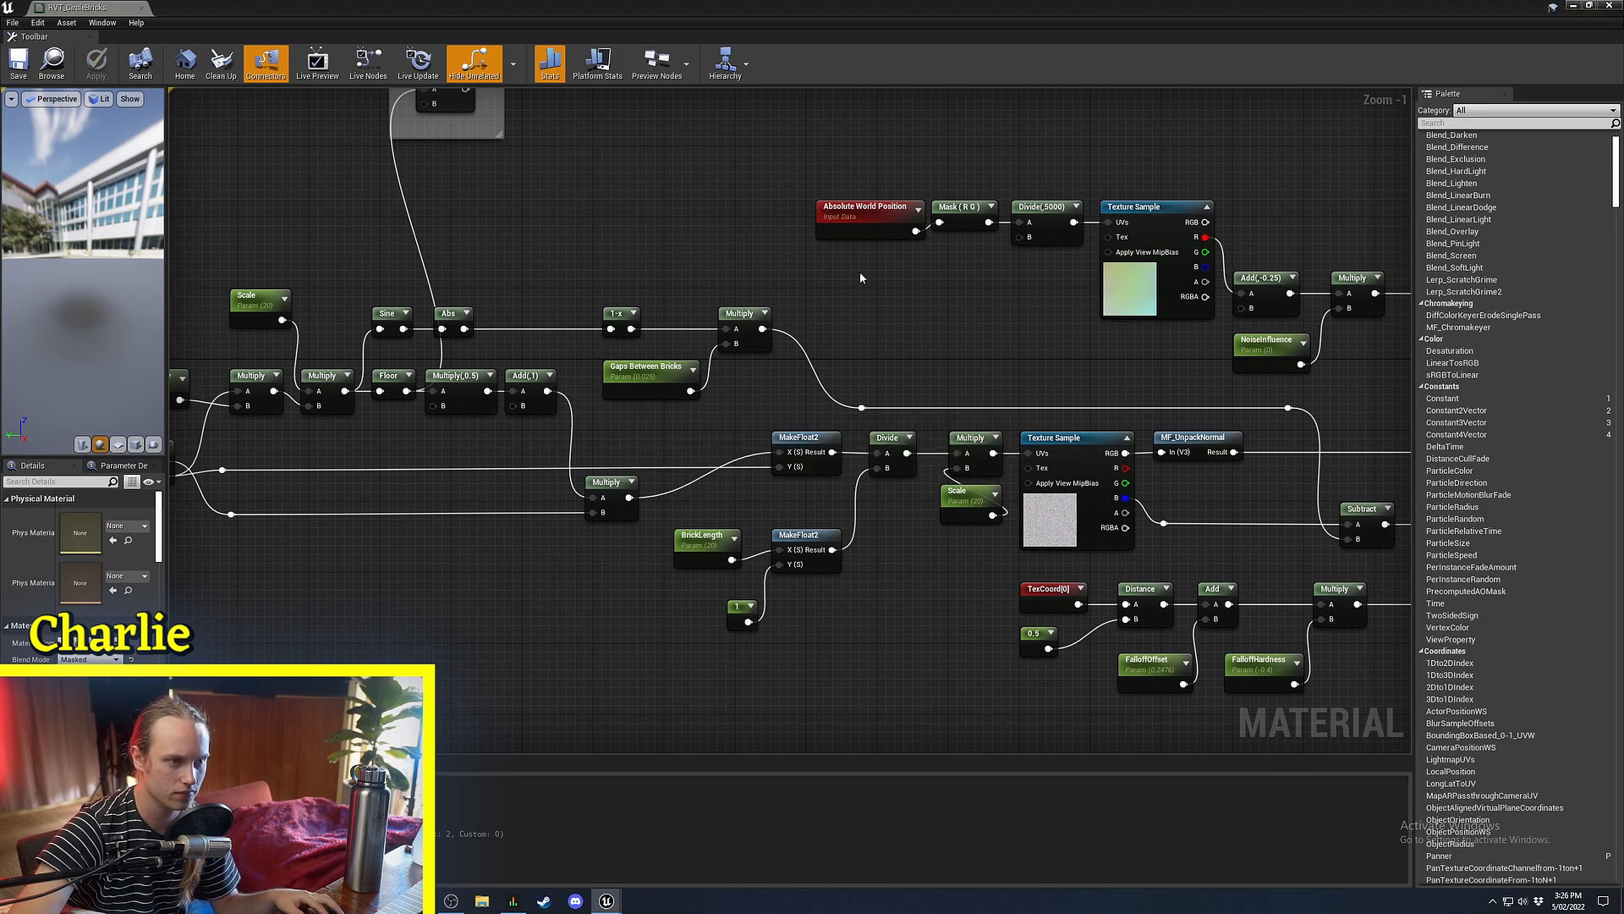
scroll("up", 3)
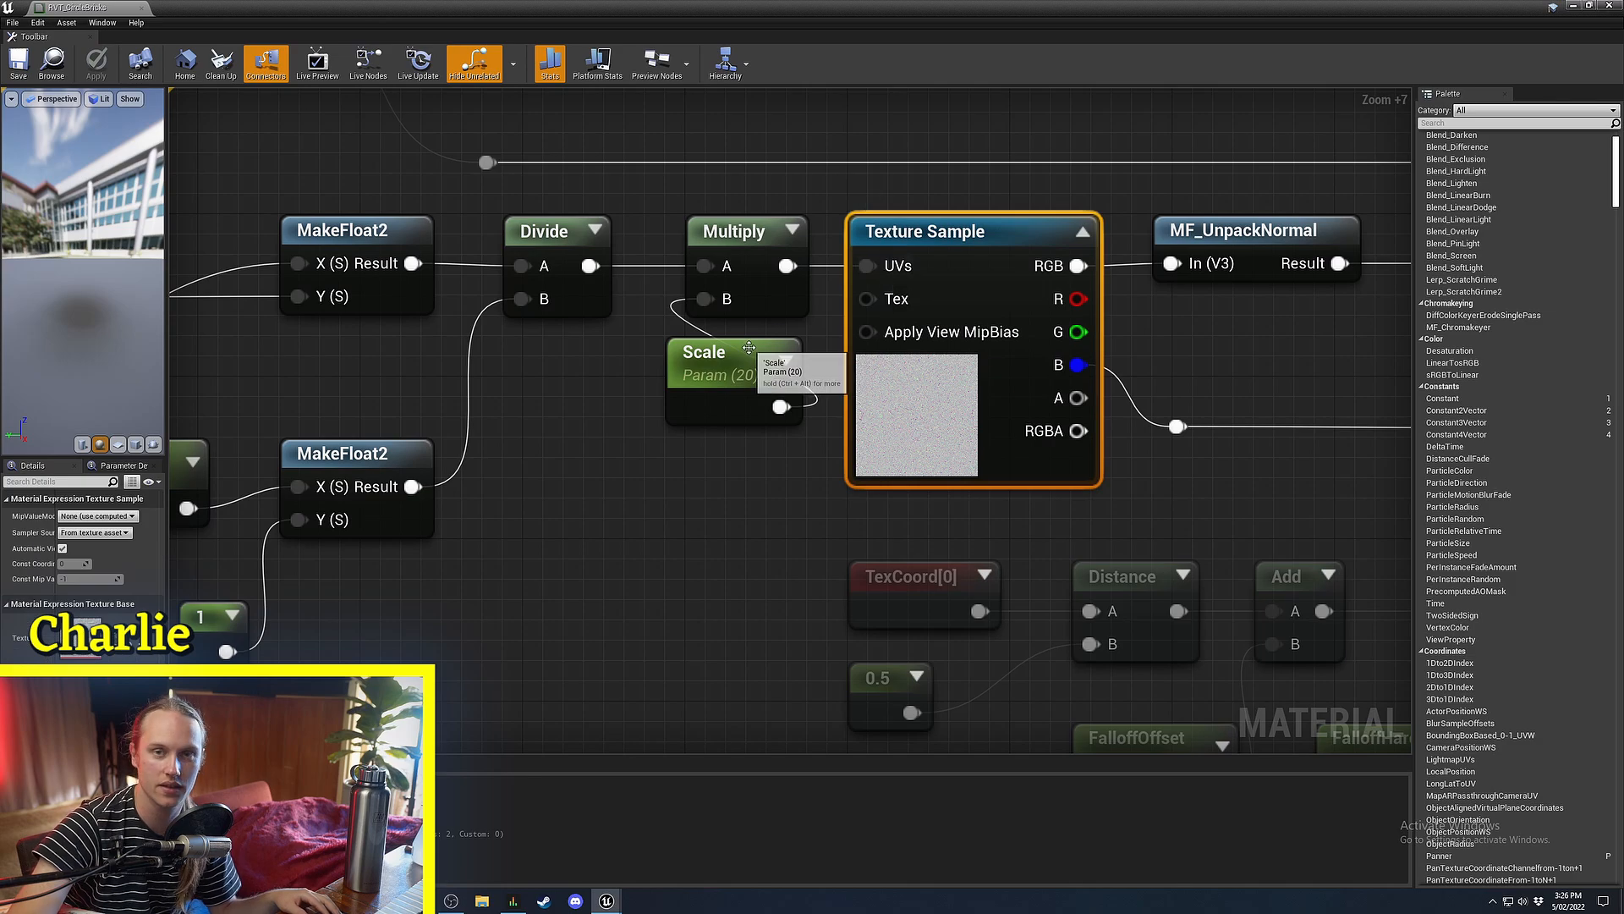
scroll("down", 3)
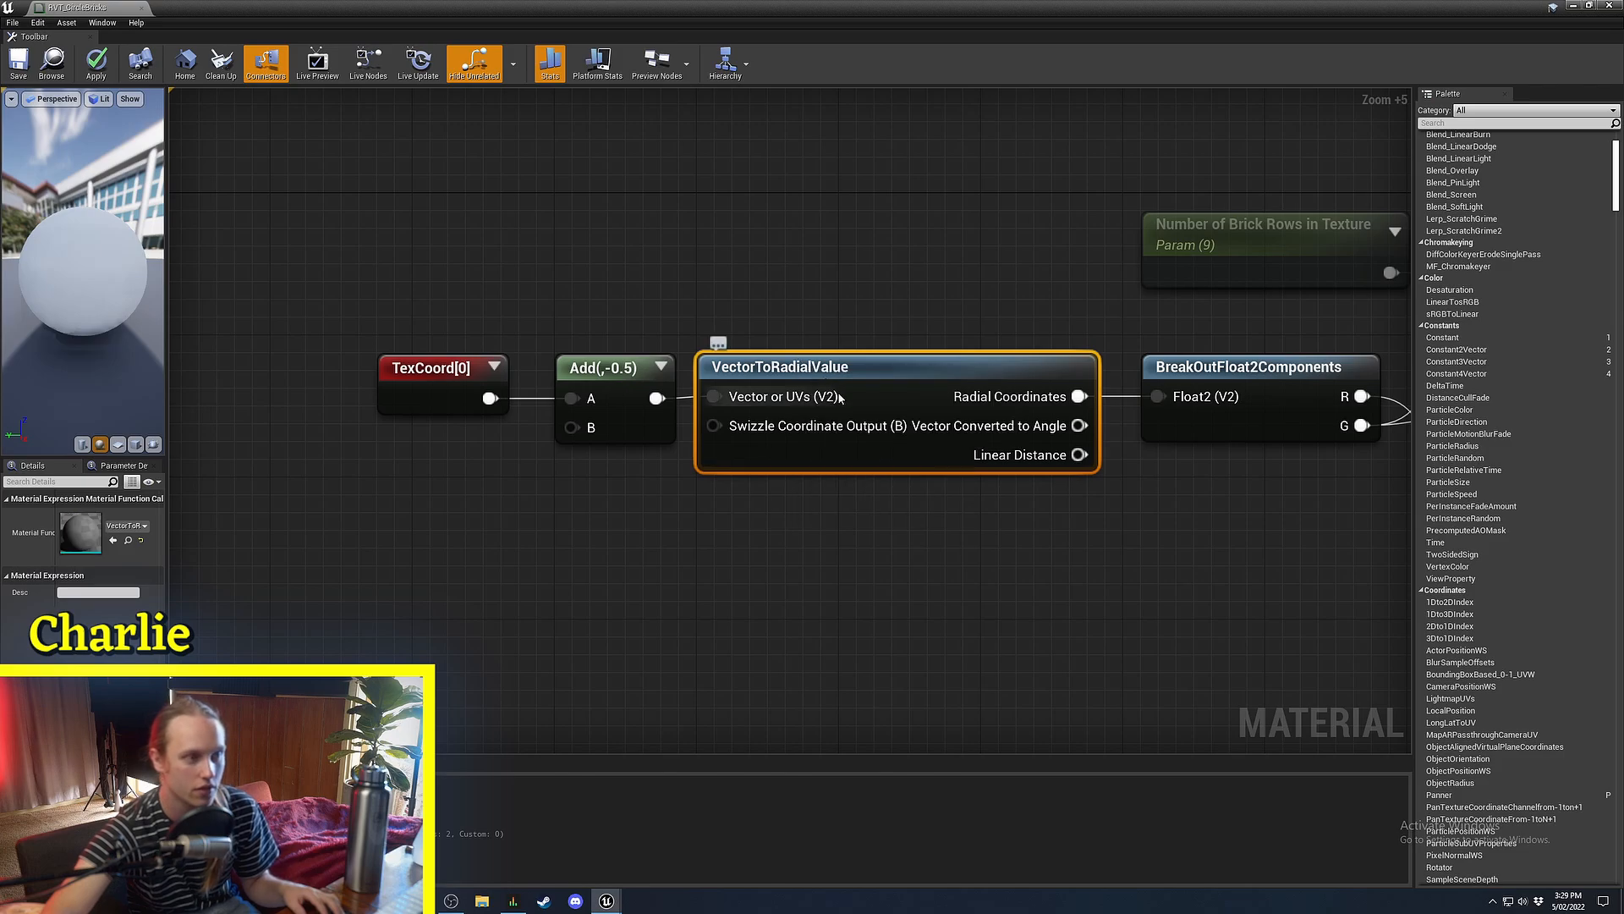
left_click(442, 366)
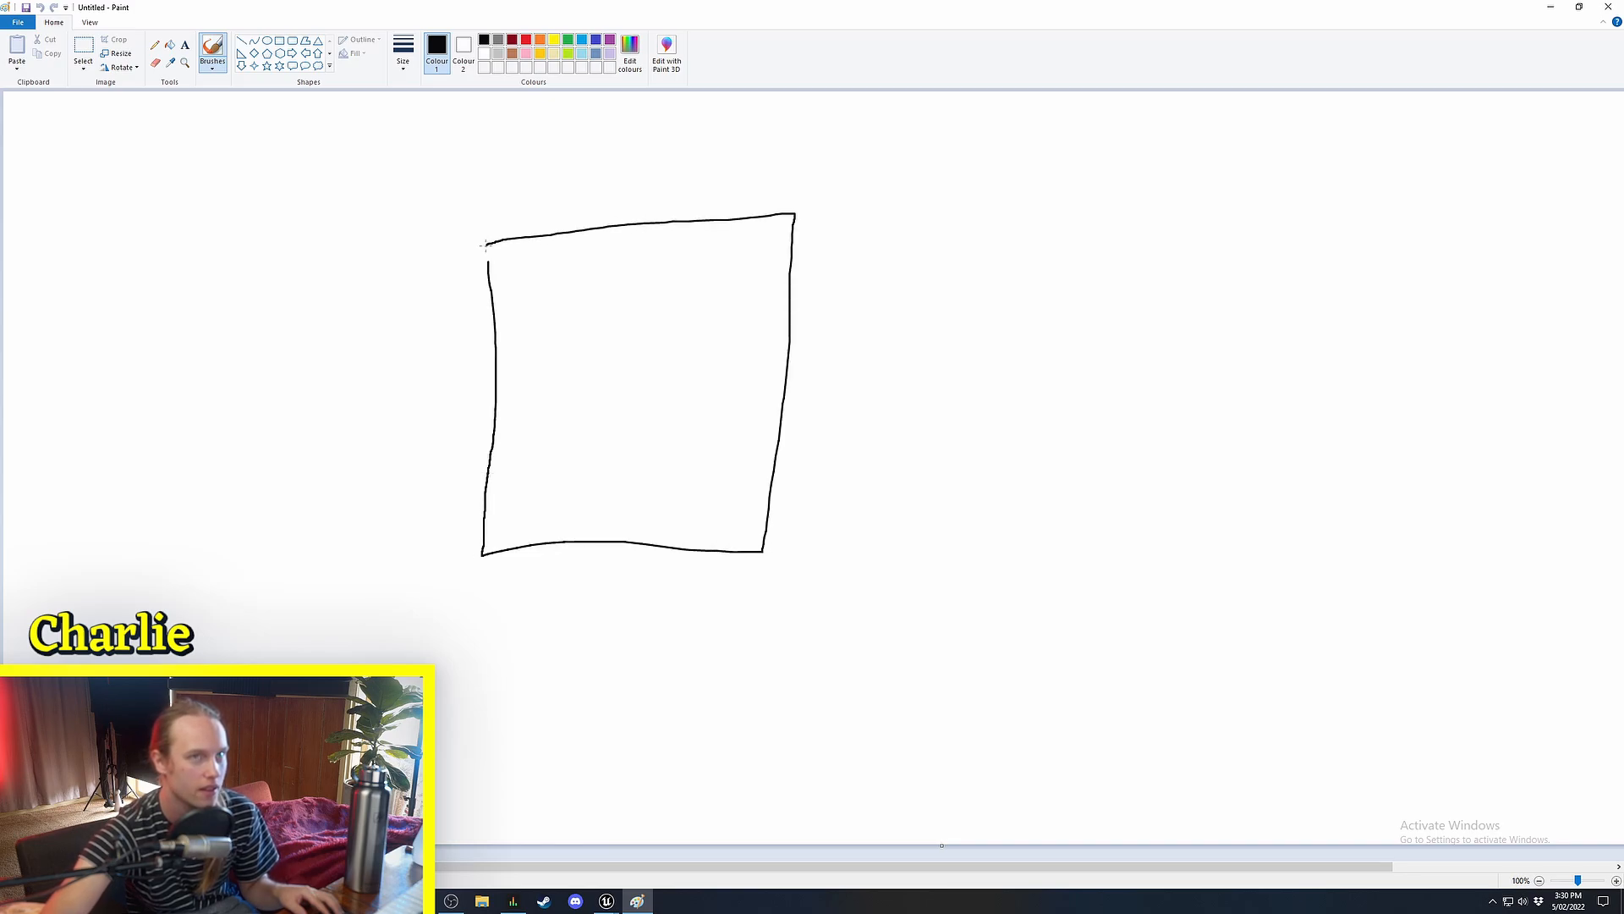
mouse_move(801, 216)
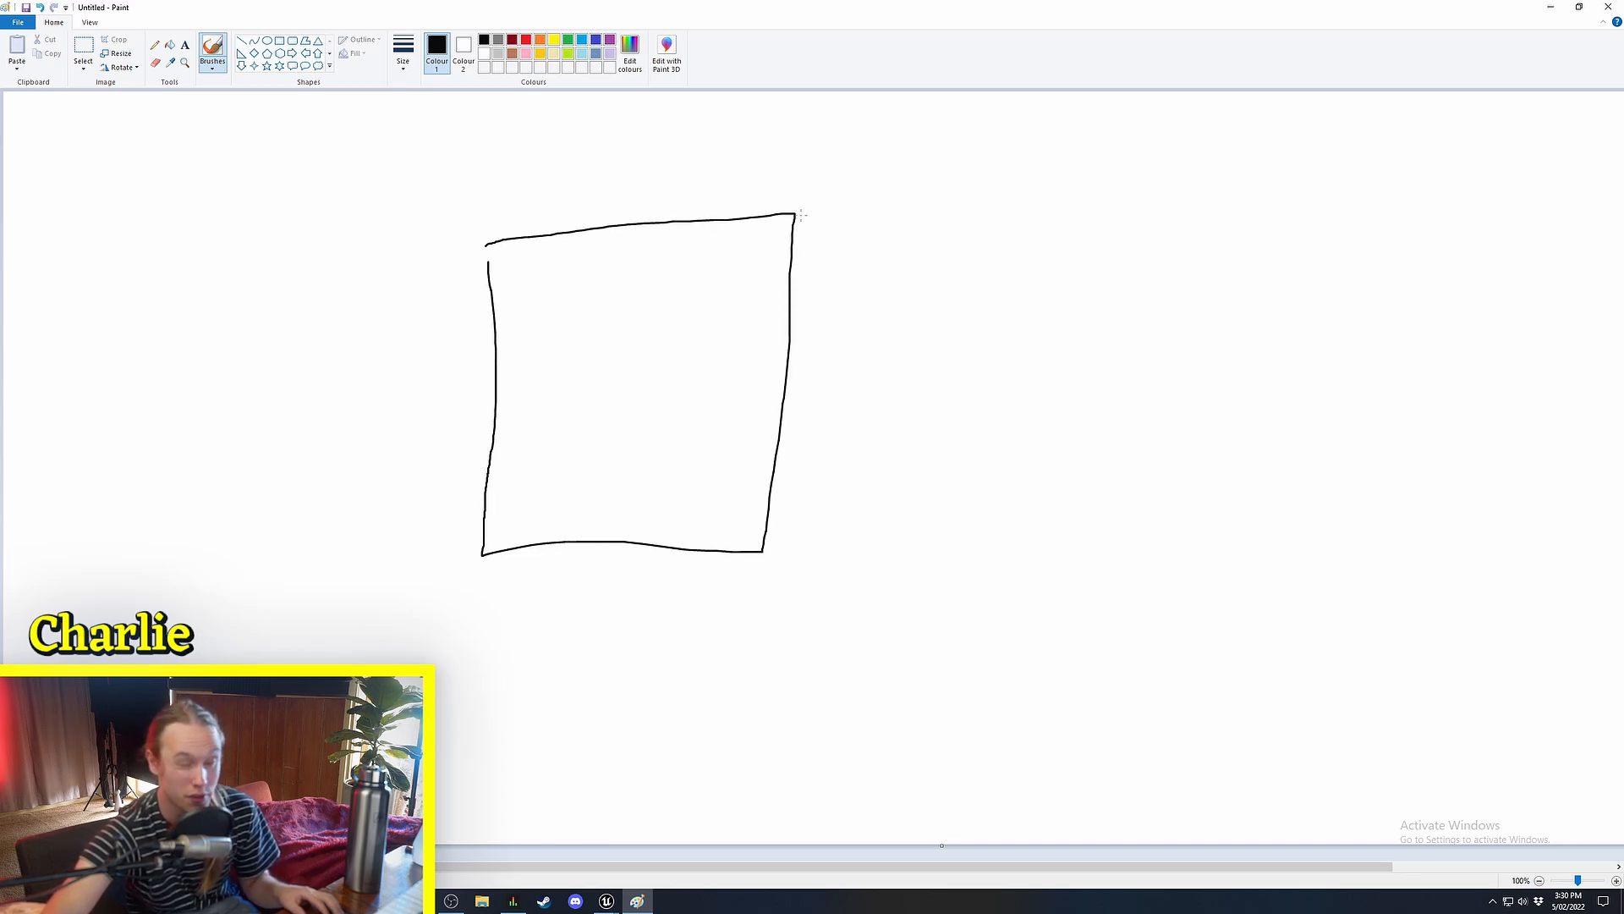
mouse_move(811, 440)
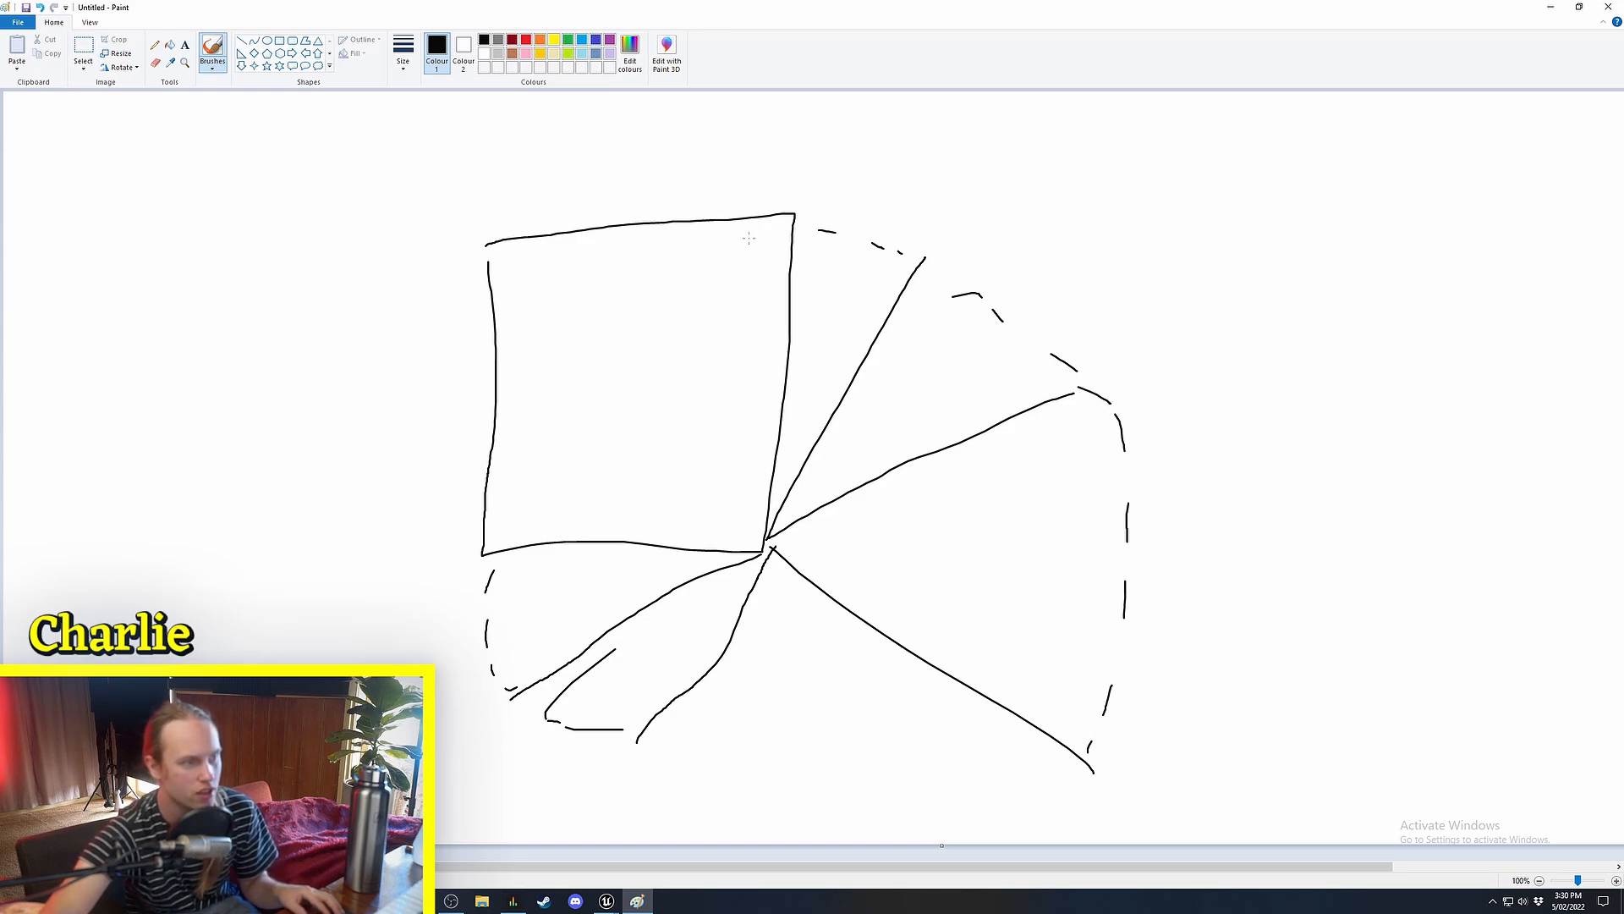
Draw a curved brick row across the radial wedges of the Paint sketch.
left_click_drag(712, 243, 751, 274)
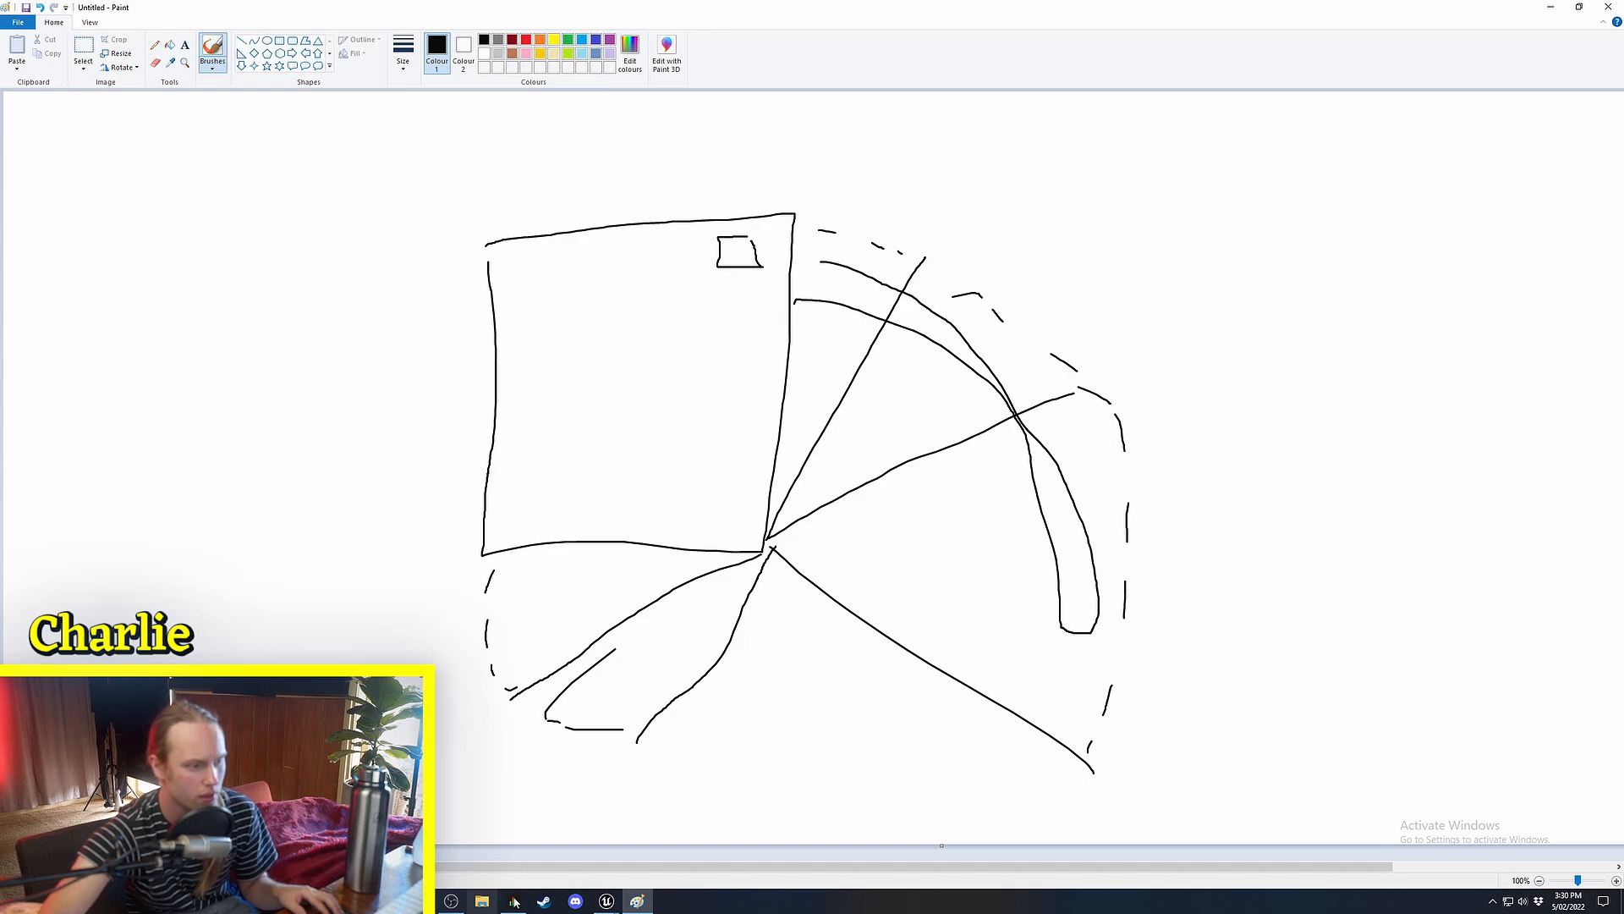
left_click(606, 901)
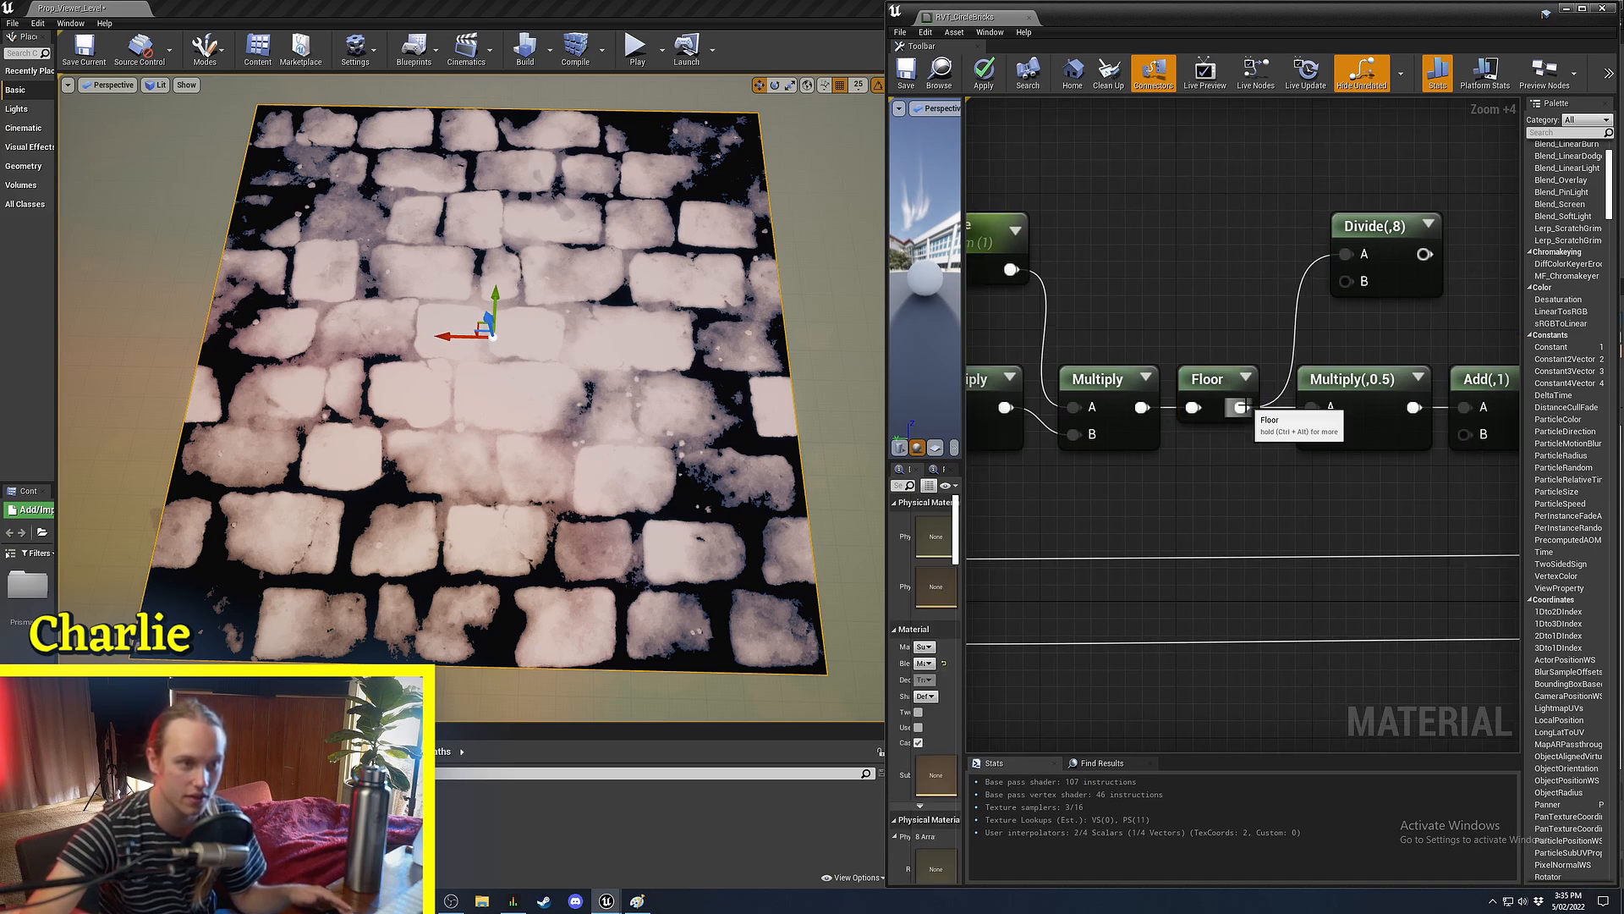
right_click(1358, 324)
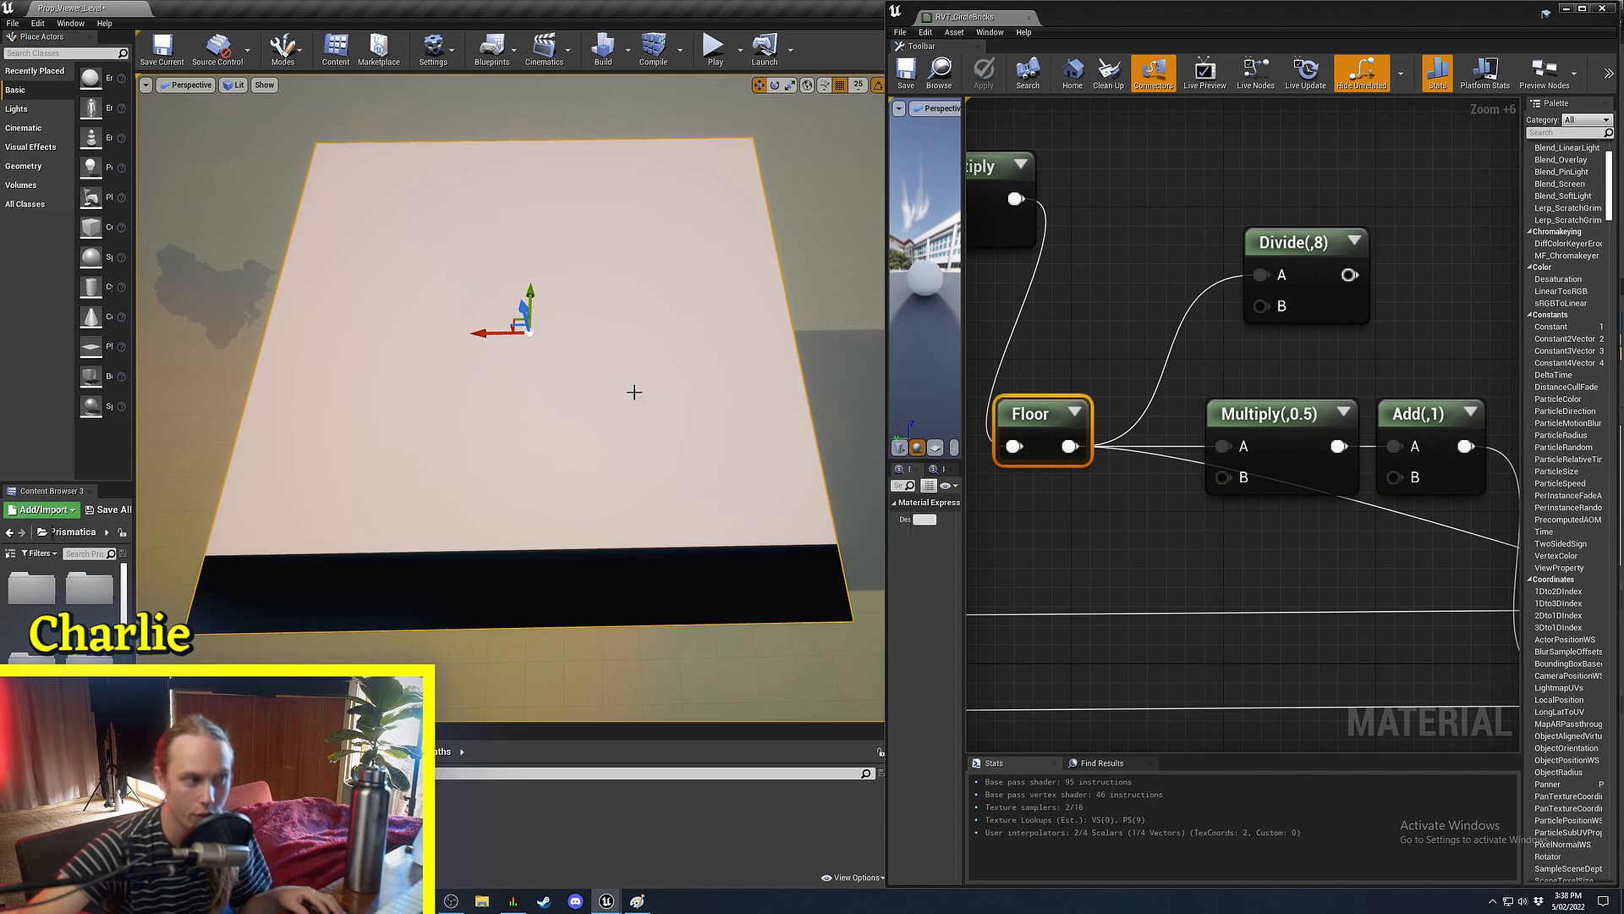
mouse_move(626, 507)
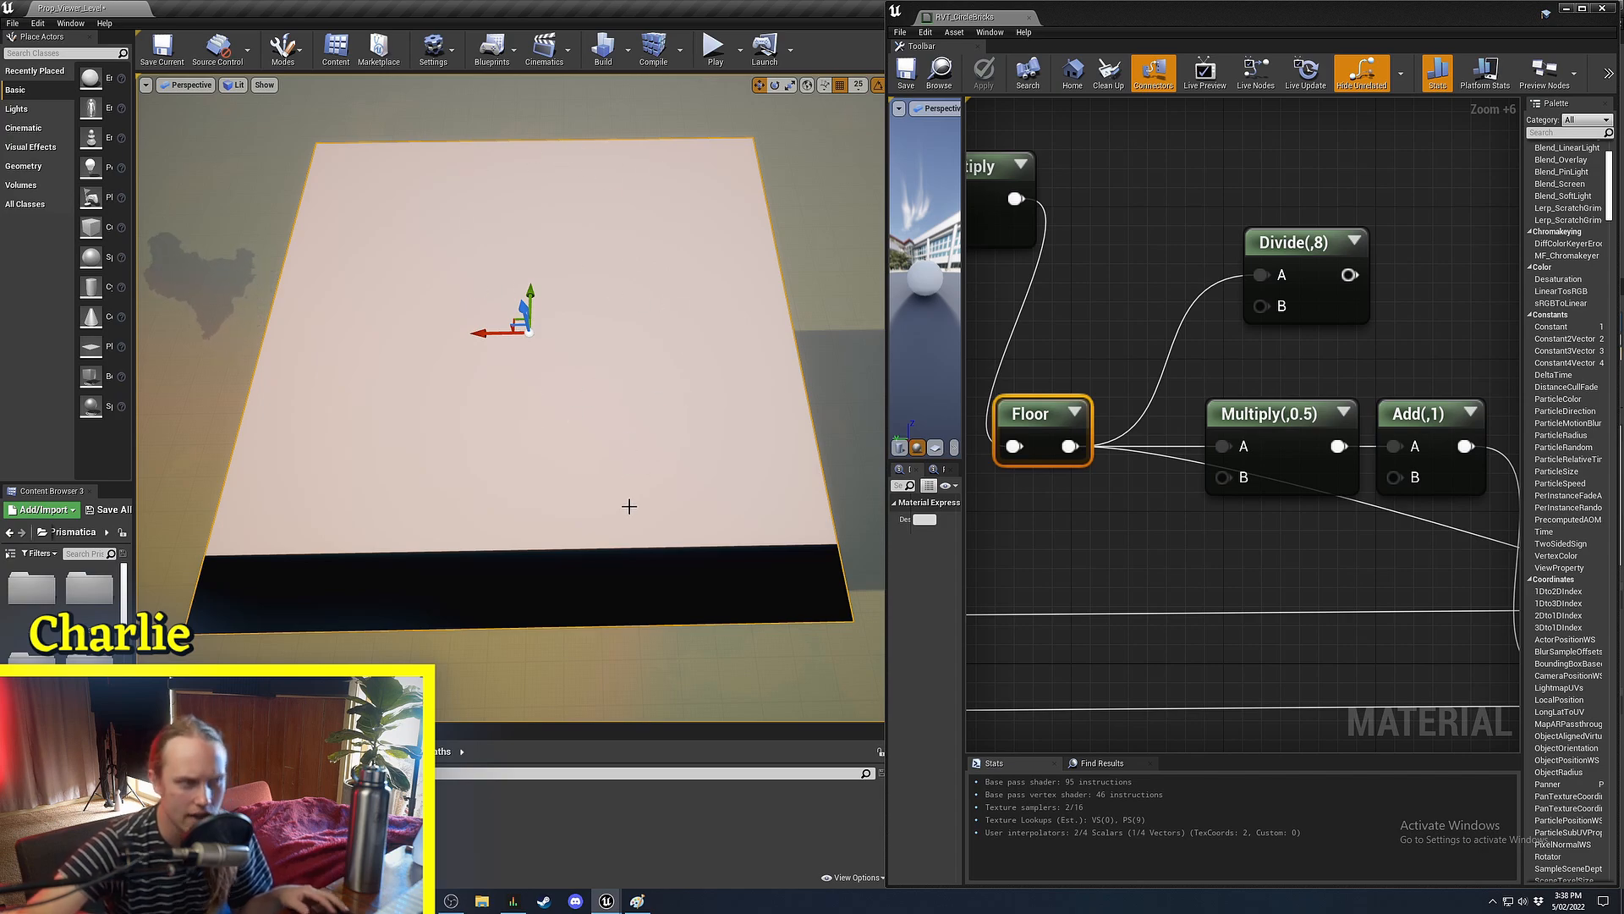
mouse_move(609, 329)
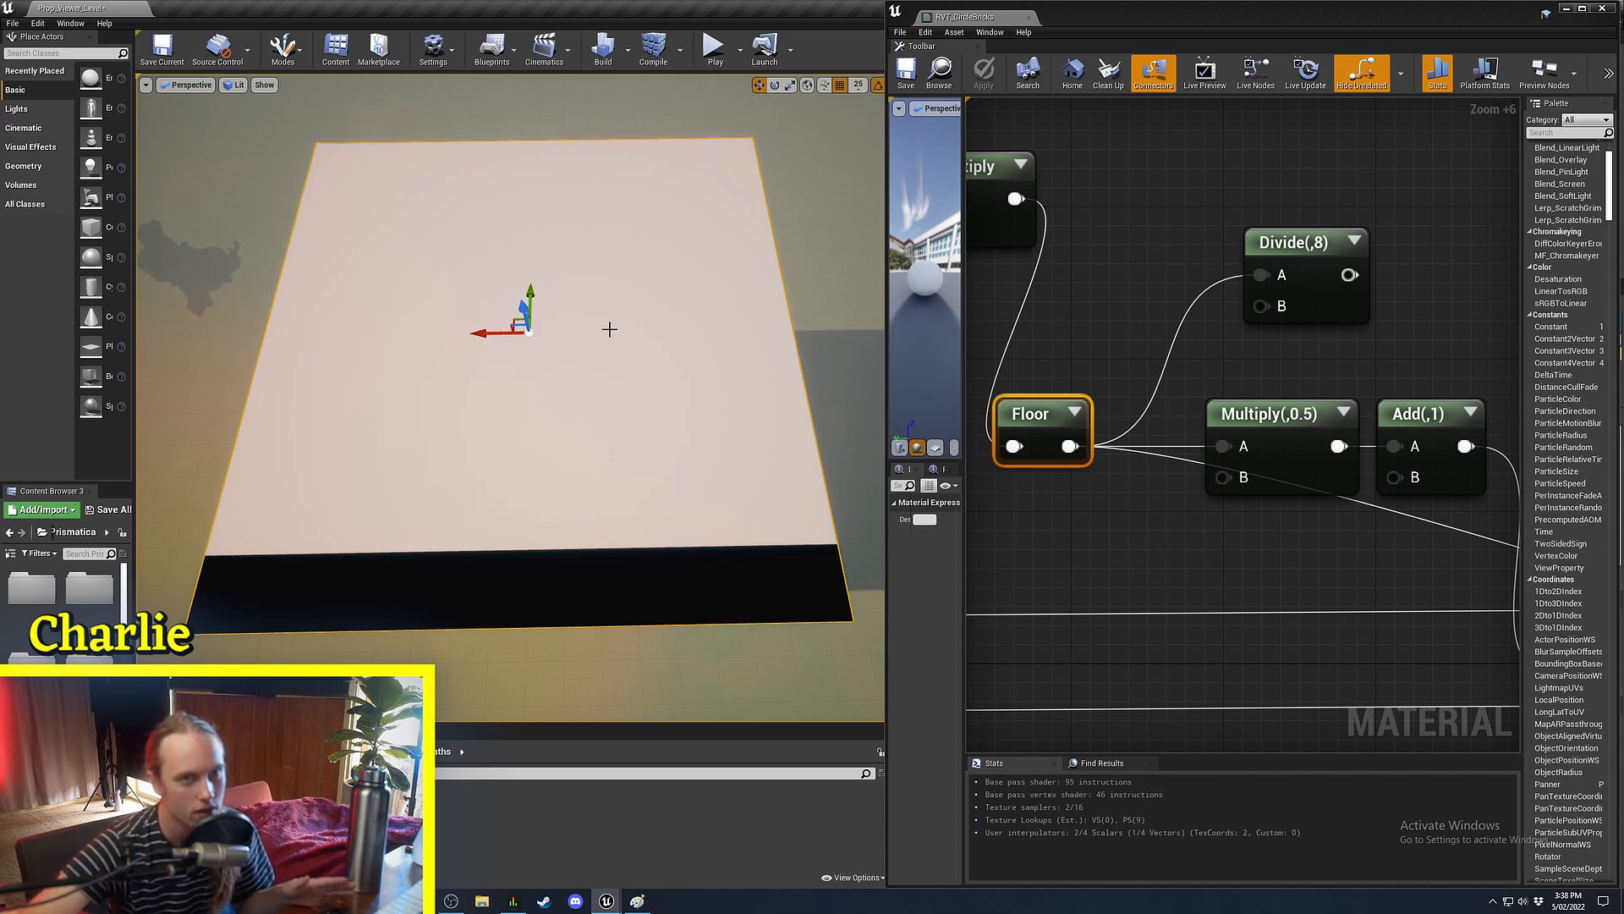
mouse_move(629, 402)
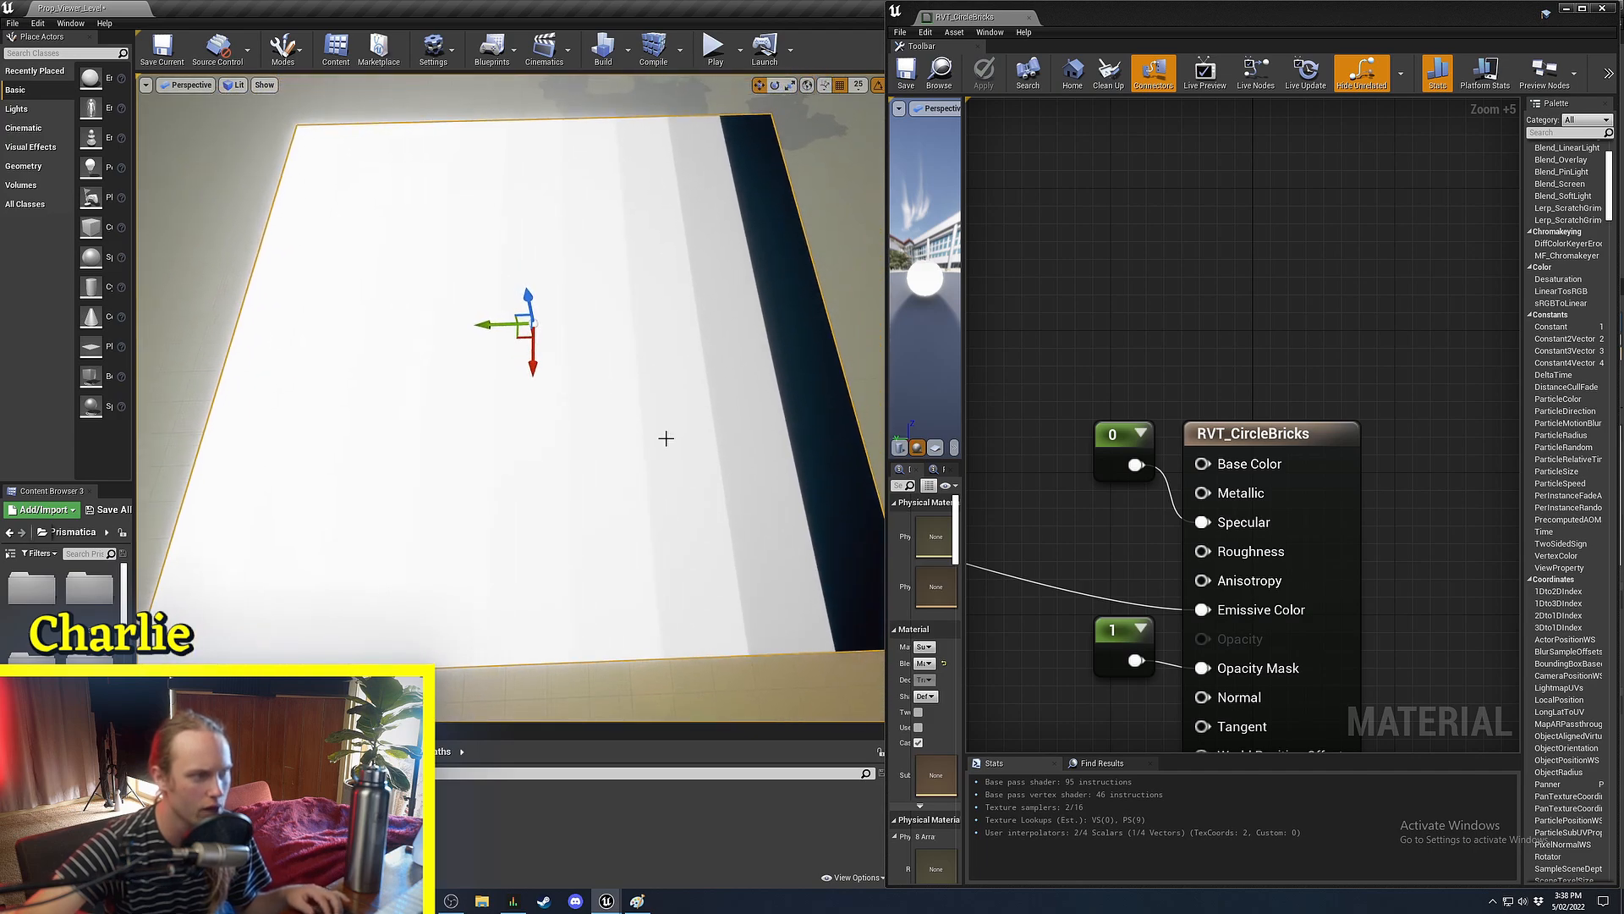
left_click_drag(532, 327, 611, 290)
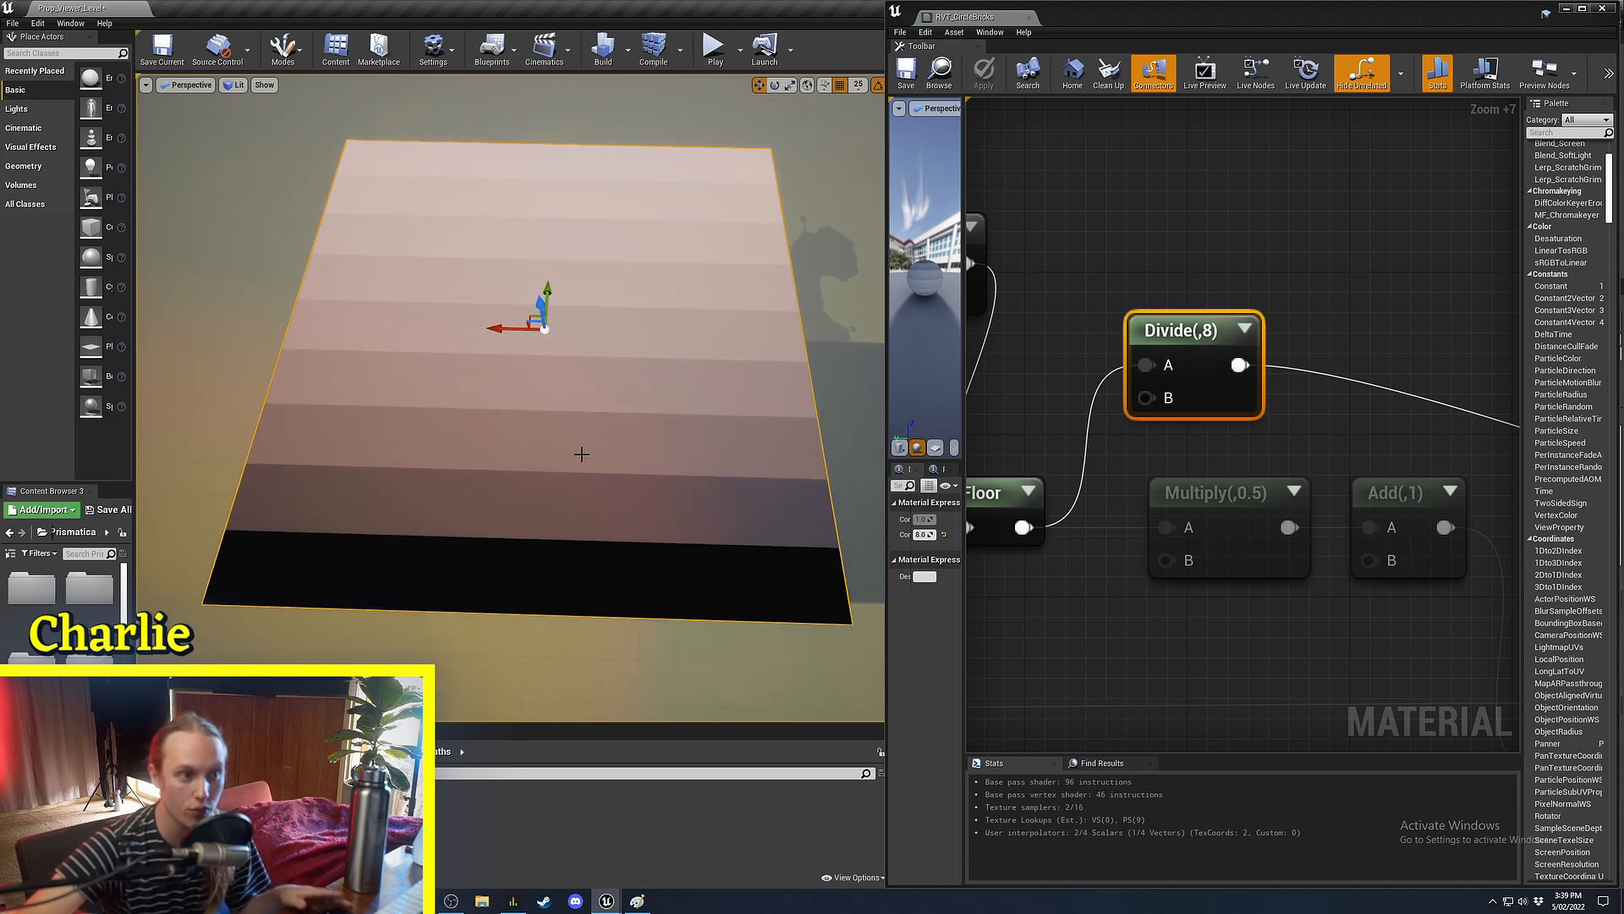
scroll("down", 3)
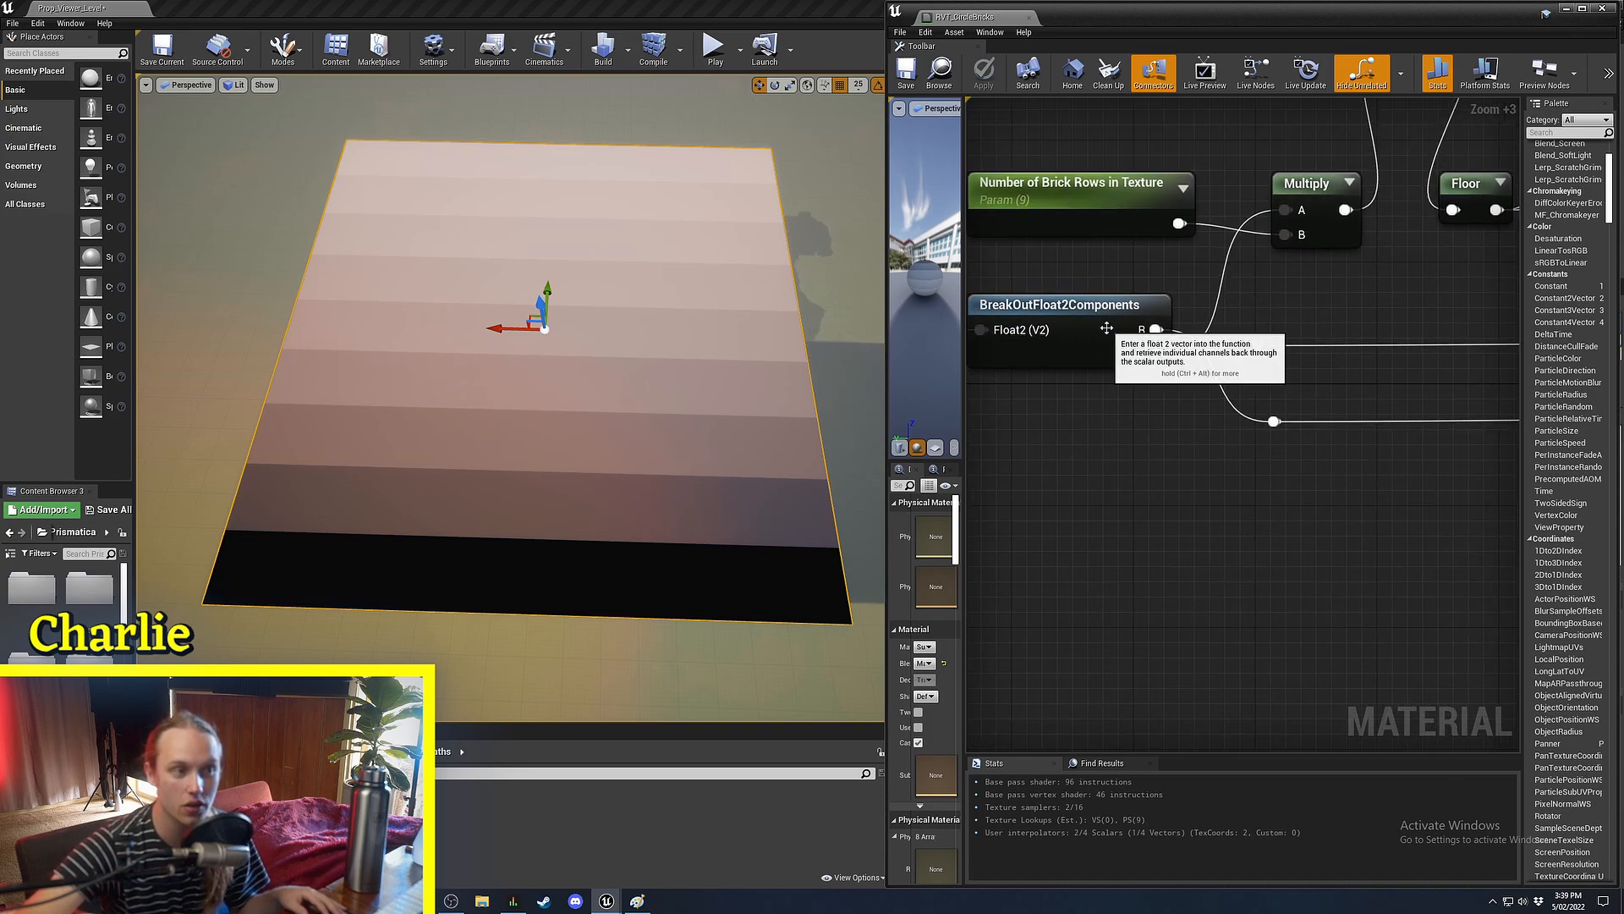
left_click(1057, 305)
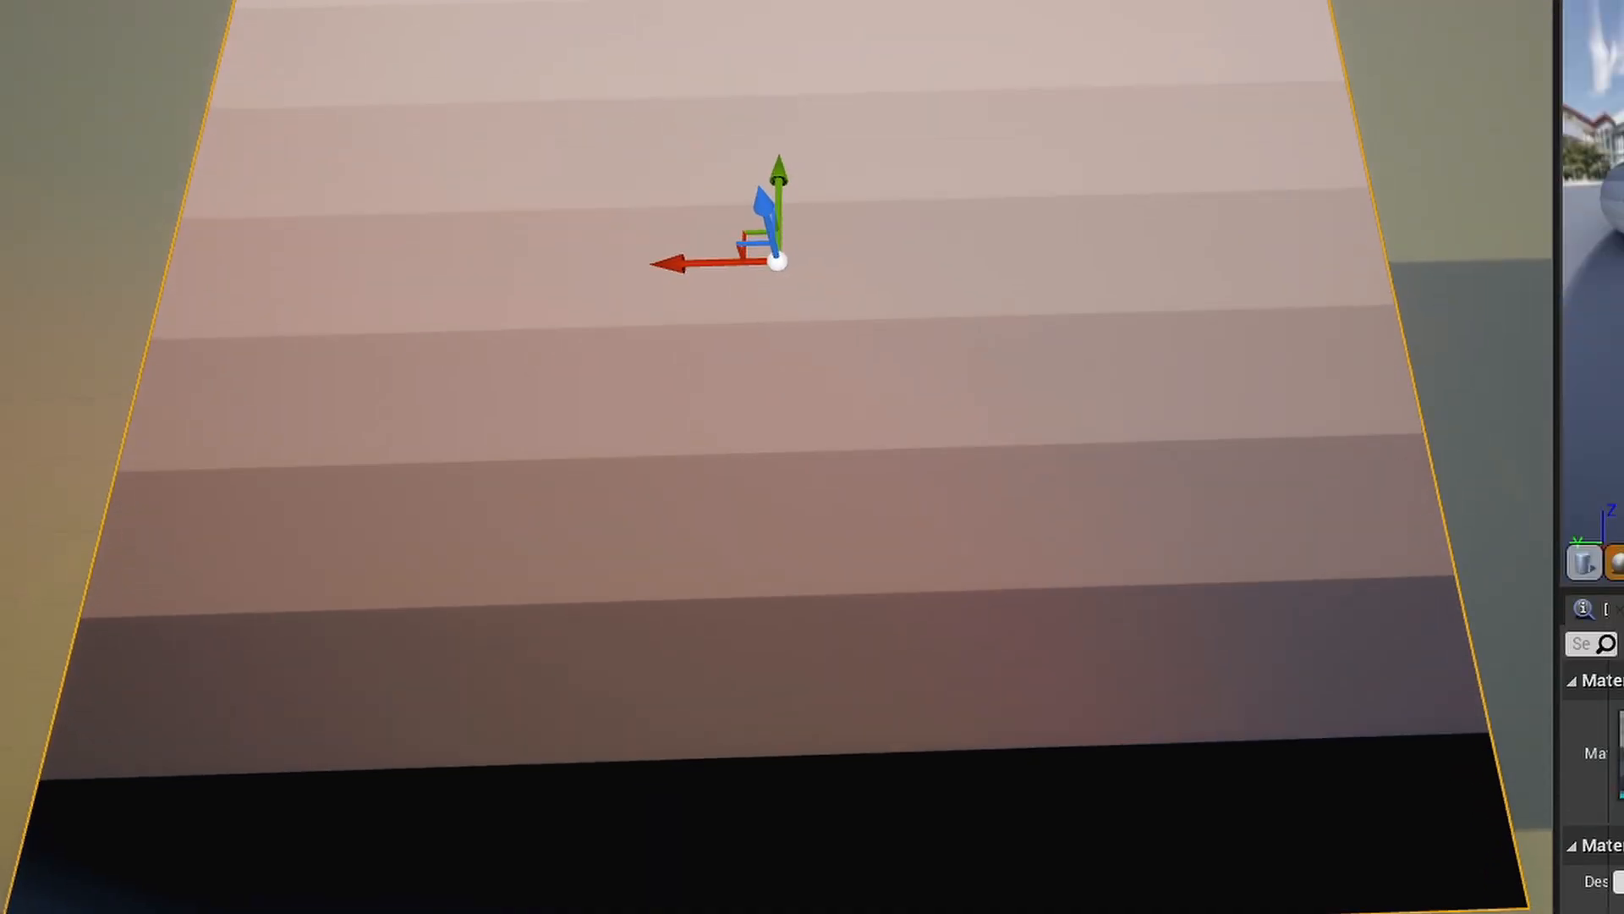
mouse_move(889, 680)
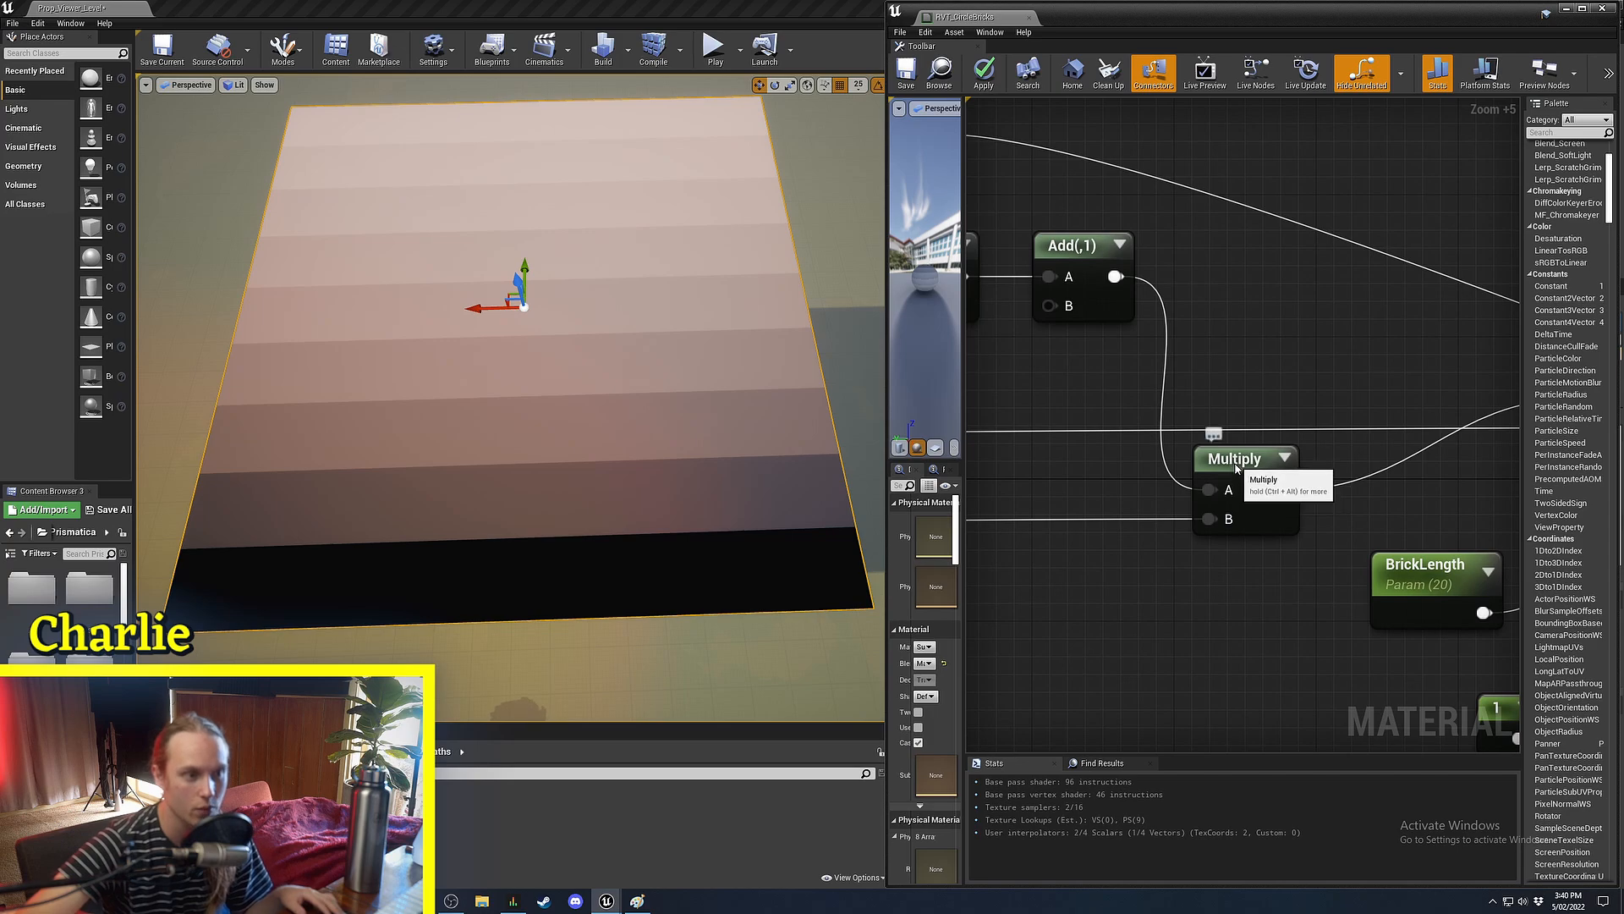
scroll("down", 3)
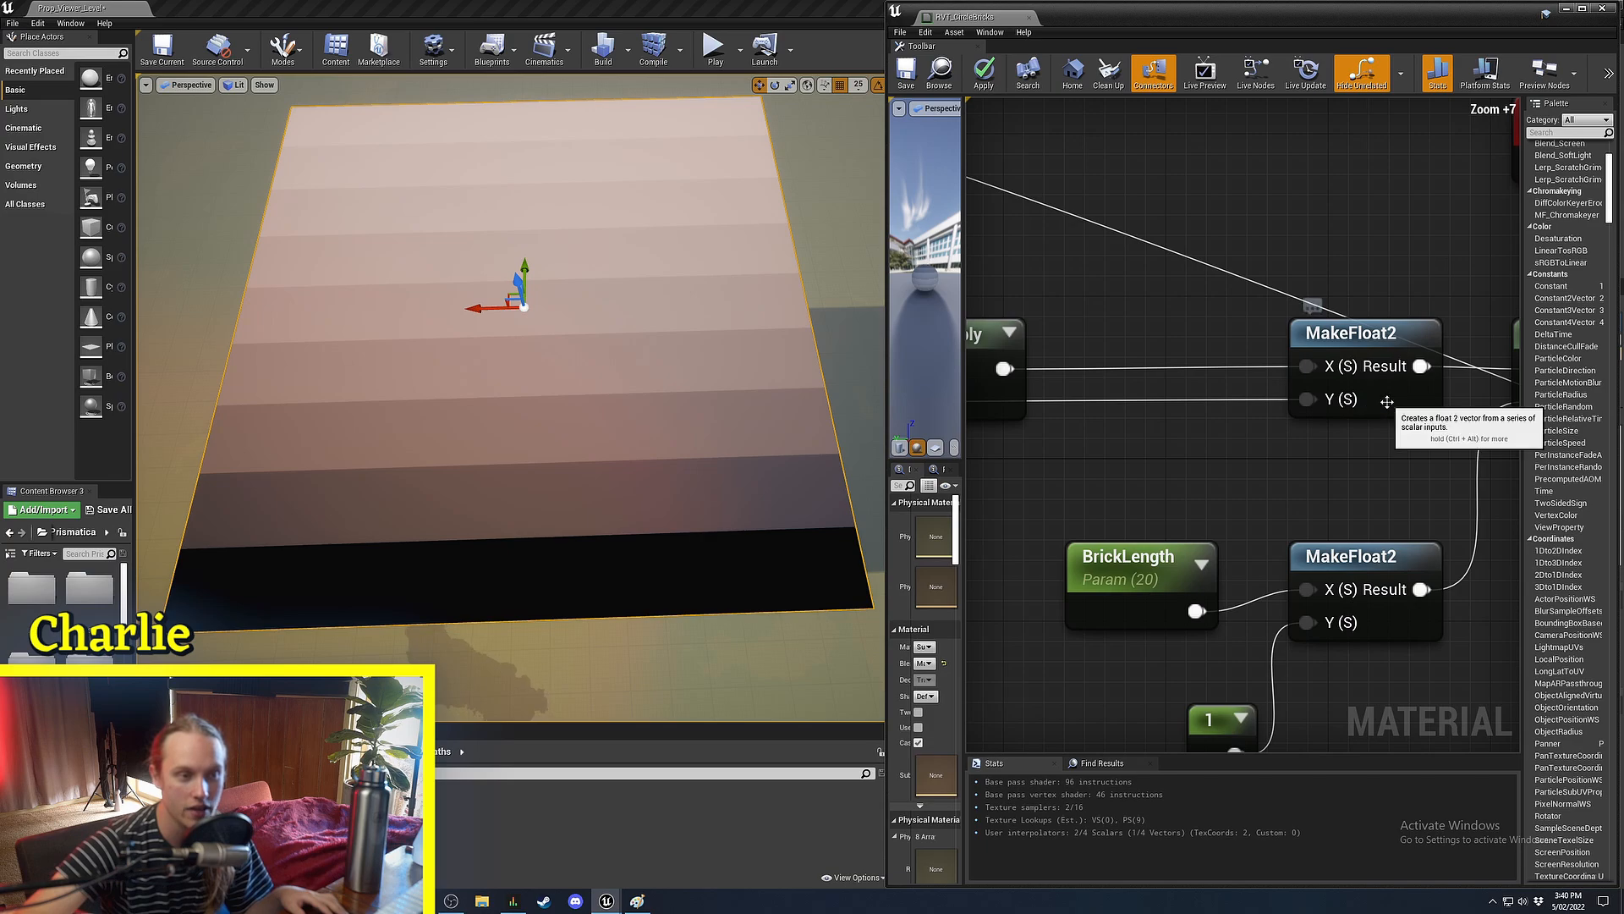
scroll("down", 3)
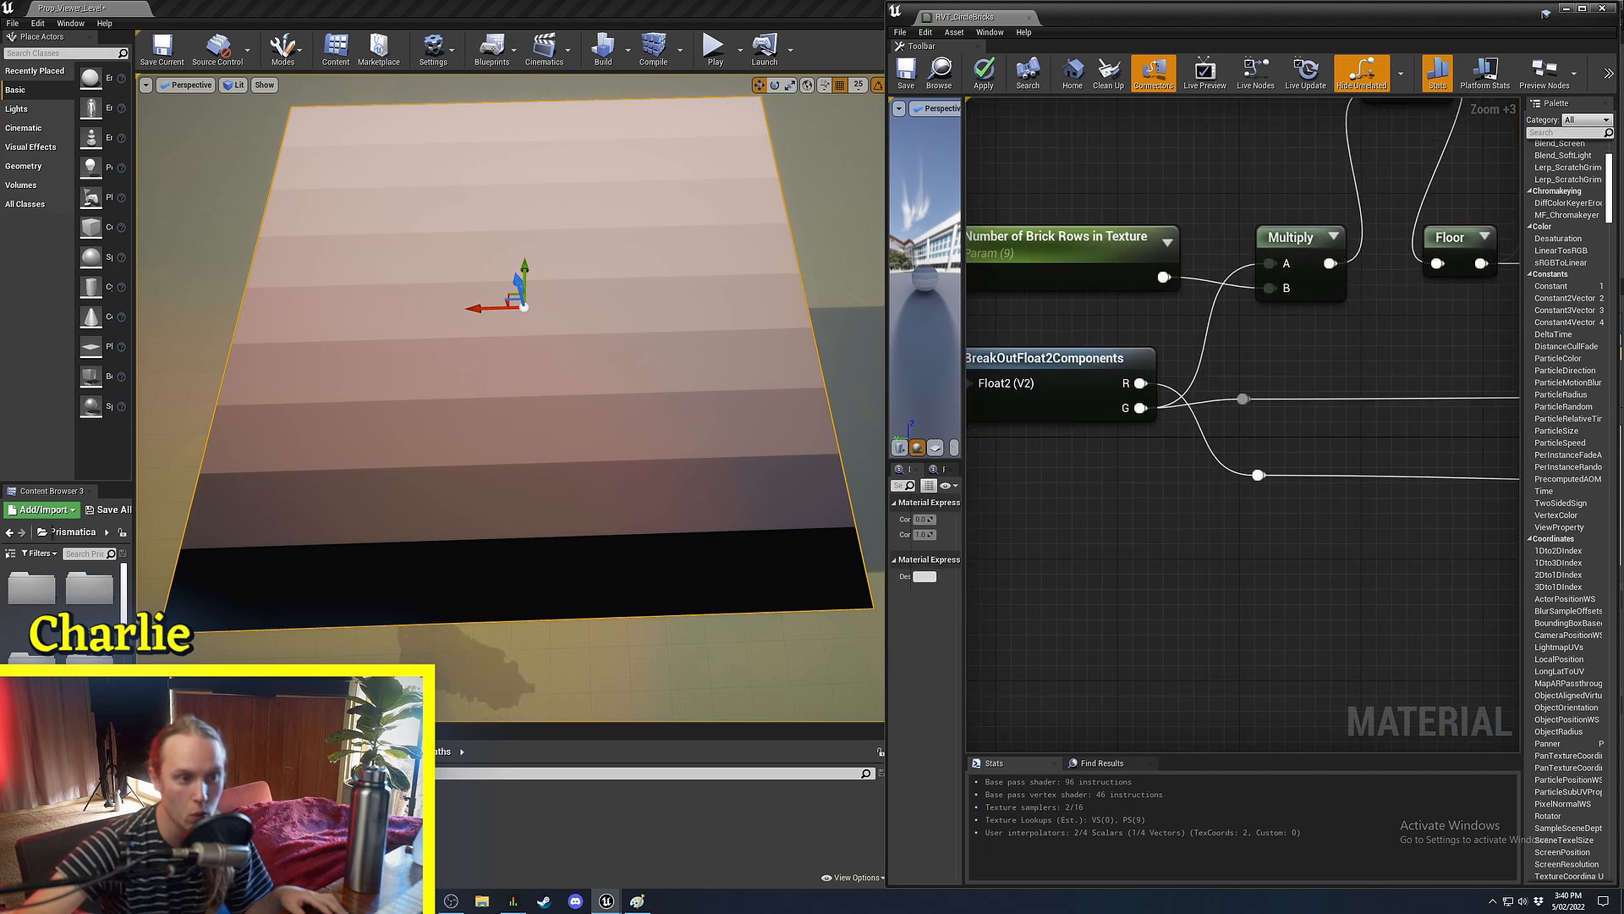
scroll("up", 3)
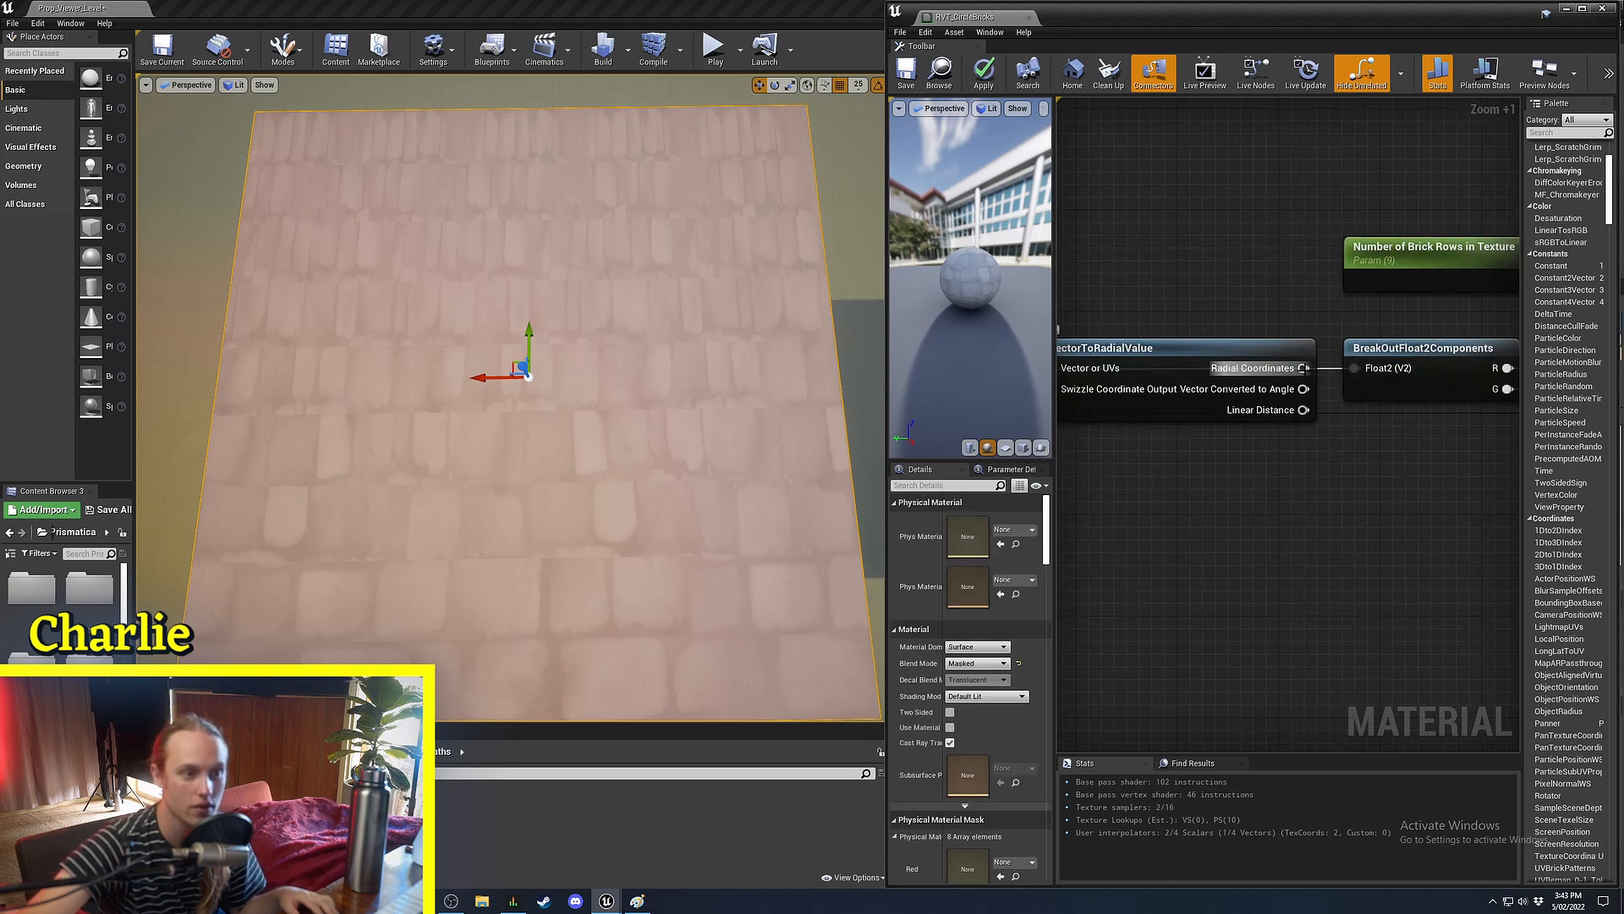
Feed Radial Coordinates into BreakOutFloat2Components, apply, and tune Scale toward about 5.
left_click(1281, 404)
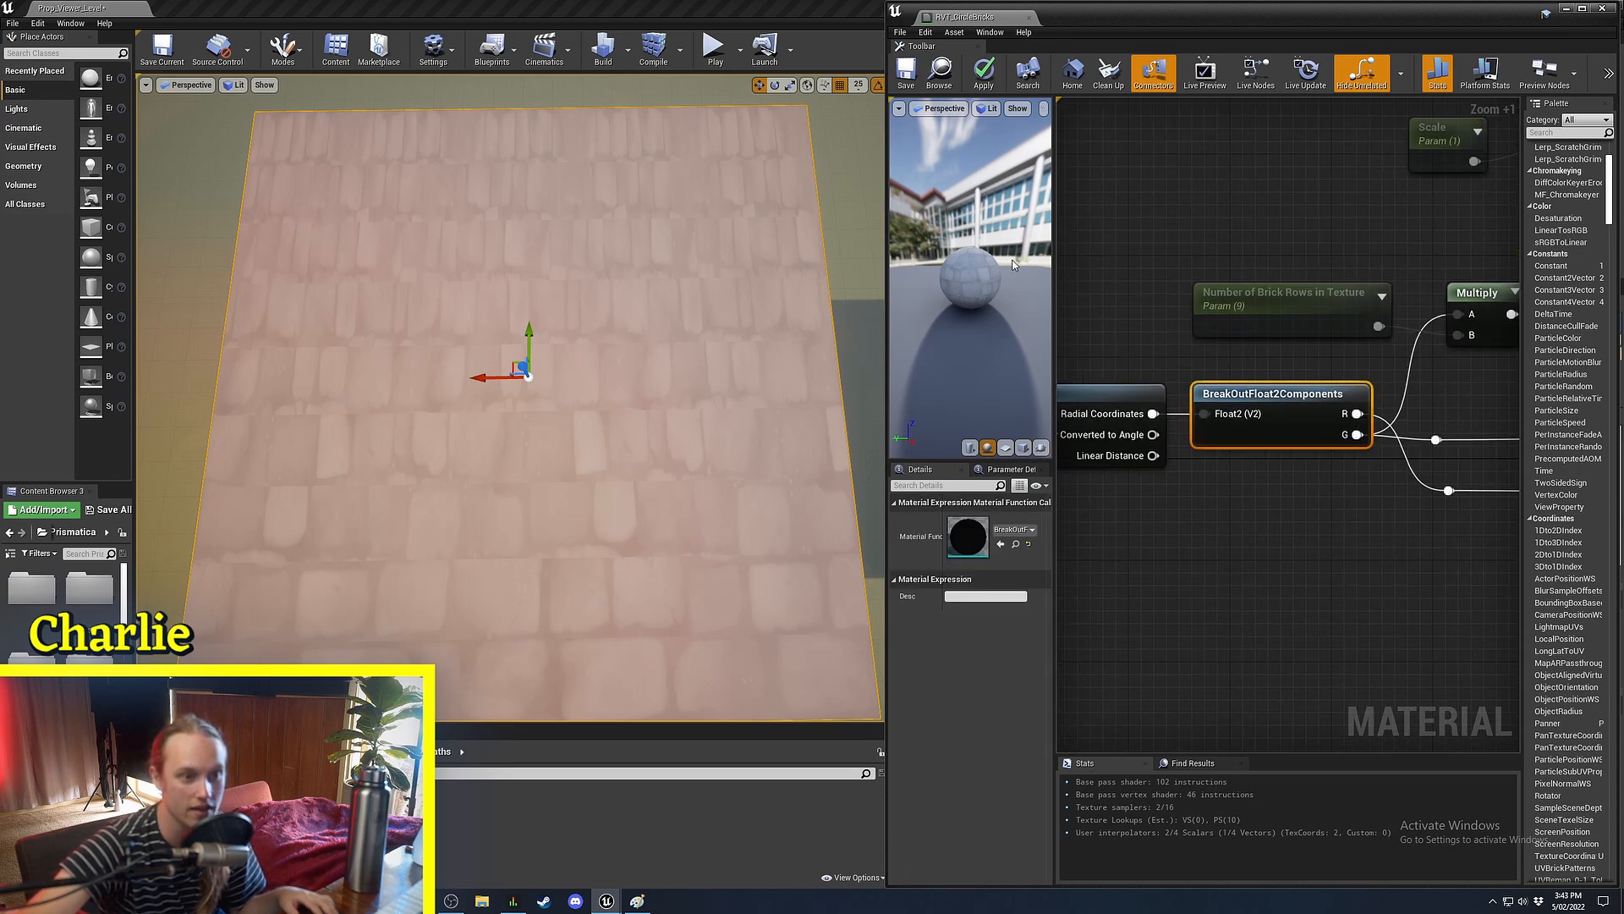
left_click(982, 74)
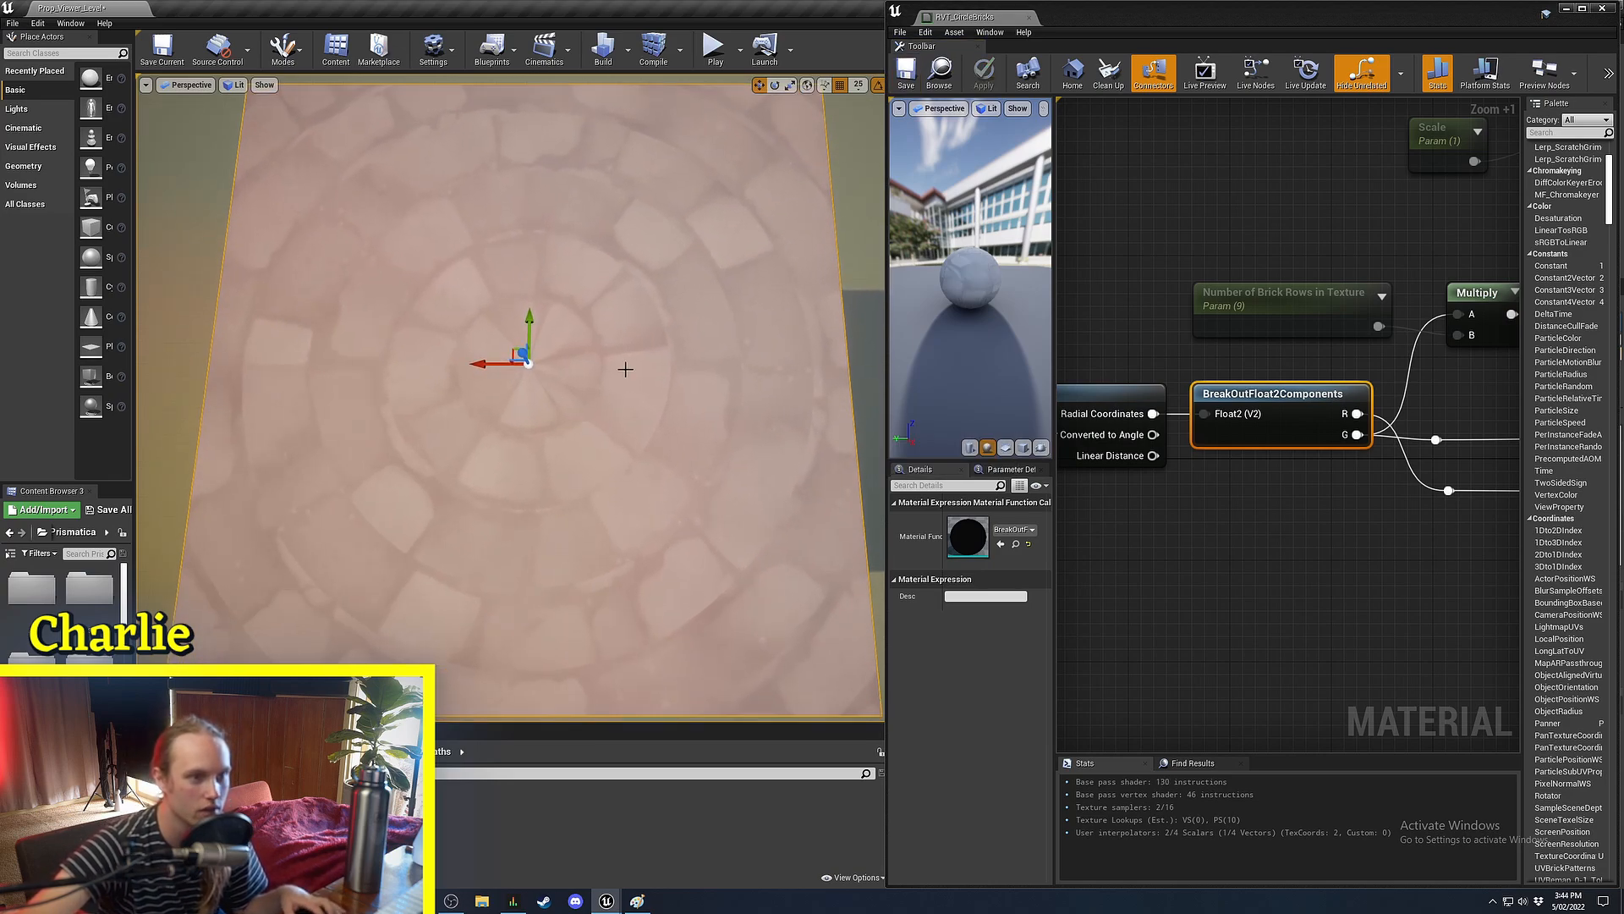
left_click(1264, 322)
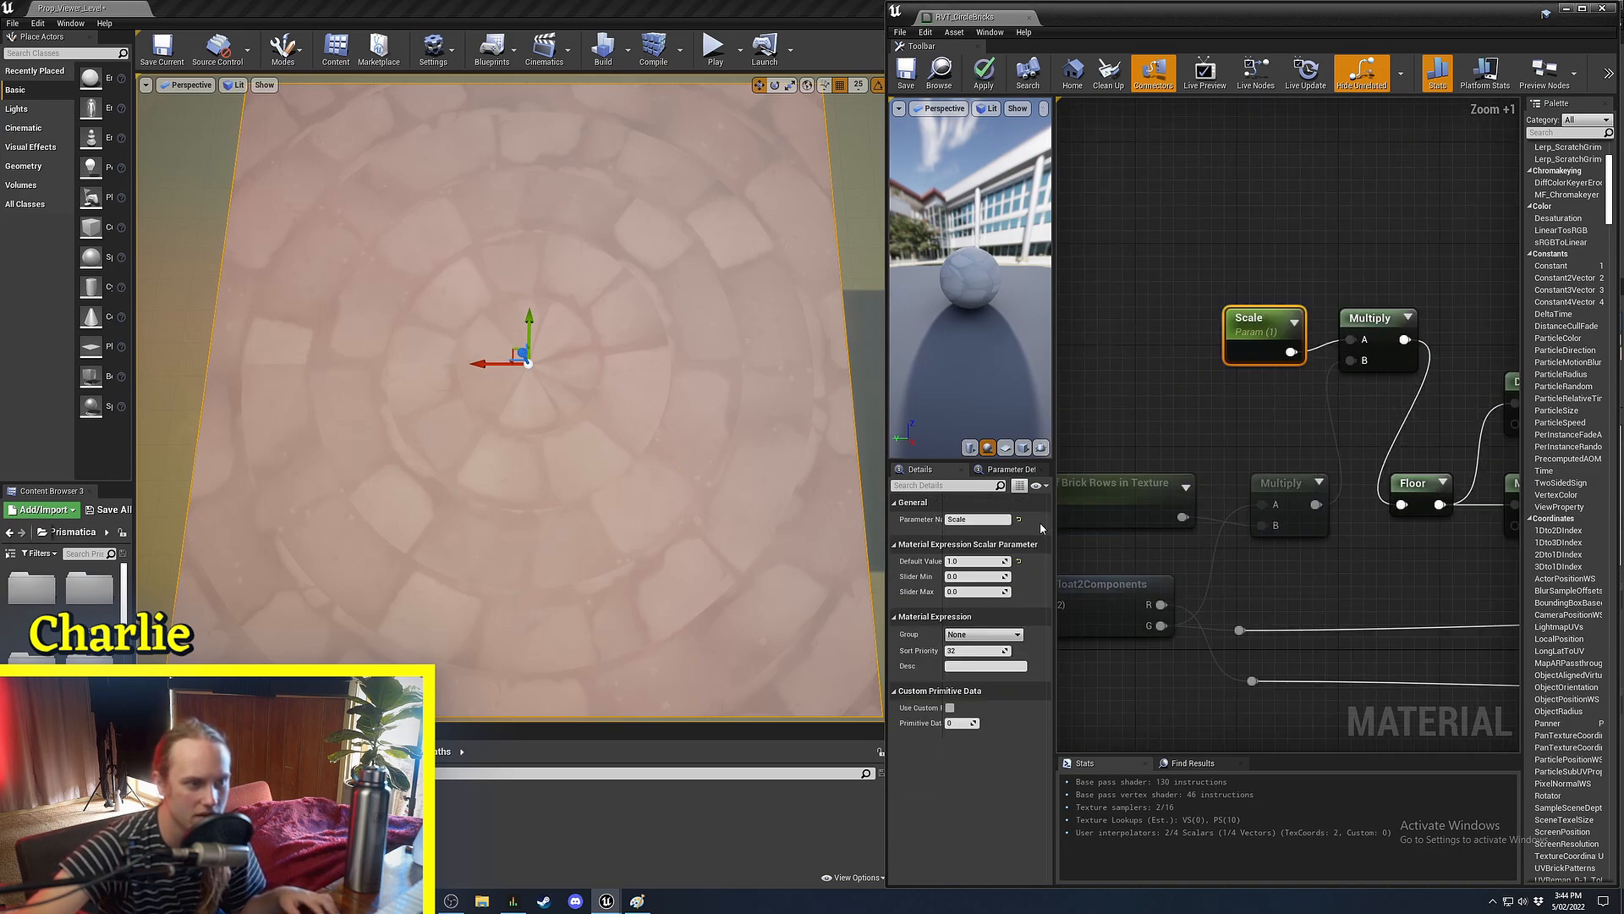
type("2.562566")
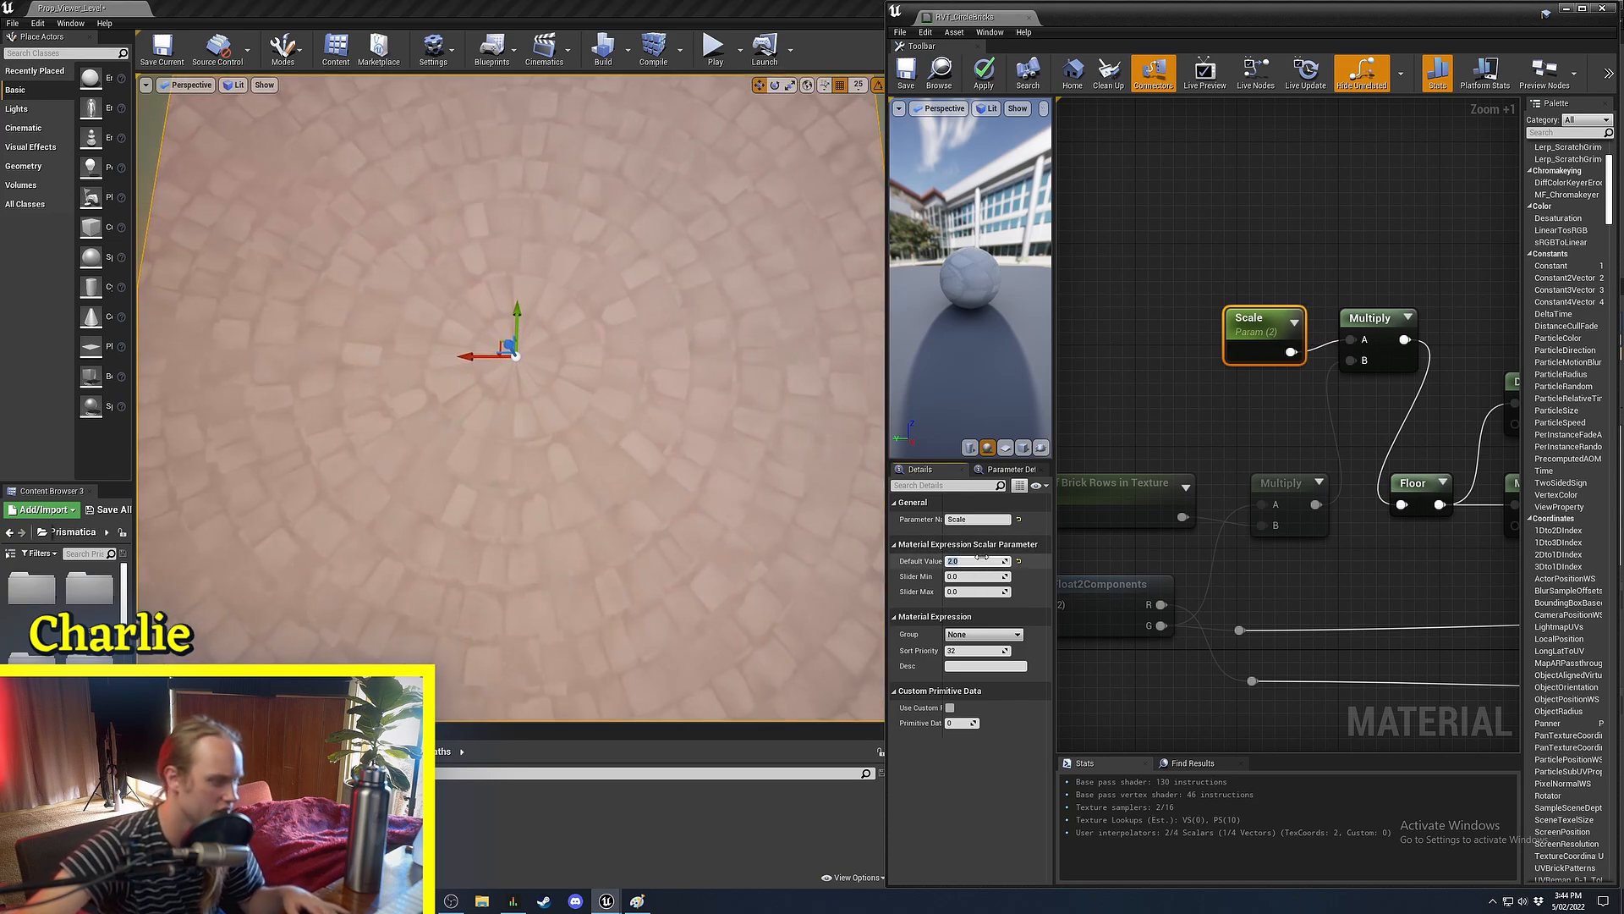
type("3.0")
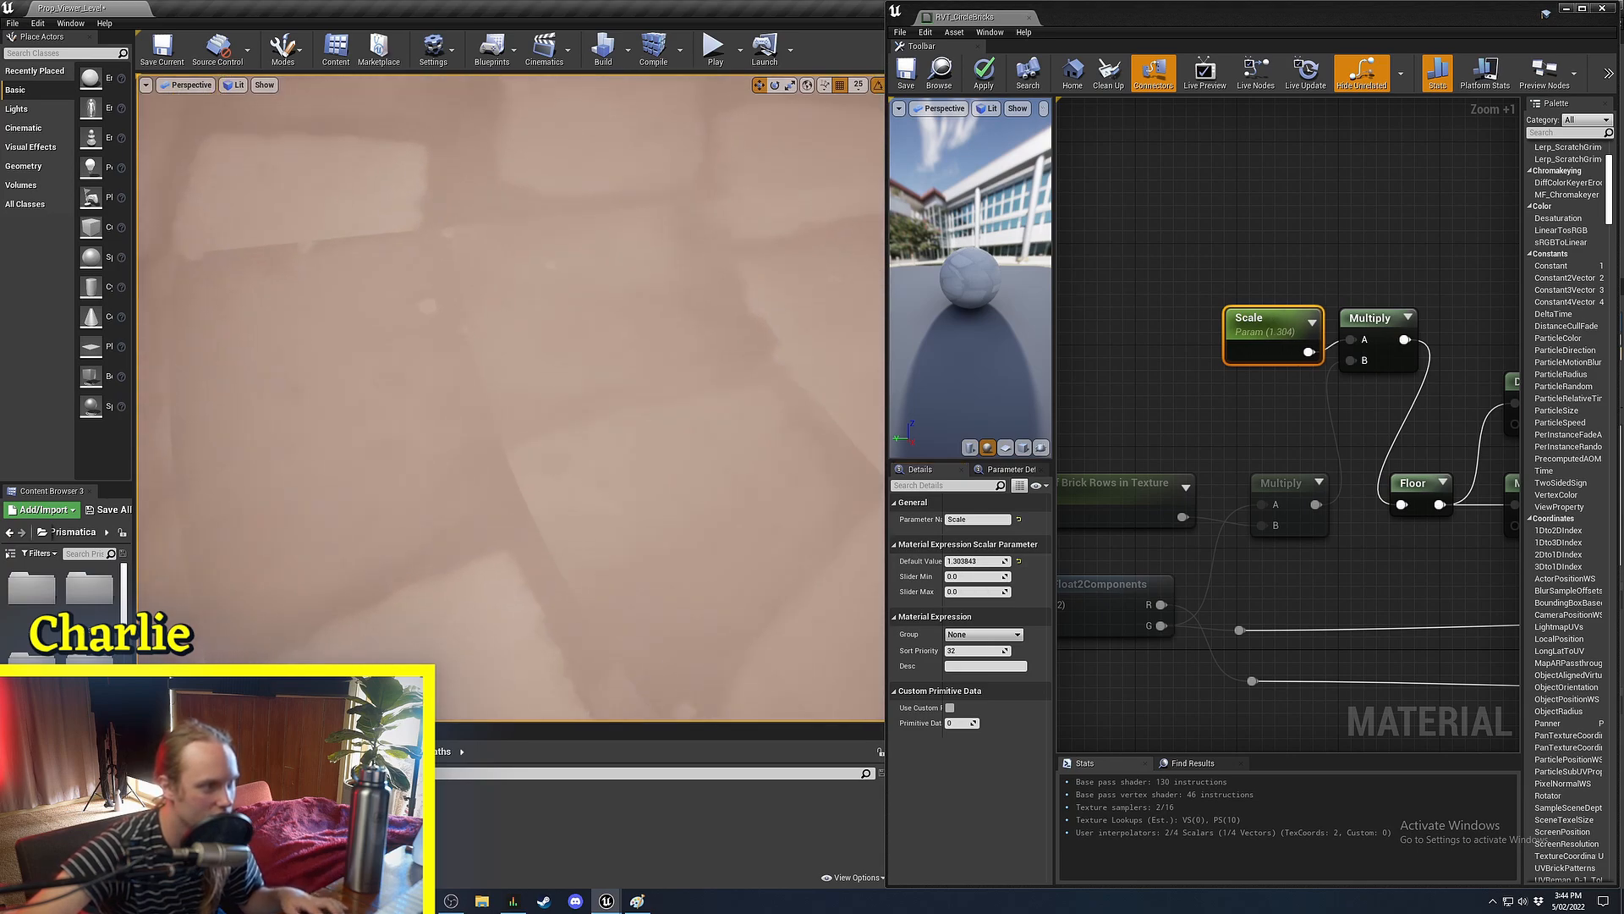
left_click(1125, 409)
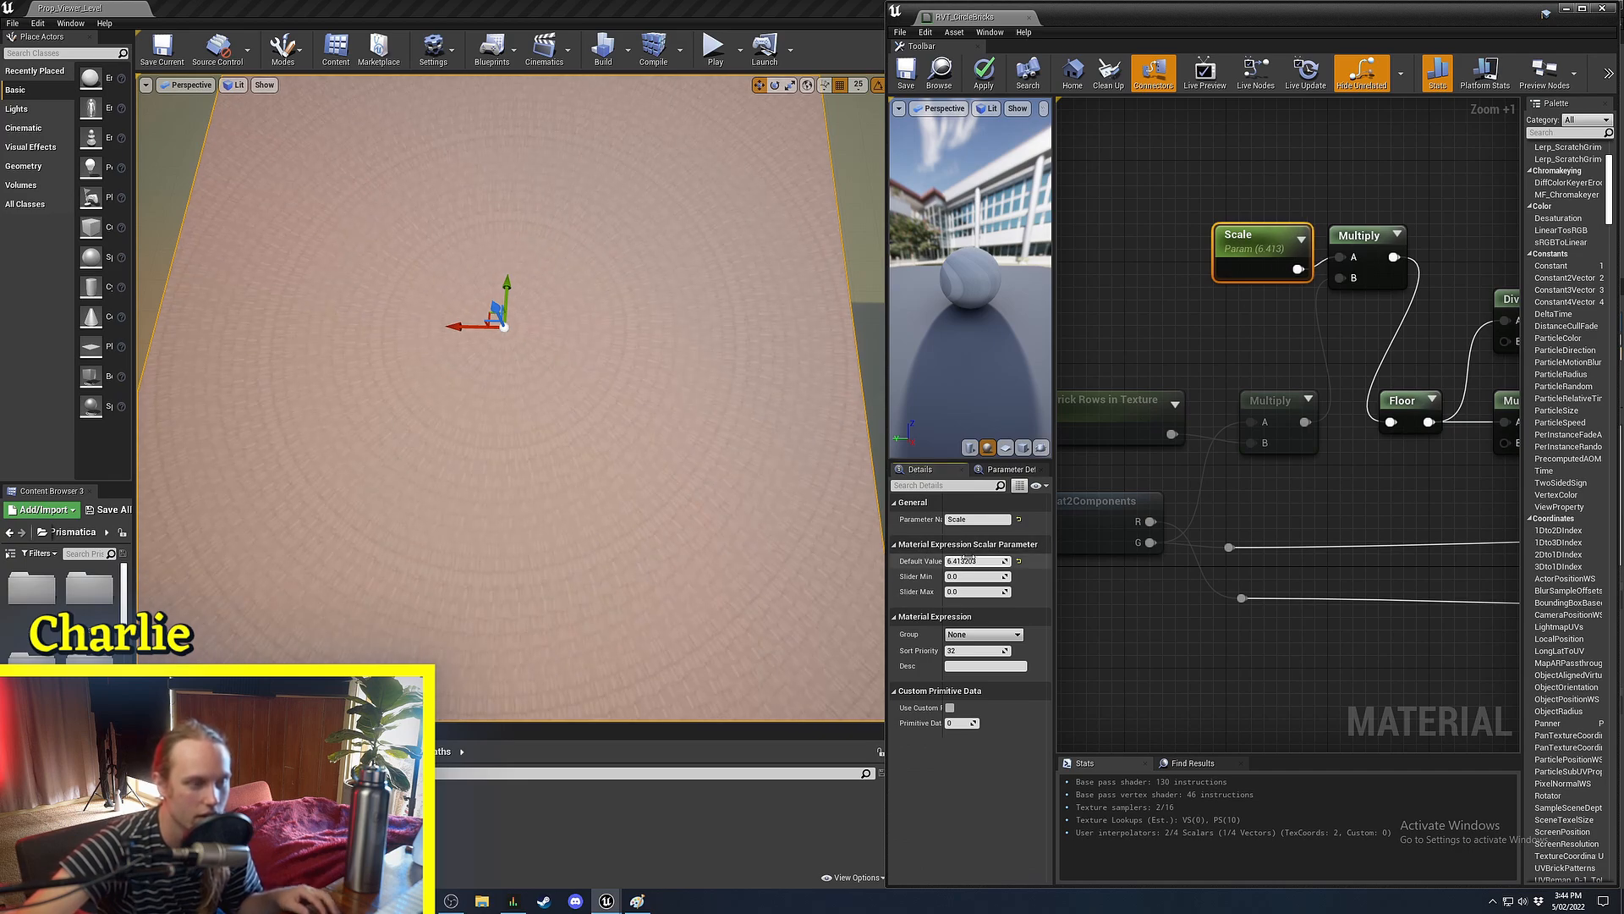
type("2.0")
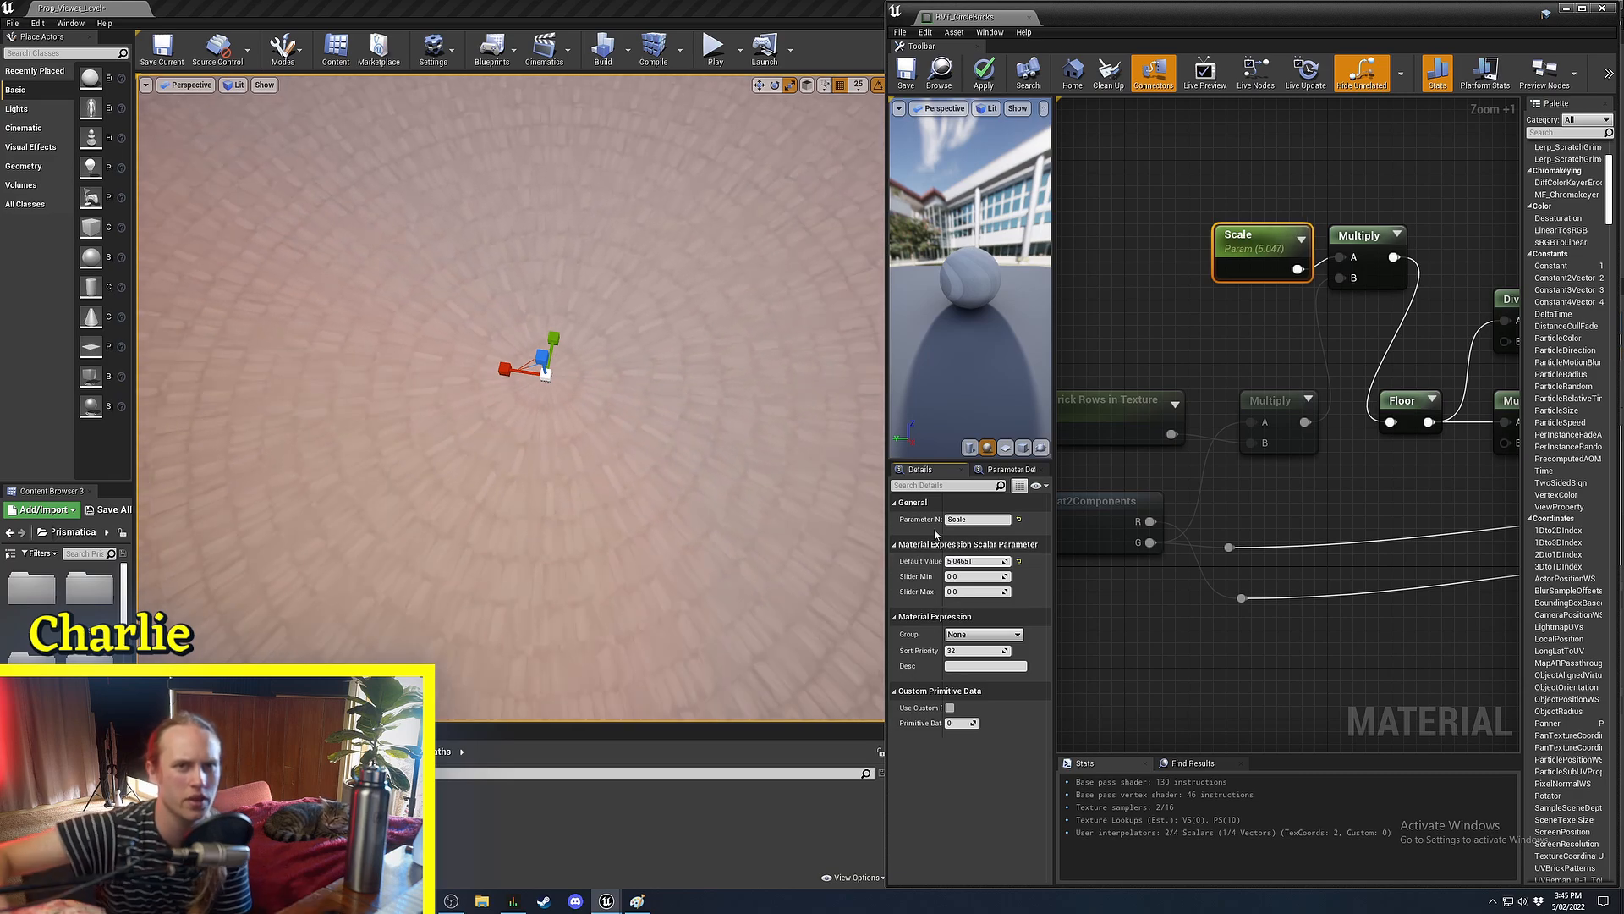
mouse_move(873, 461)
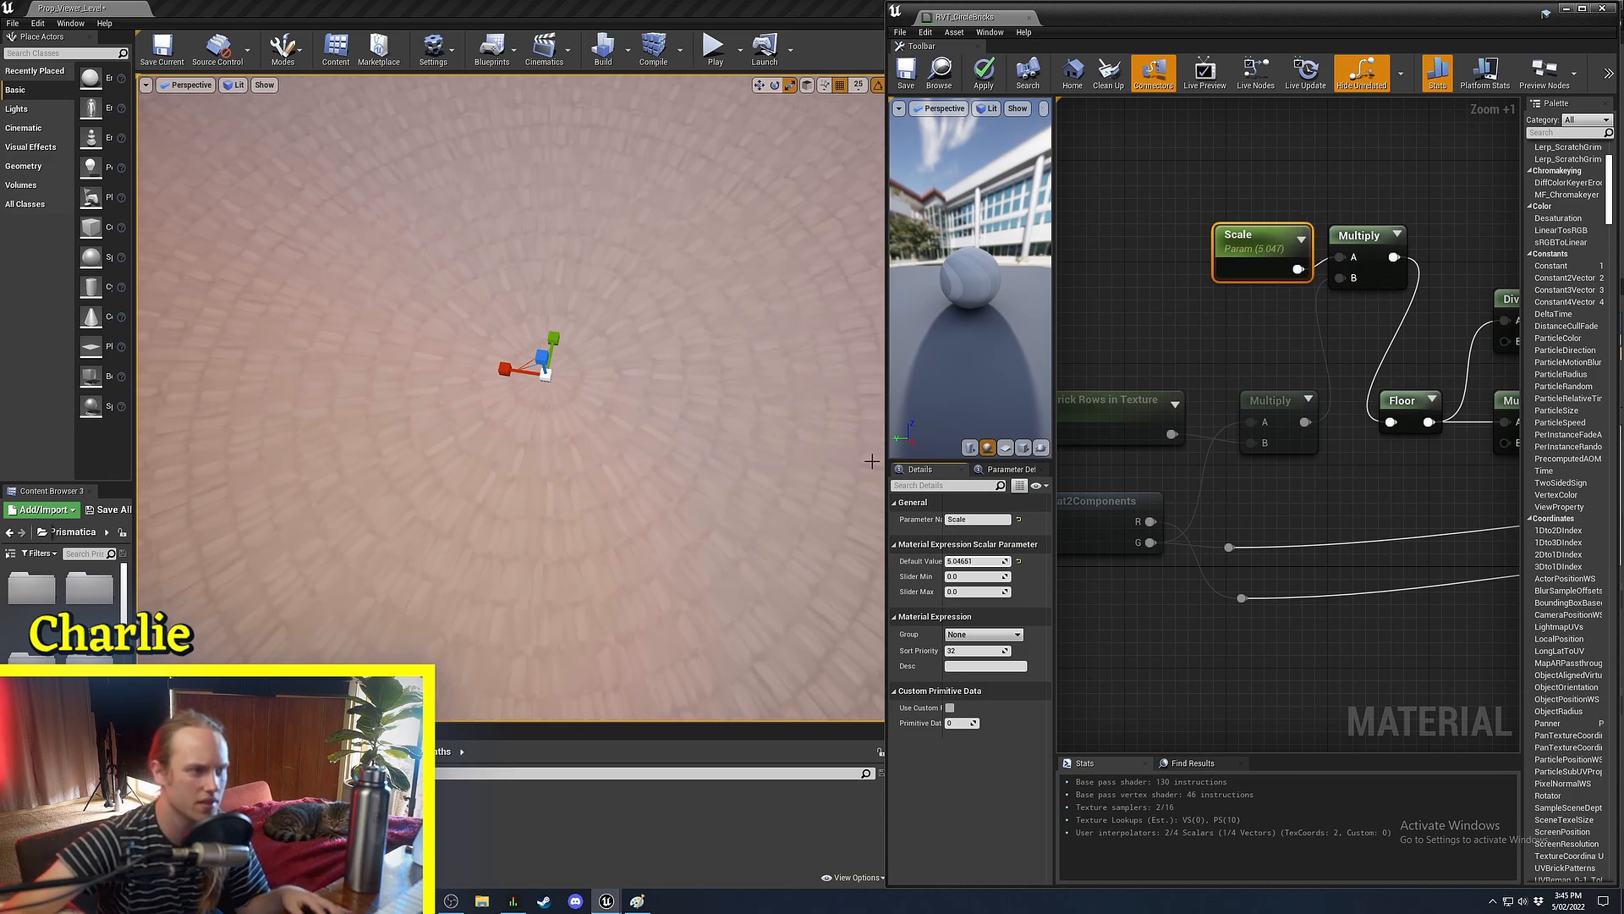
scroll("down", 3)
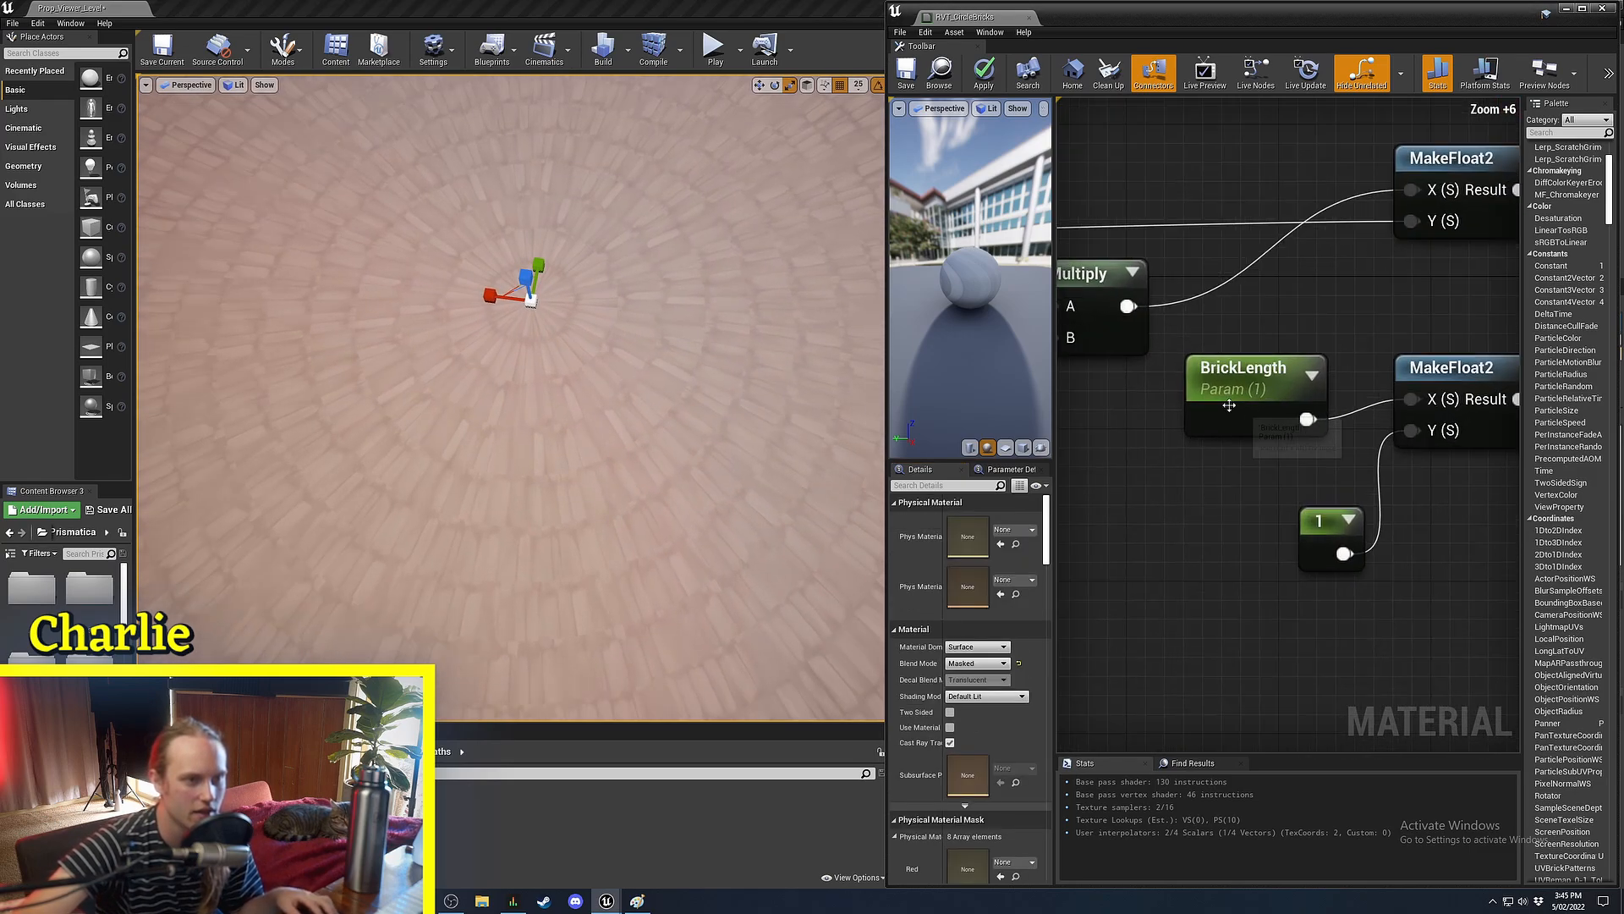
Set the BrickLength parameter to 3 and Scale to 11.09.
left_click(1243, 368)
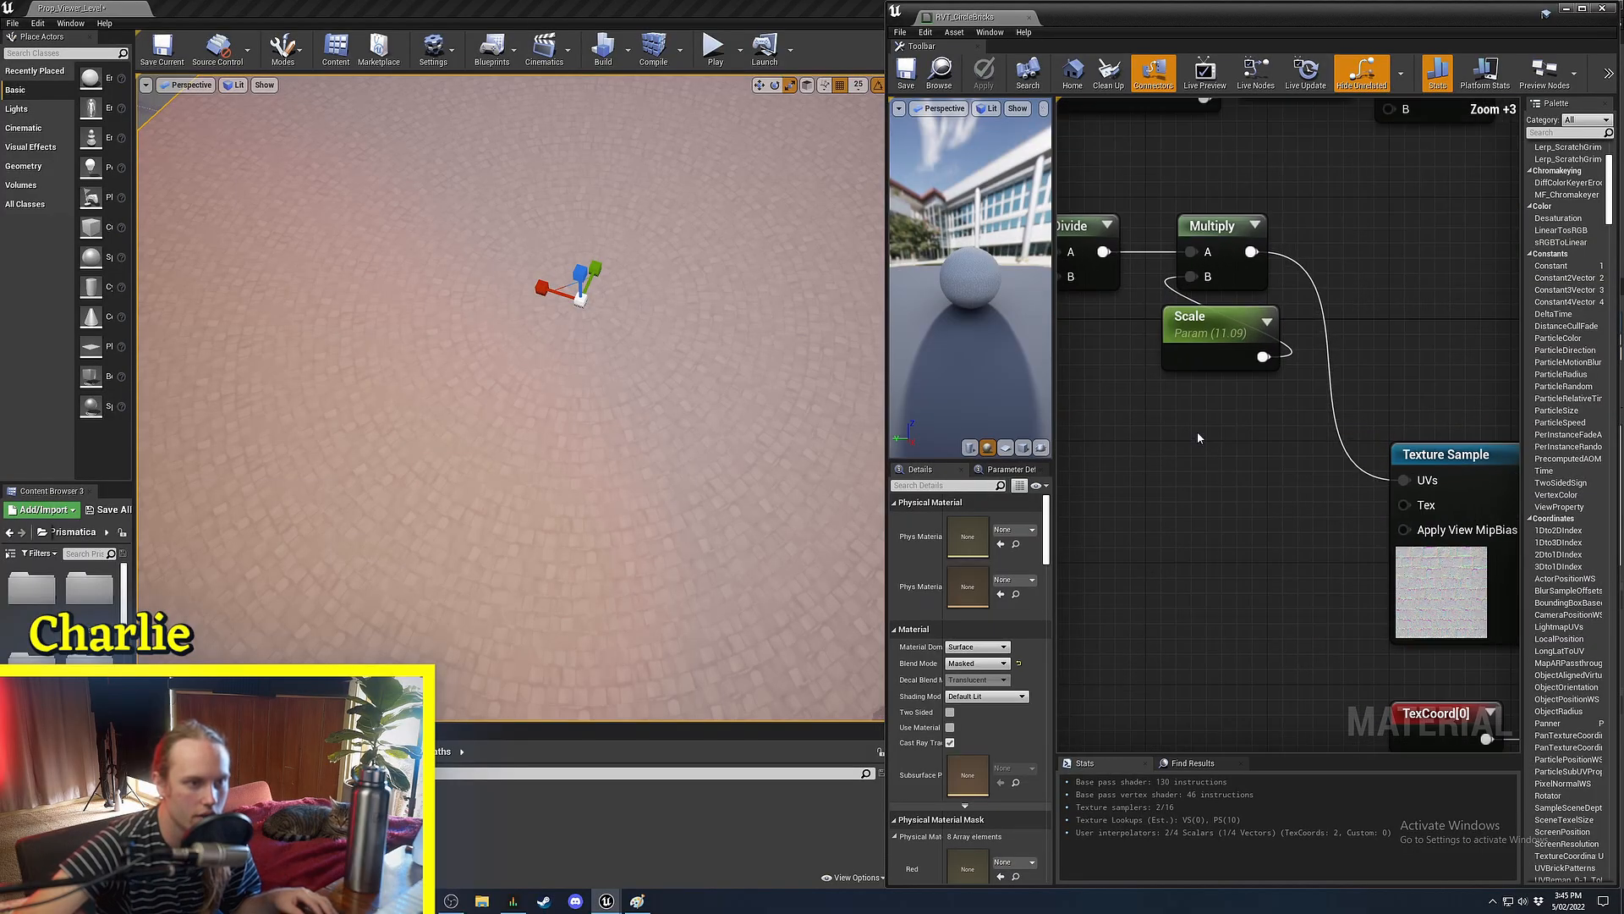
left_click(1220, 332)
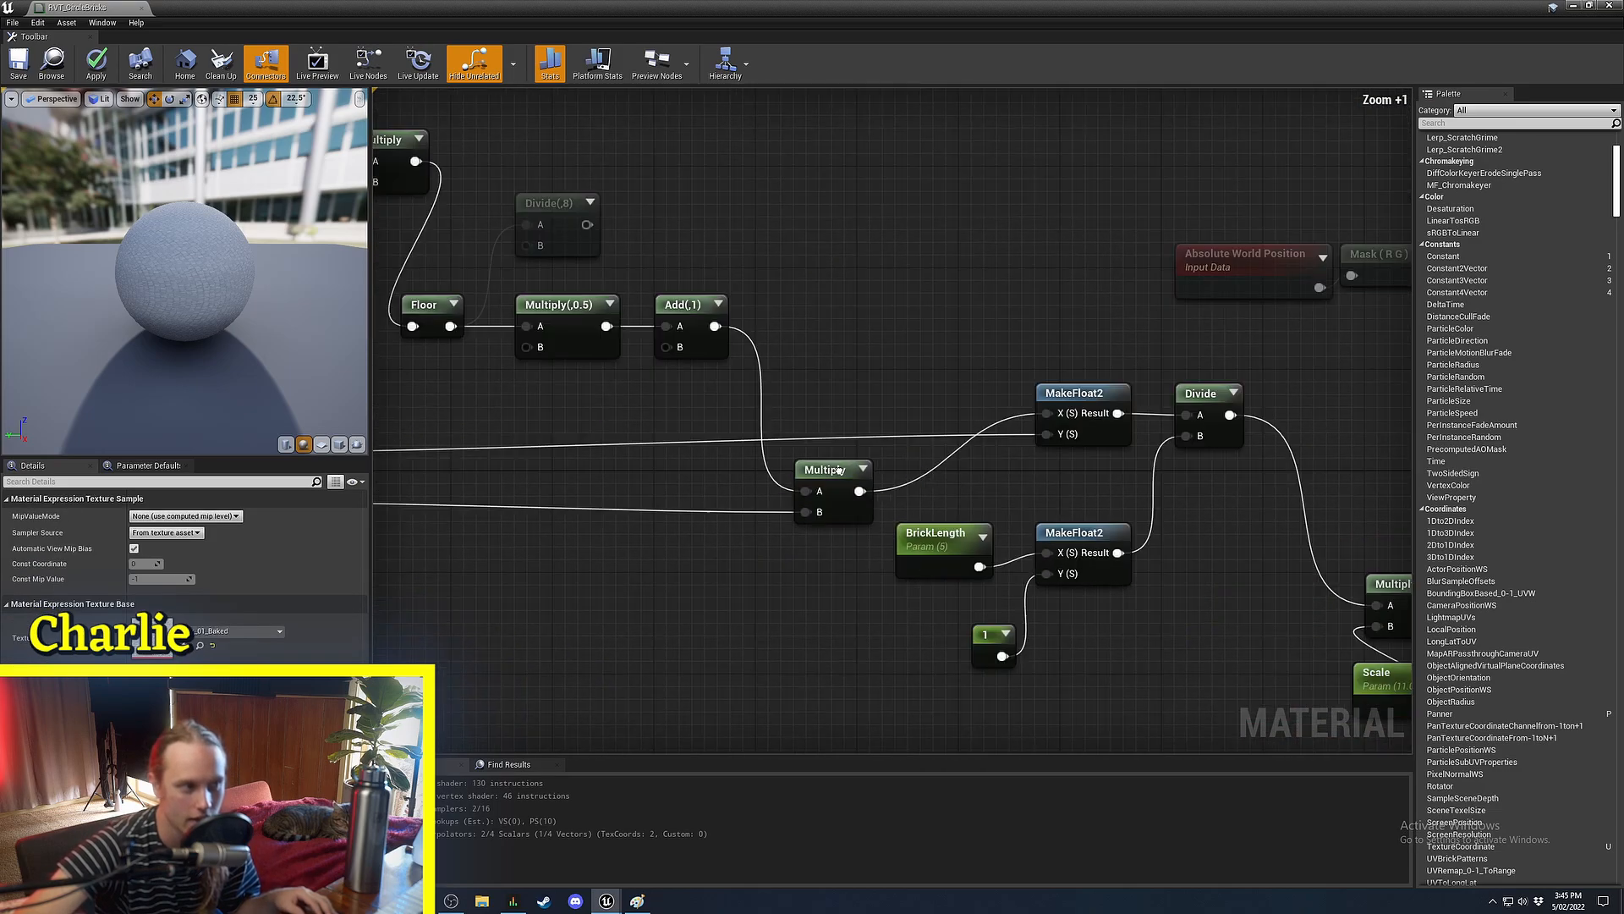
left_click(697, 274)
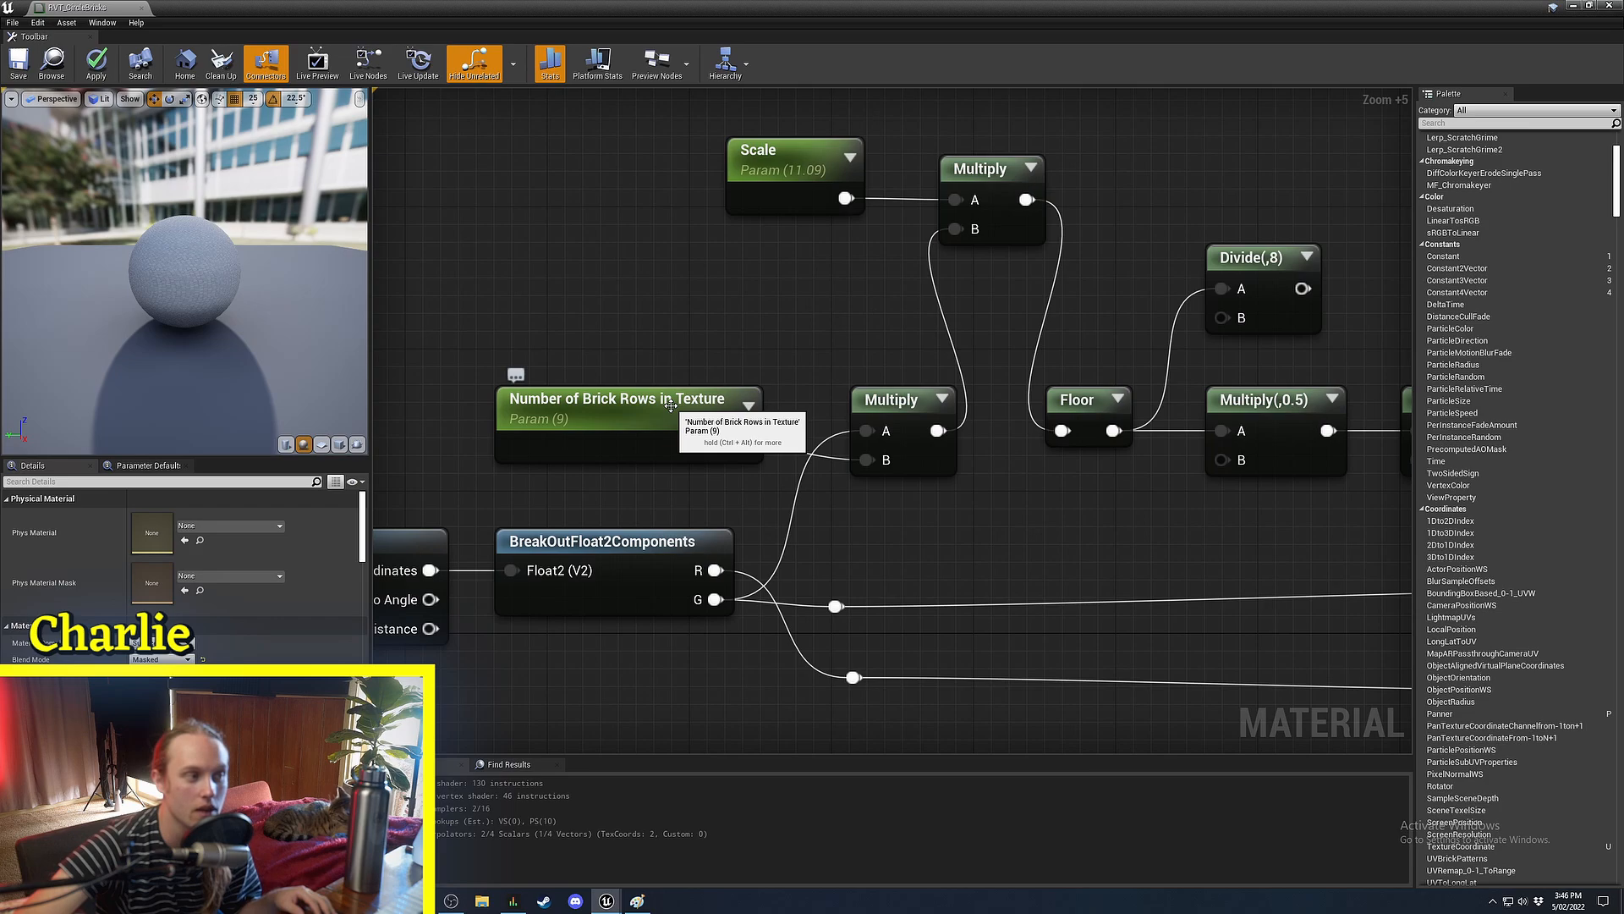
left_click(622, 398)
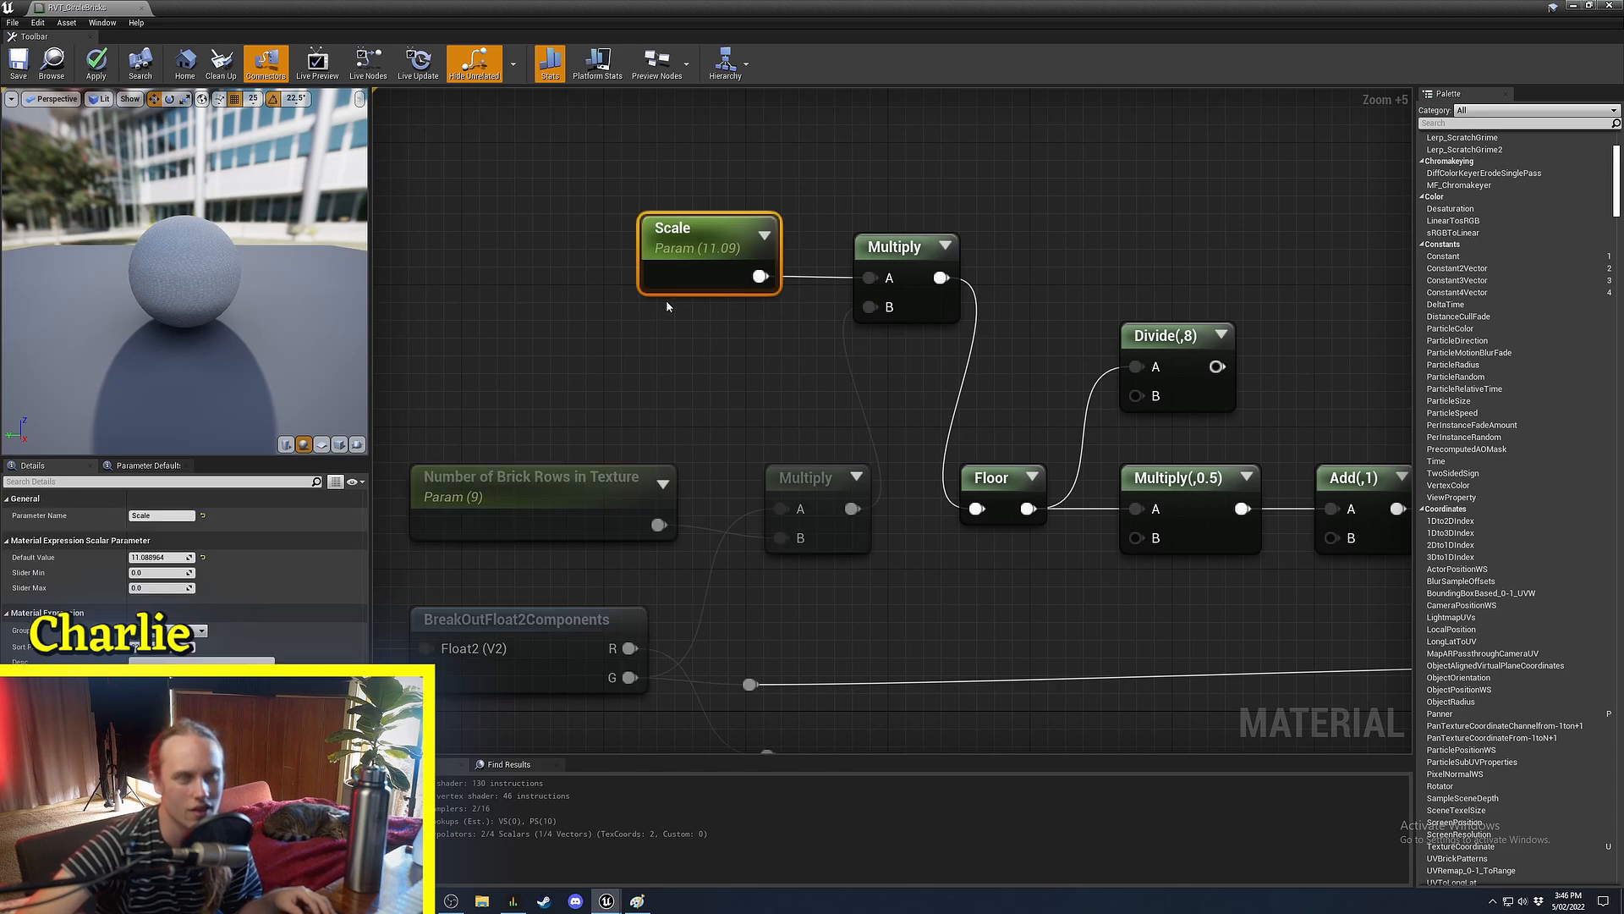
mouse_move(715, 349)
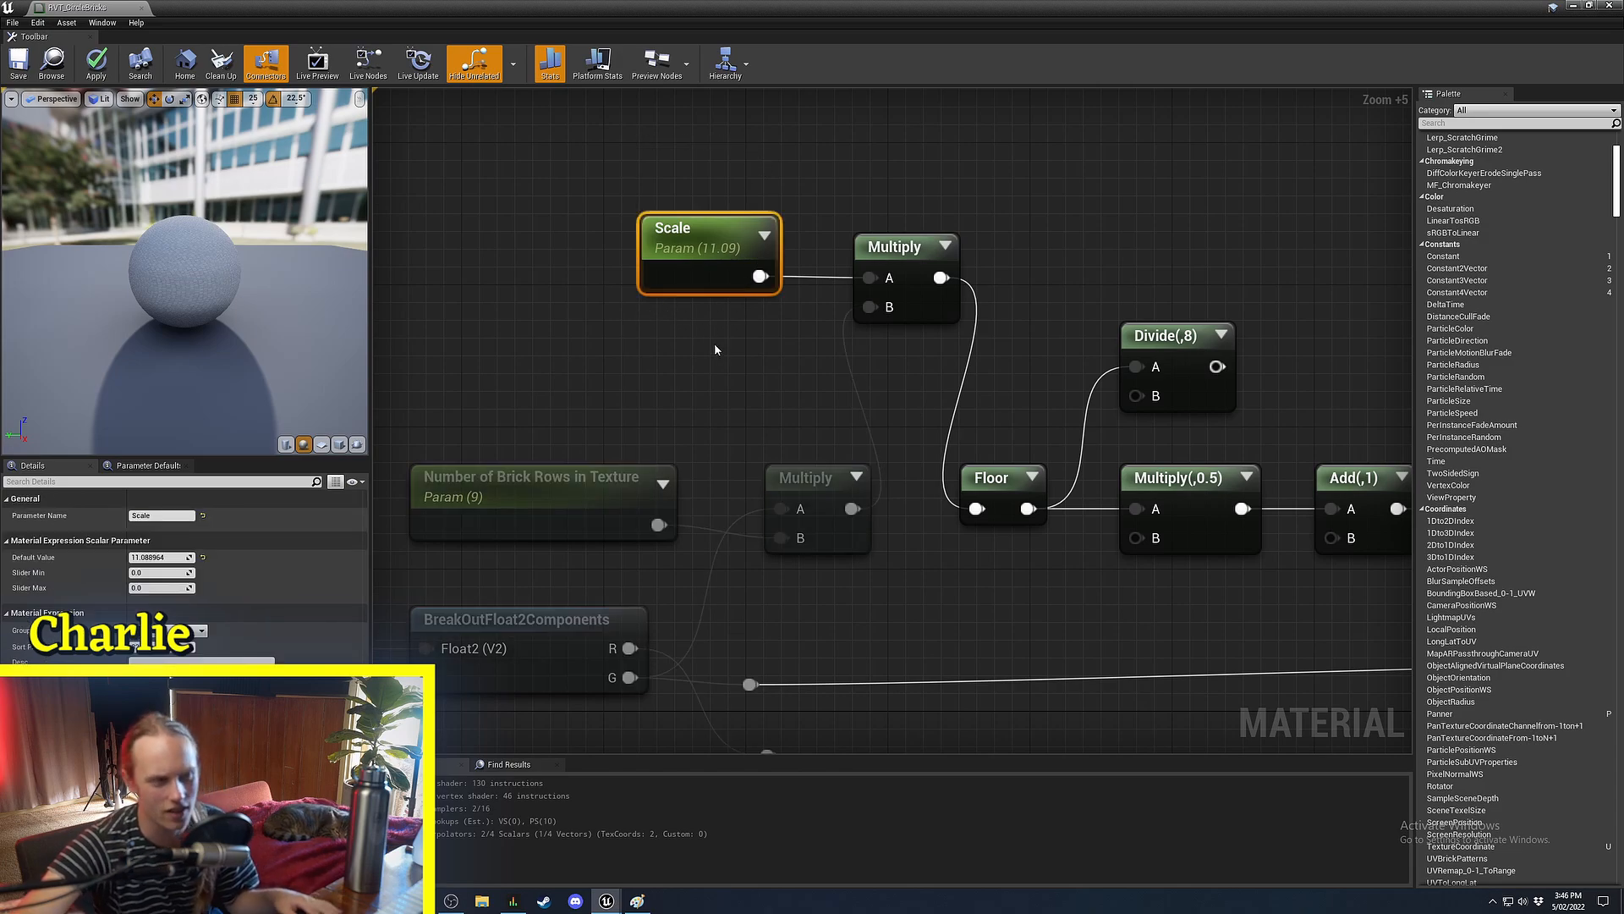
scroll("down", 3)
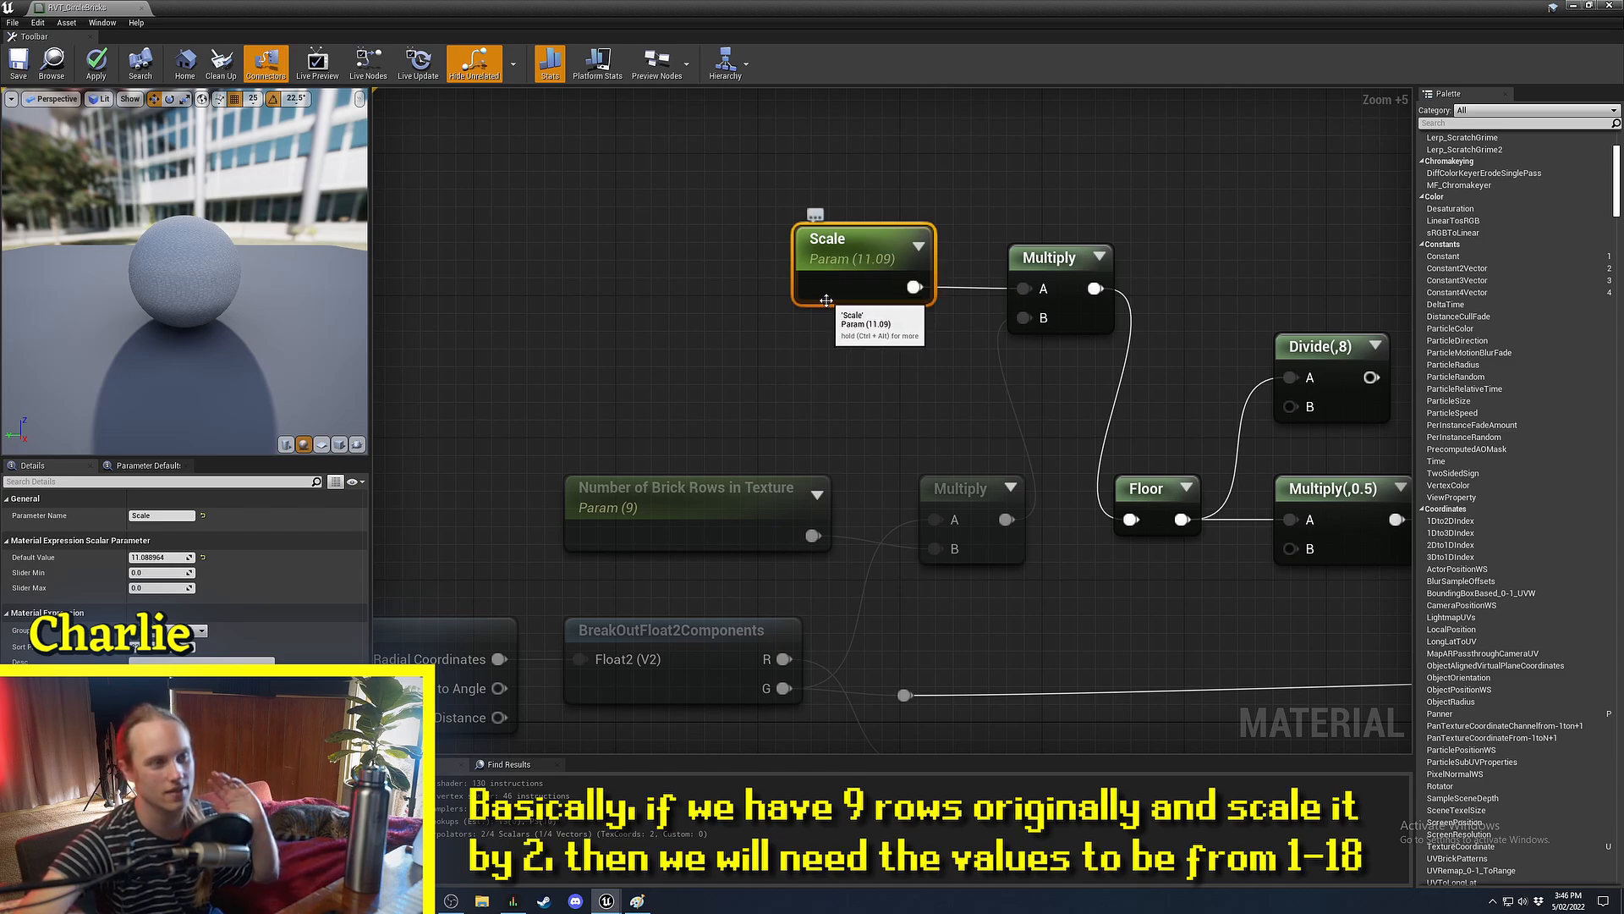
mouse_move(762, 340)
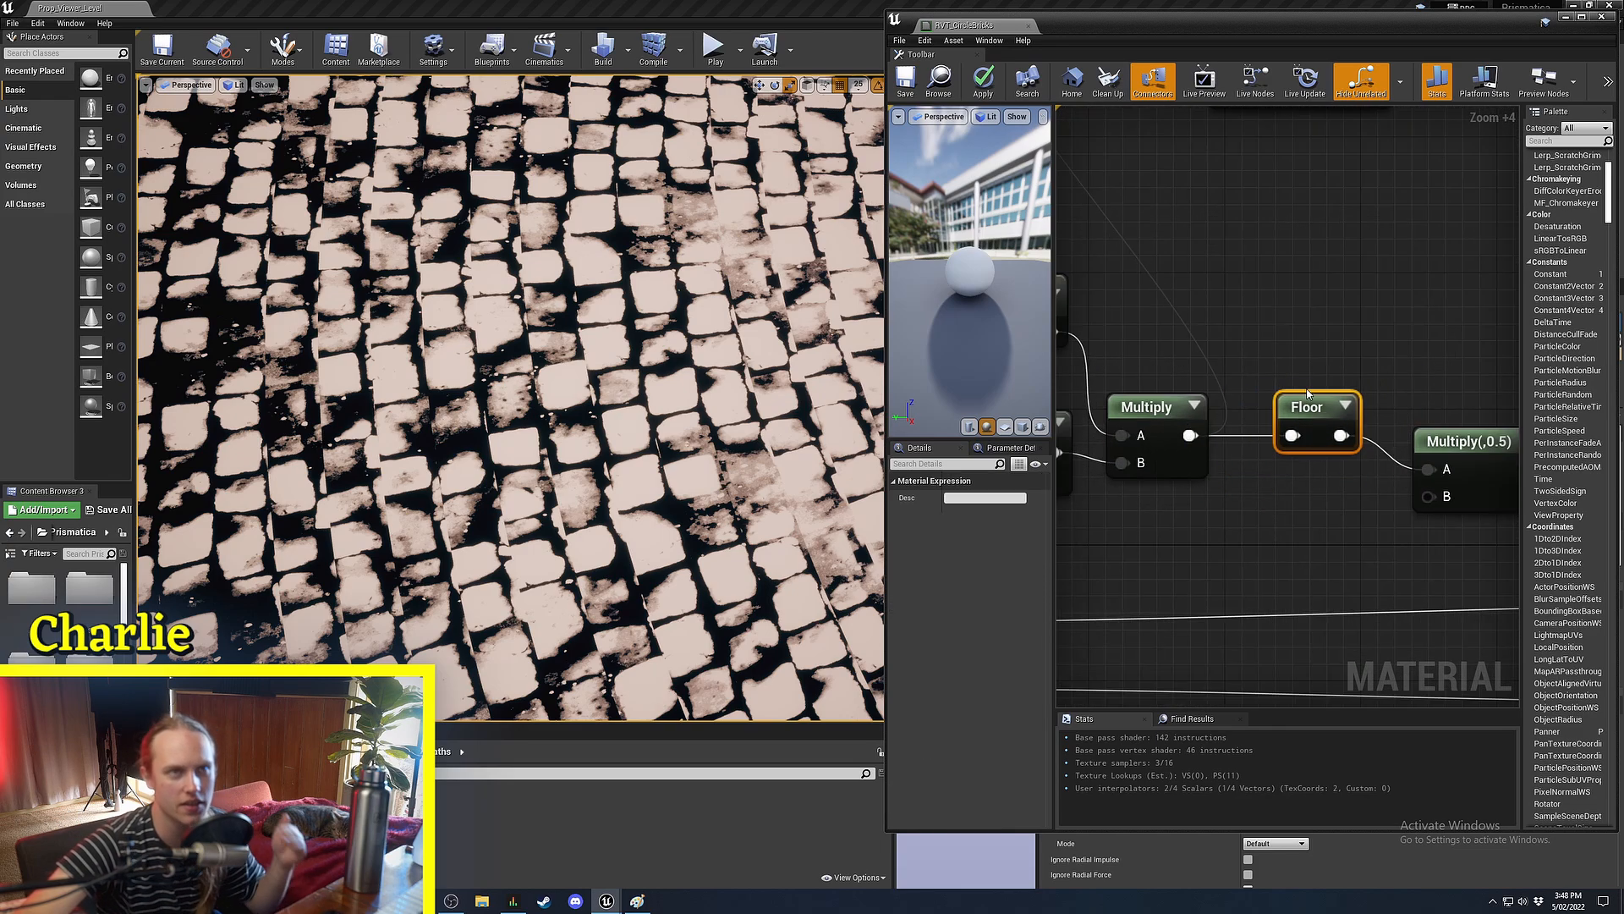
mouse_move(1213, 312)
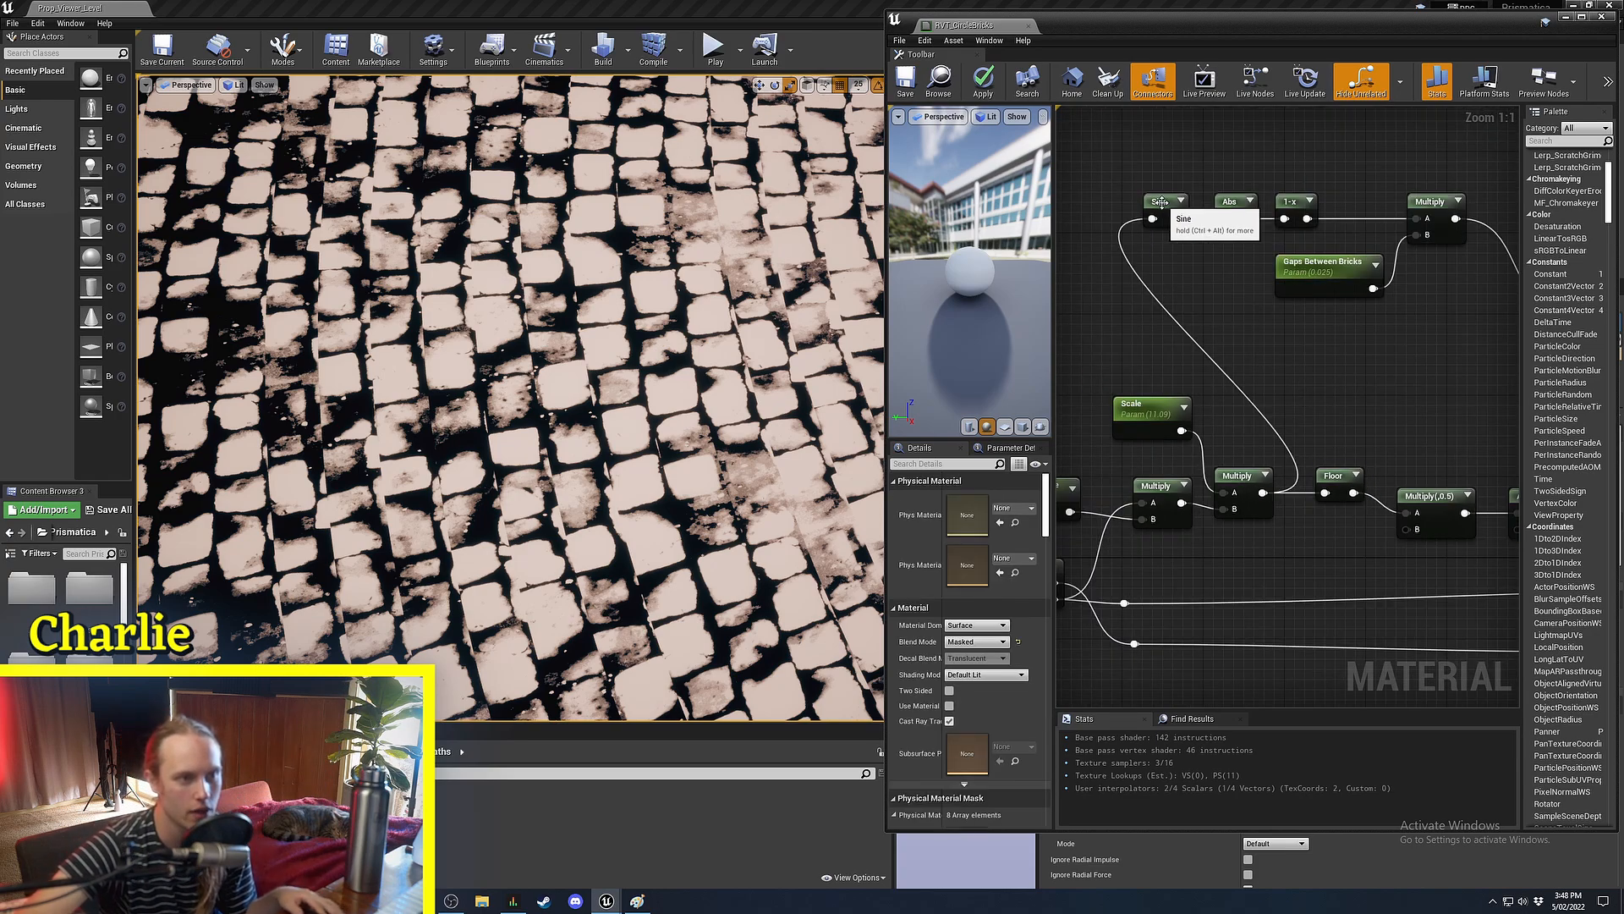
Review the Gaps Between Bricks and texture nodes, then save the brick material.
left_click(1160, 202)
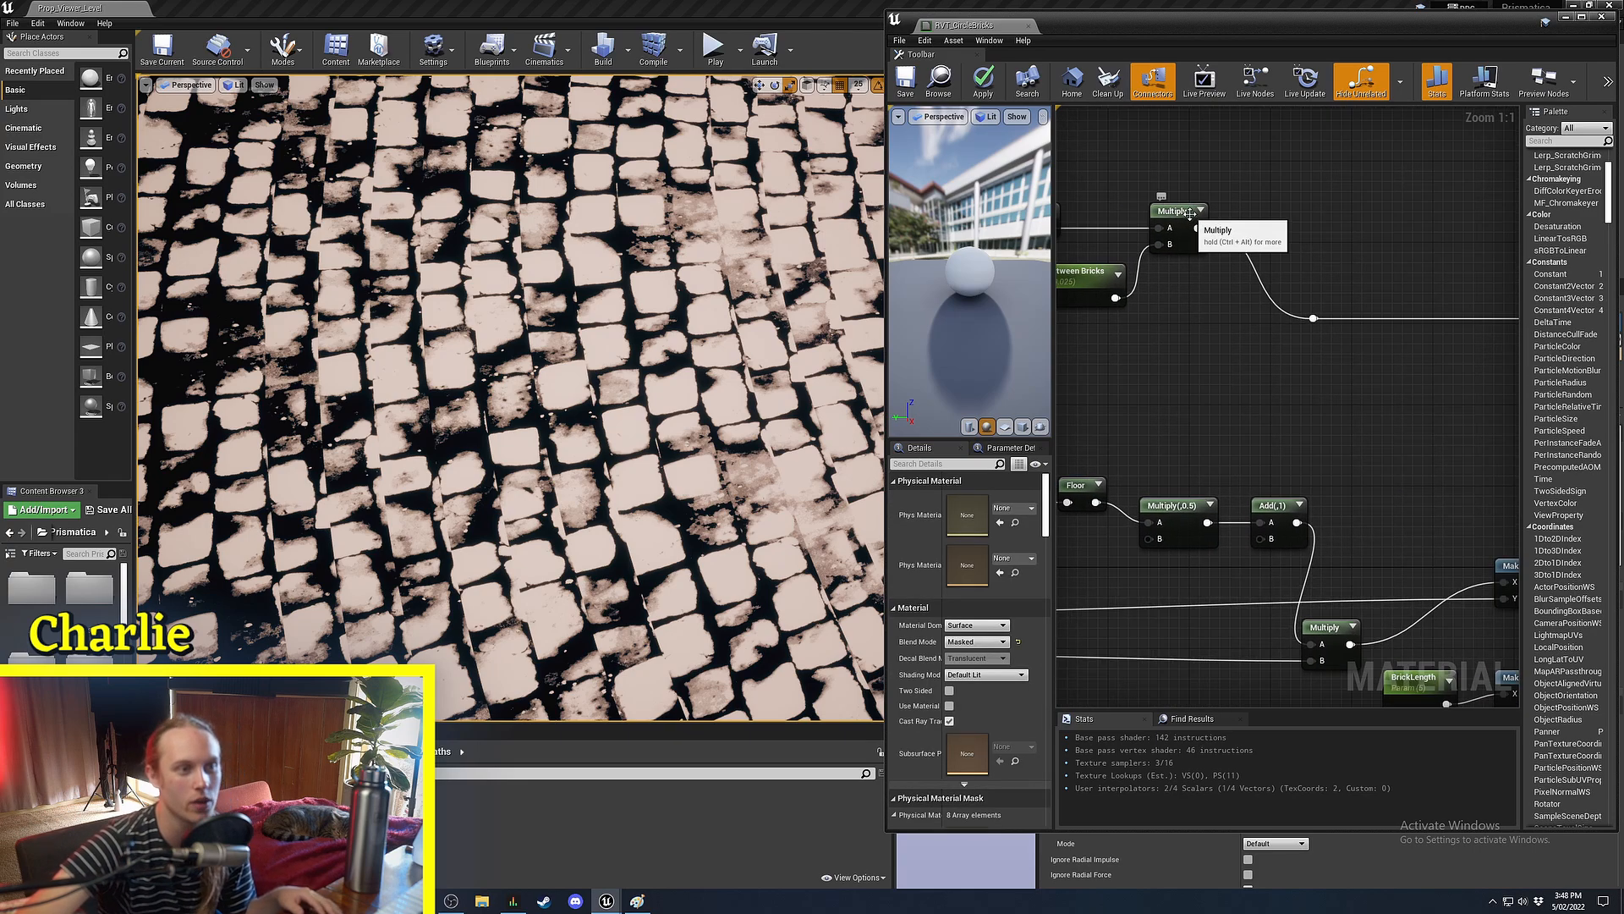
left_click(1225, 342)
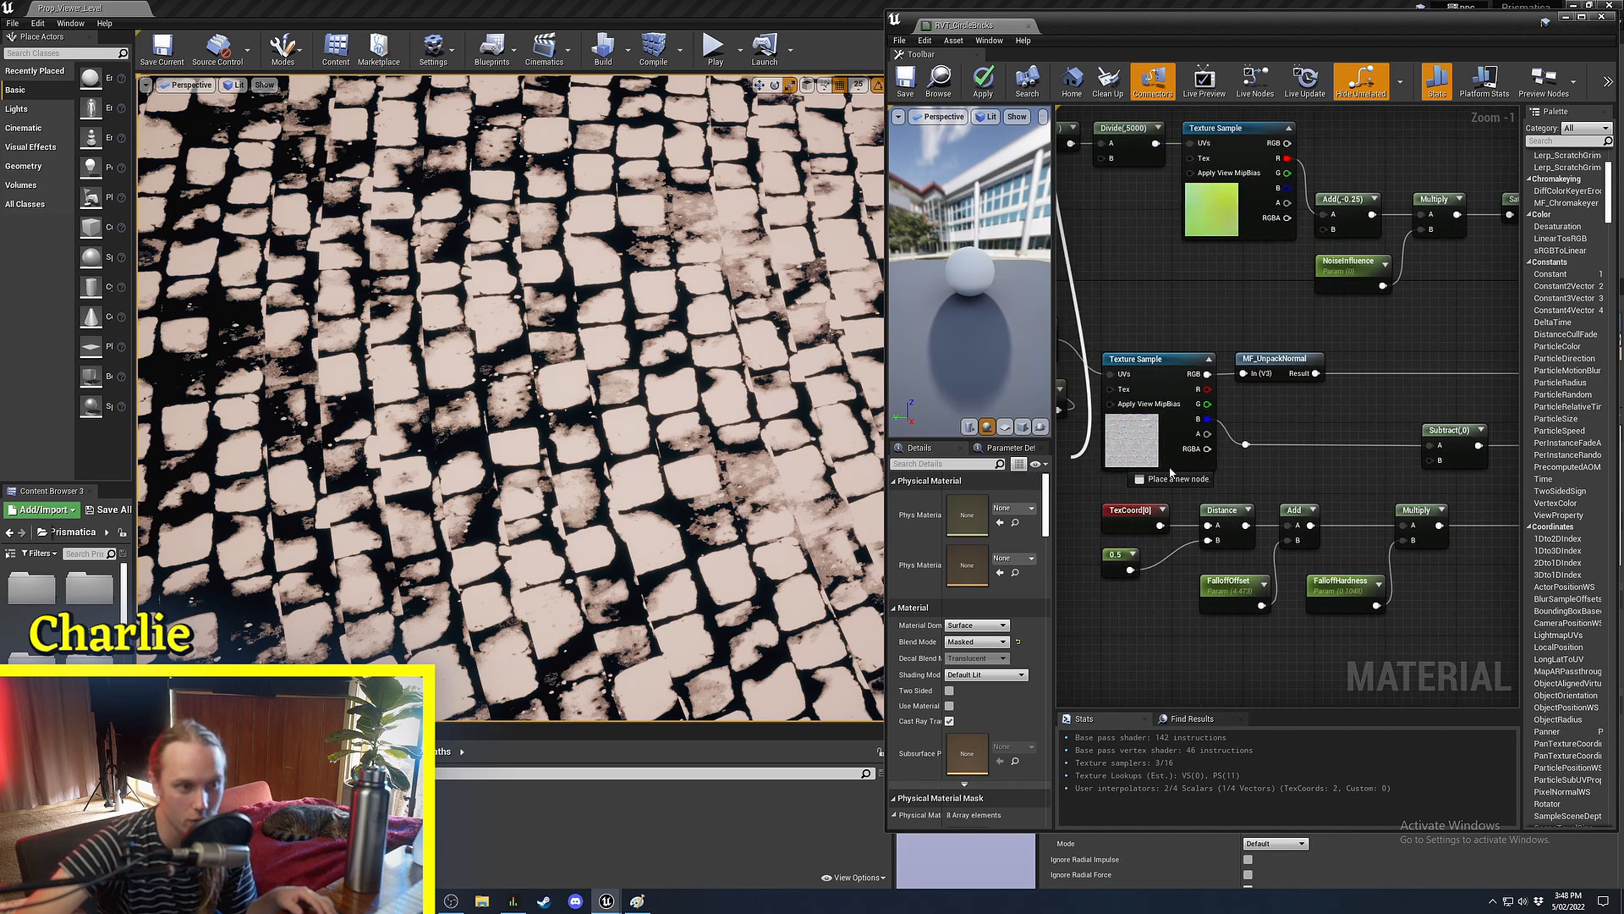
left_click(904, 81)
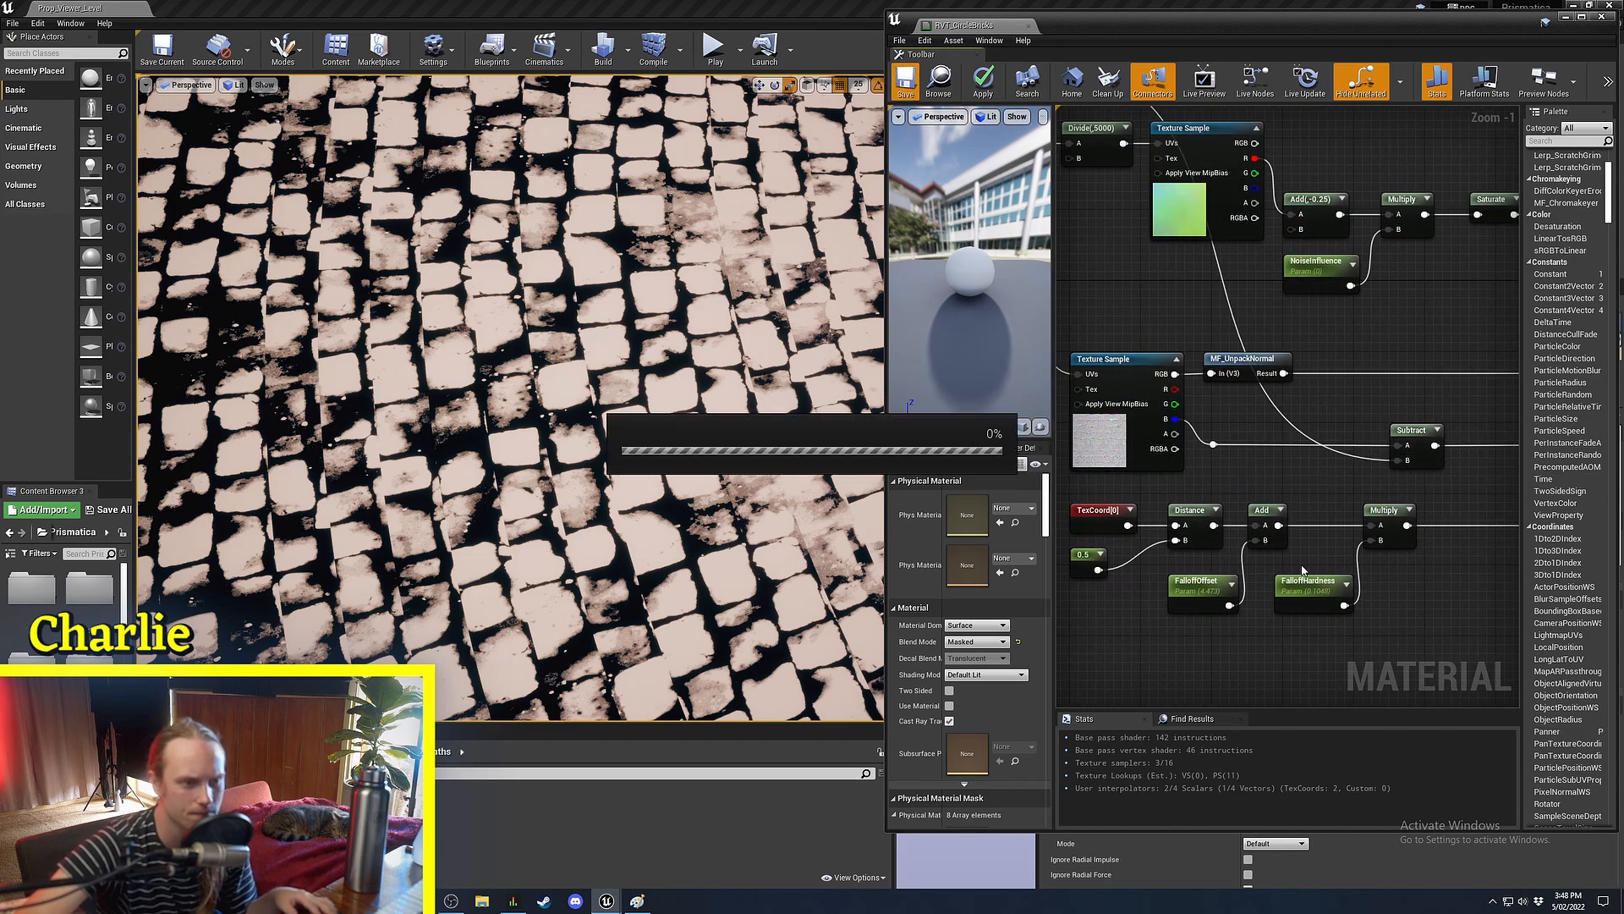